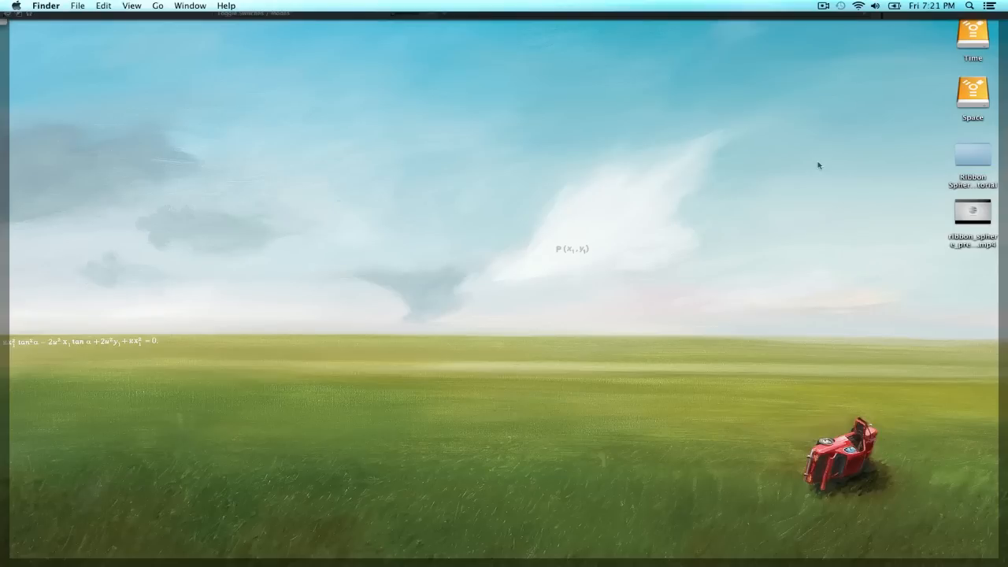
pyautogui.moveTo(931, 214)
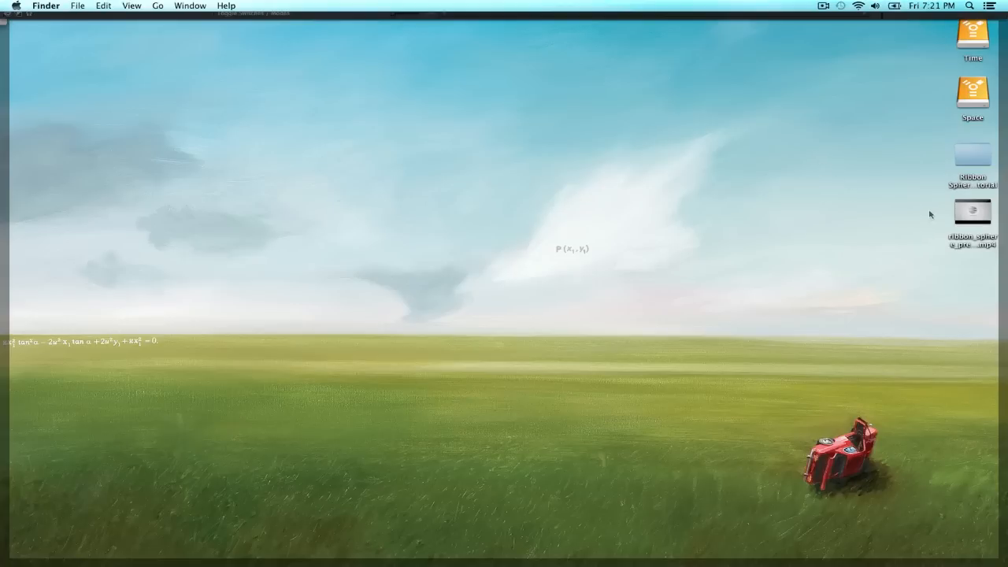
# - Play ribbon_sphere_preview.mp4 from the desktop in QuickTime, then close the player
pyautogui.click(972, 211)
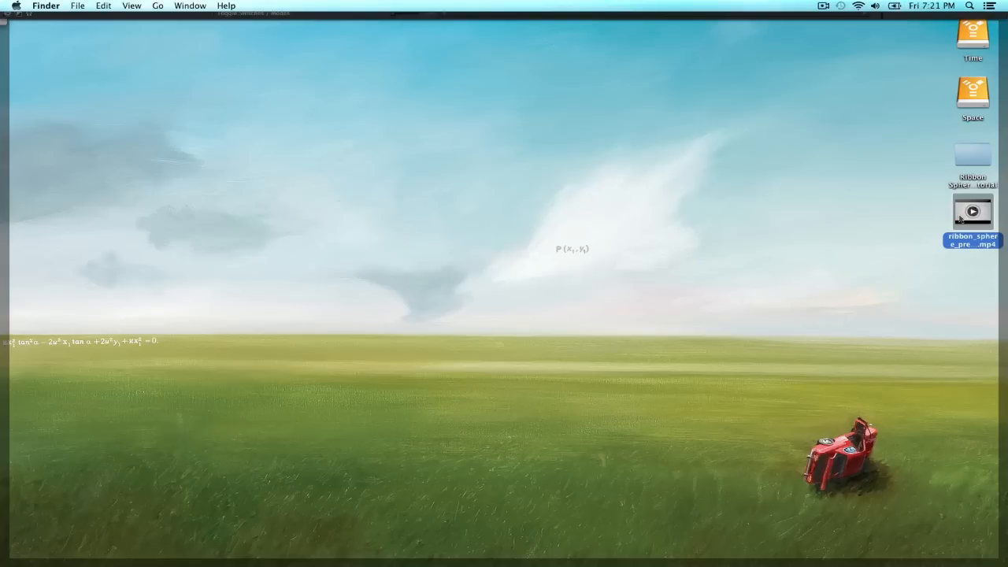
pyautogui.doubleClick(972, 211)
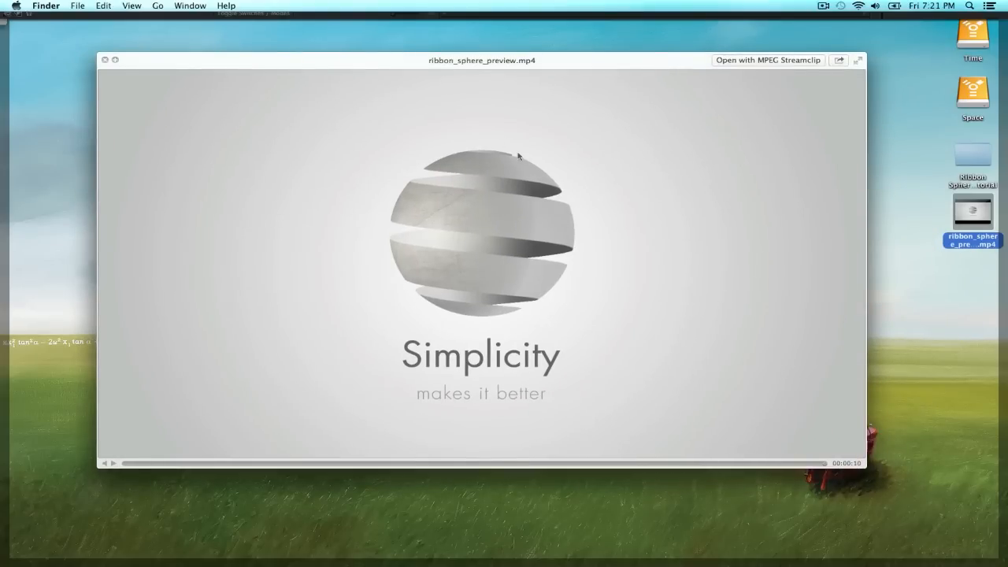
pyautogui.moveTo(560, 61)
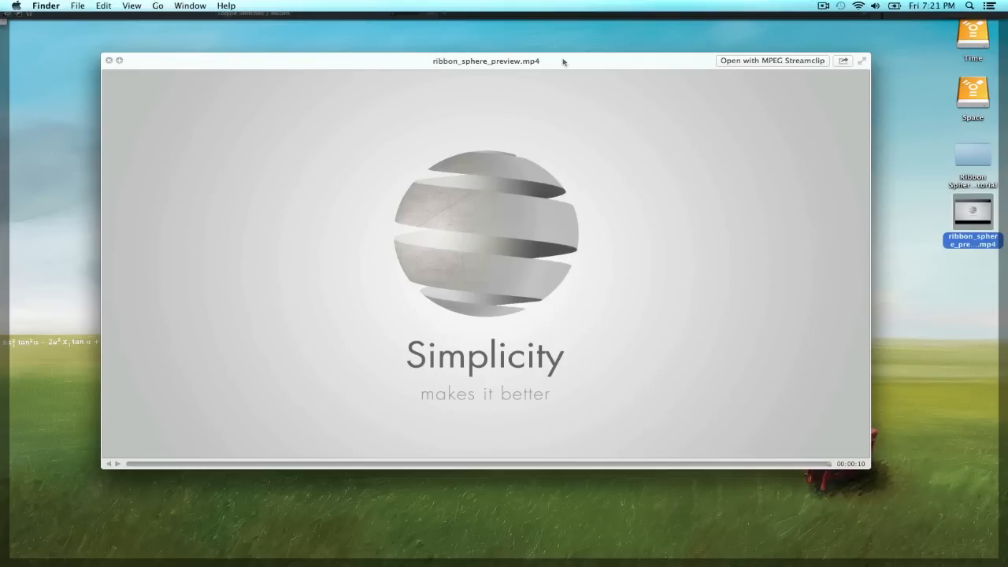
pyautogui.moveTo(520, 177)
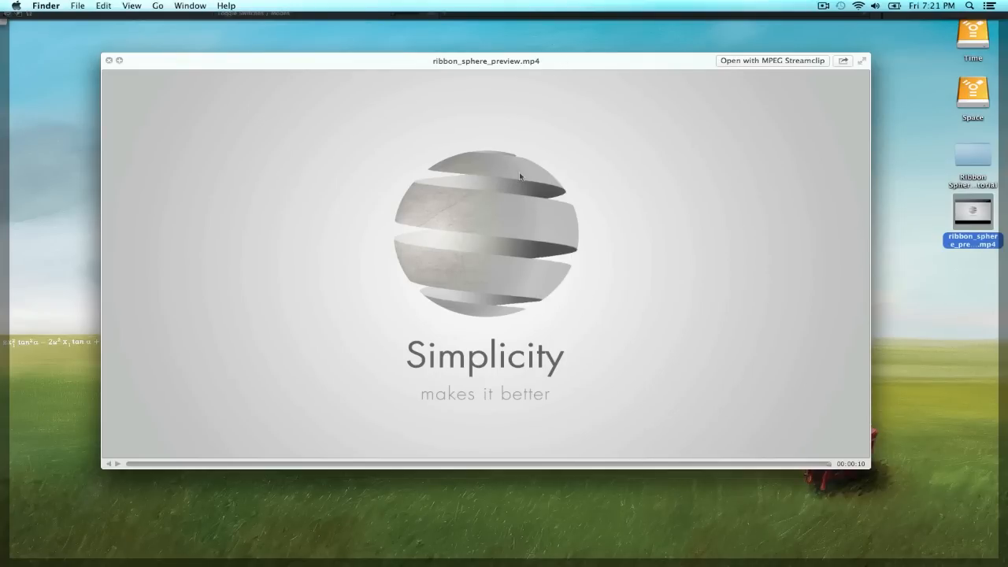
pyautogui.click(110, 59)
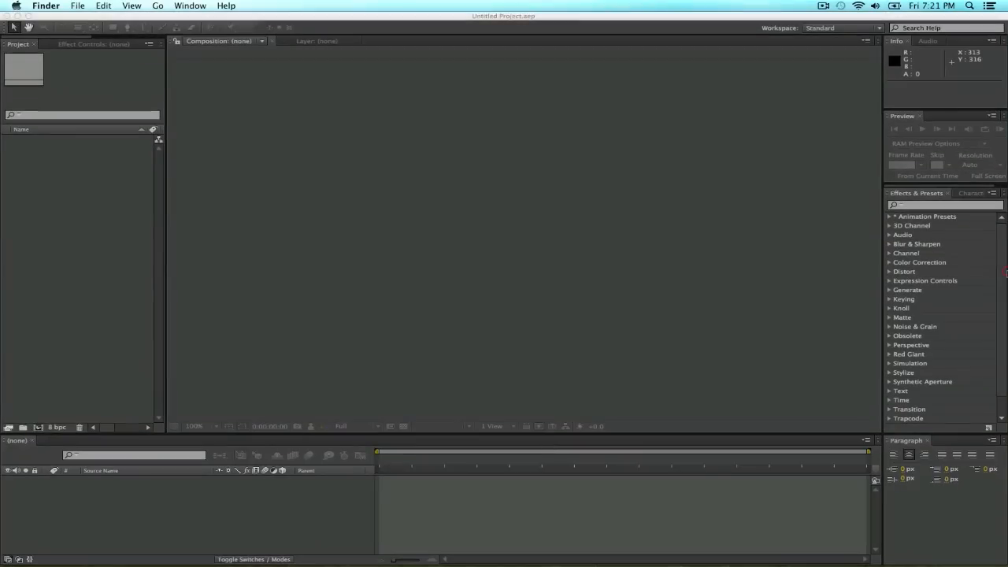
pyautogui.moveTo(148, 189)
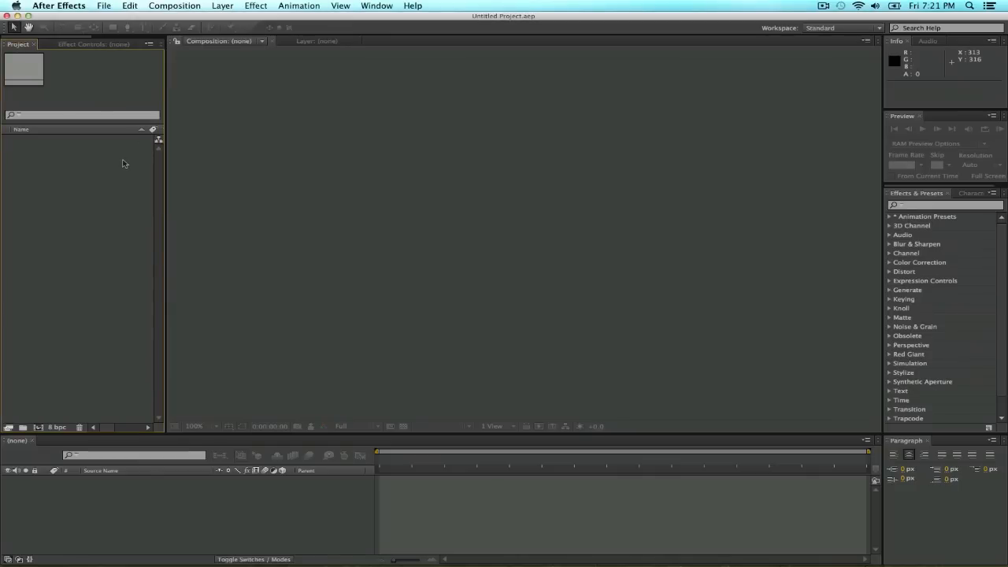
# - Create Comp 1 with the HDV/HDTV 720 25 preset and a 10-second duration
pyautogui.click(173, 6)
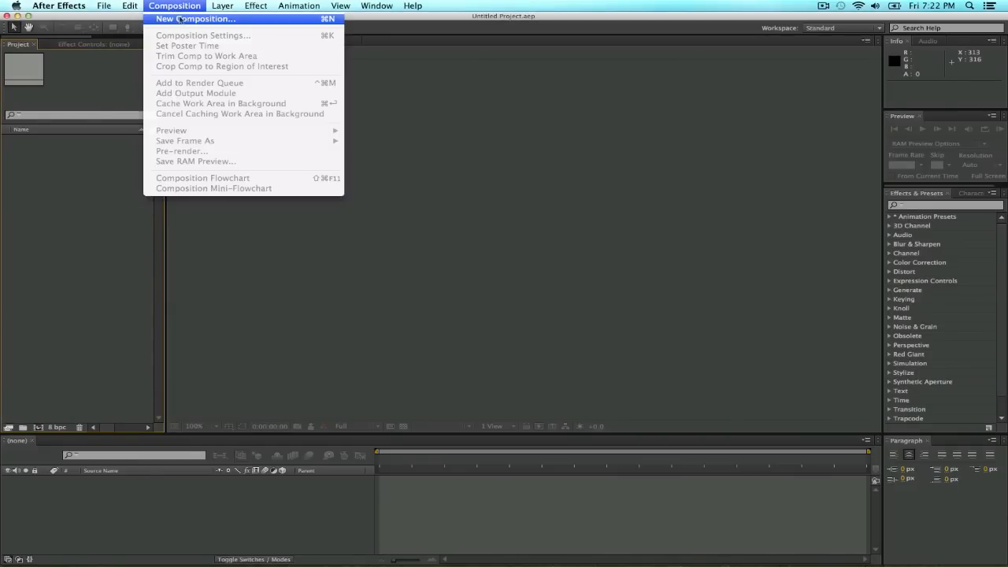
pyautogui.click(195, 19)
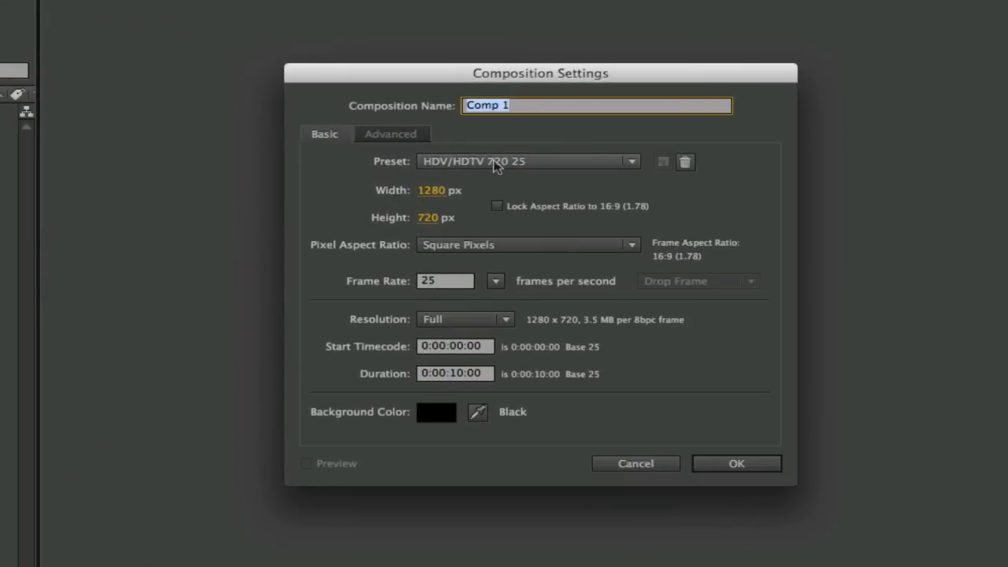
pyautogui.moveTo(488, 167)
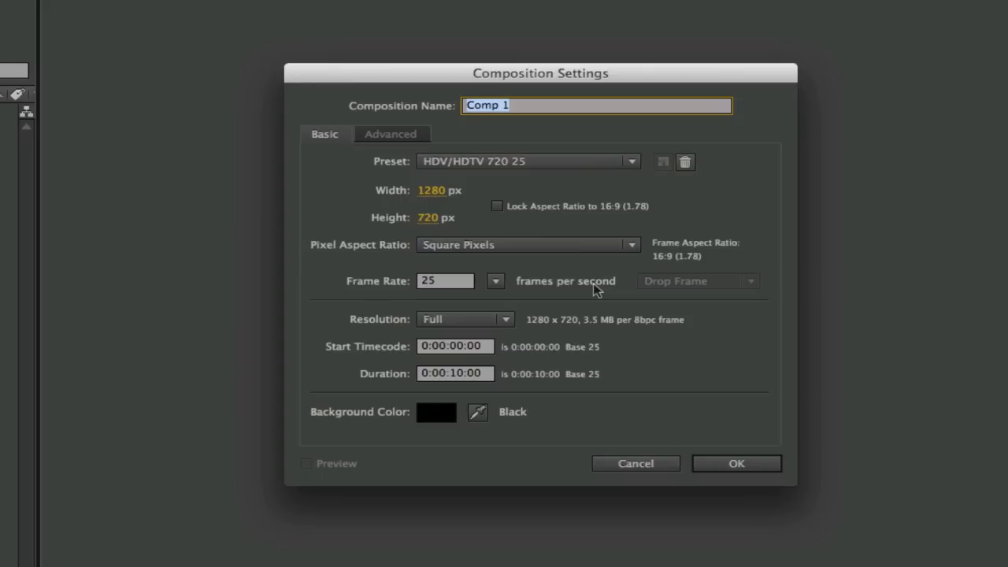
pyautogui.moveTo(460, 379)
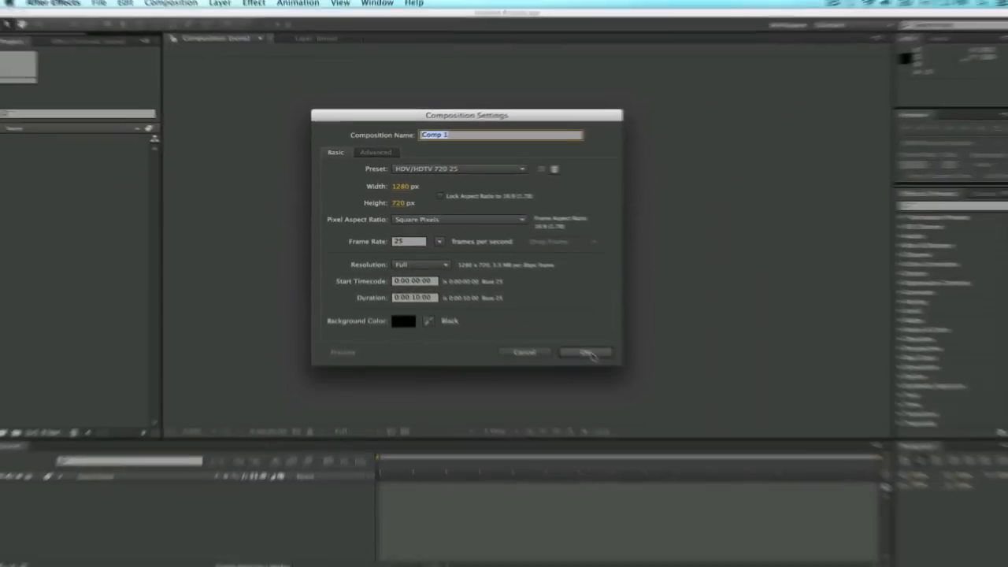
pyautogui.click(586, 353)
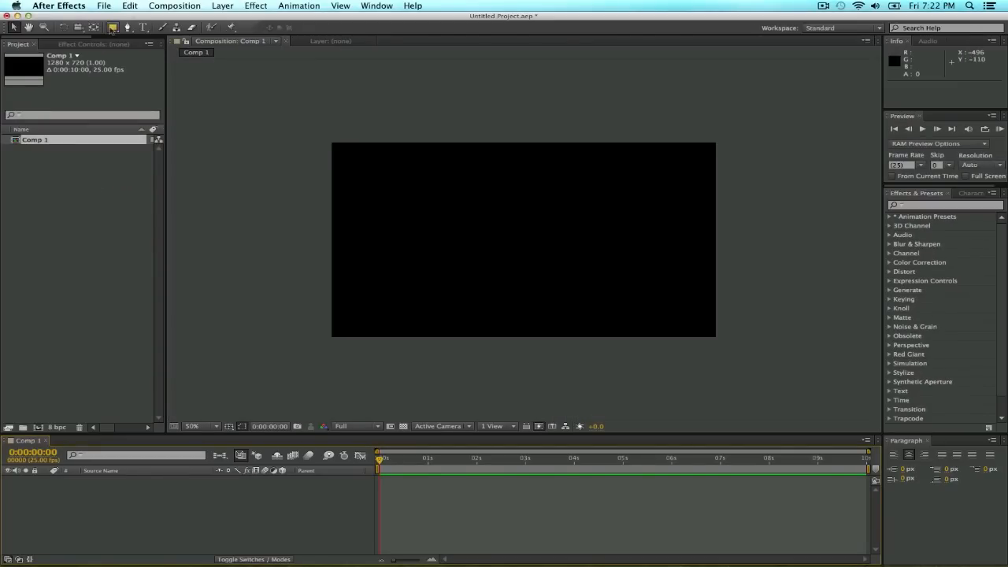
# - Draw a wide light-blue rectangle across the top of the composition as Shape Layer 1
pyautogui.click(113, 29)
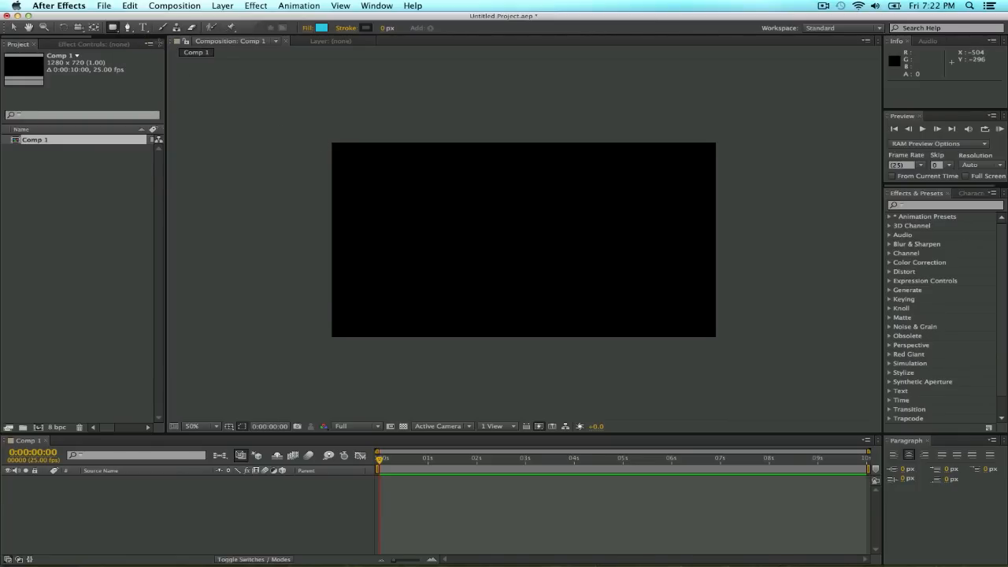
pyautogui.click(114, 27)
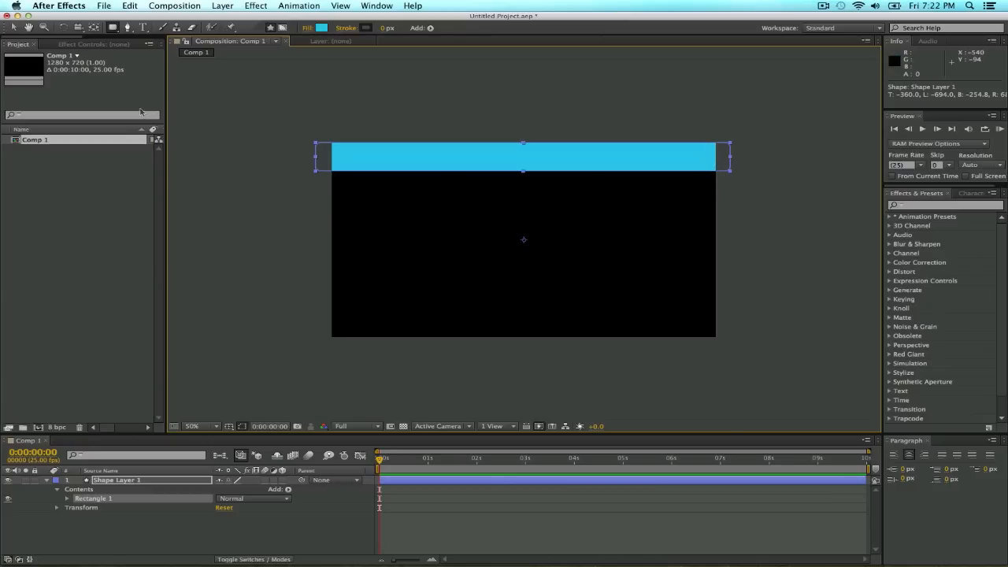
pyautogui.moveTo(12, 28)
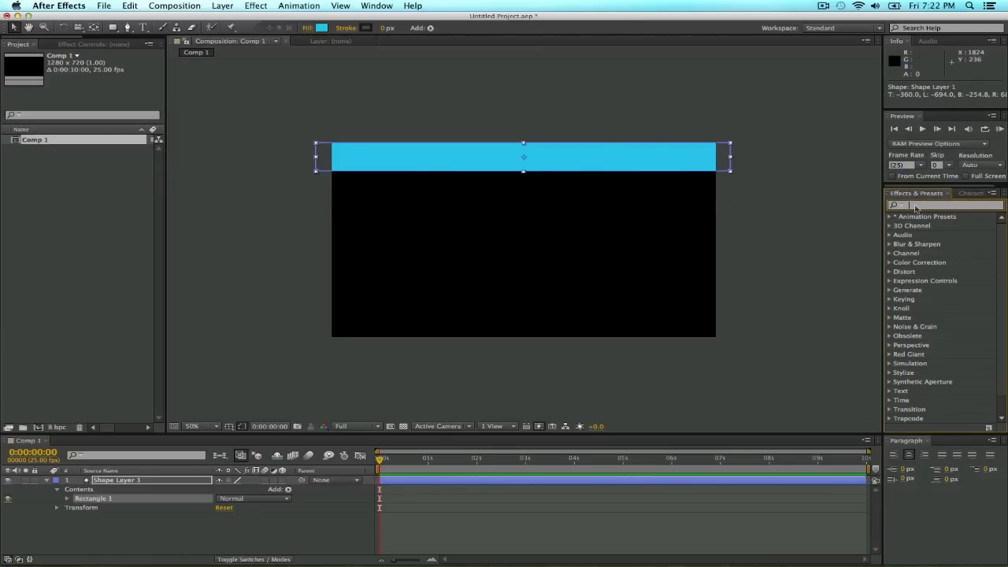
# - Apply Linear Wipe, keyframe Transition Completion 100% to 0% at 1 s, Wipe Angle 45°
pyautogui.write('linear wi')
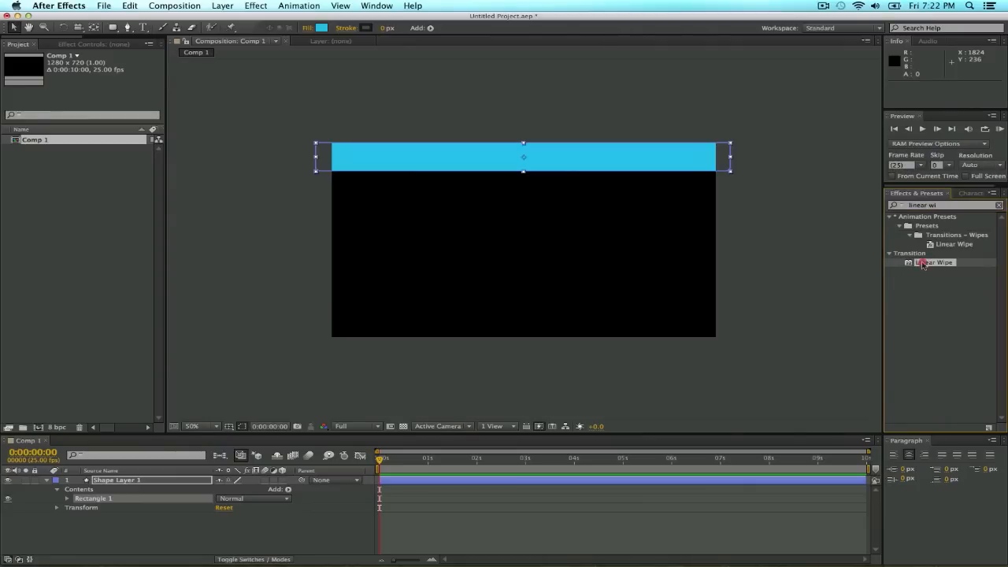
pyautogui.doubleClick(934, 261)
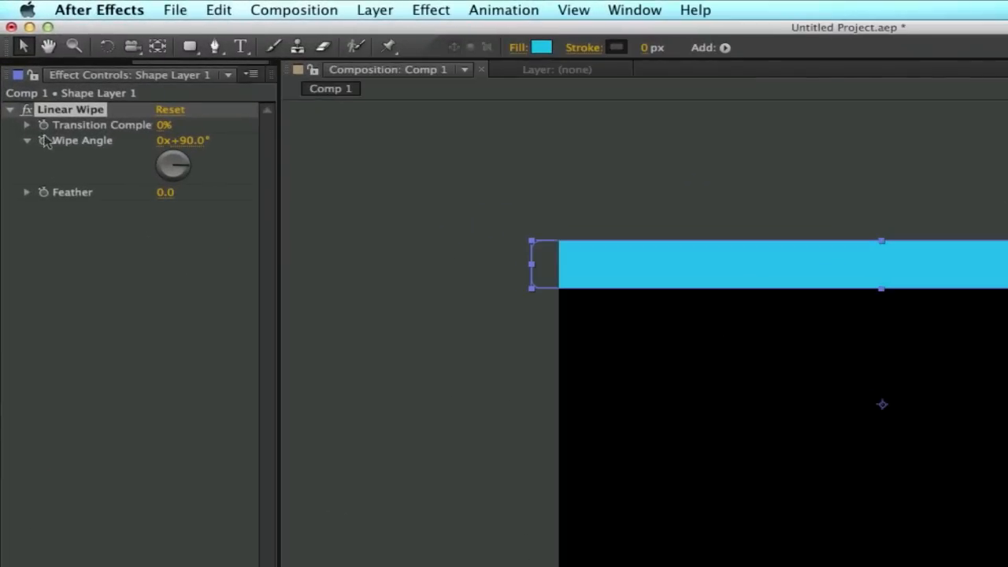
pyautogui.moveTo(71, 129)
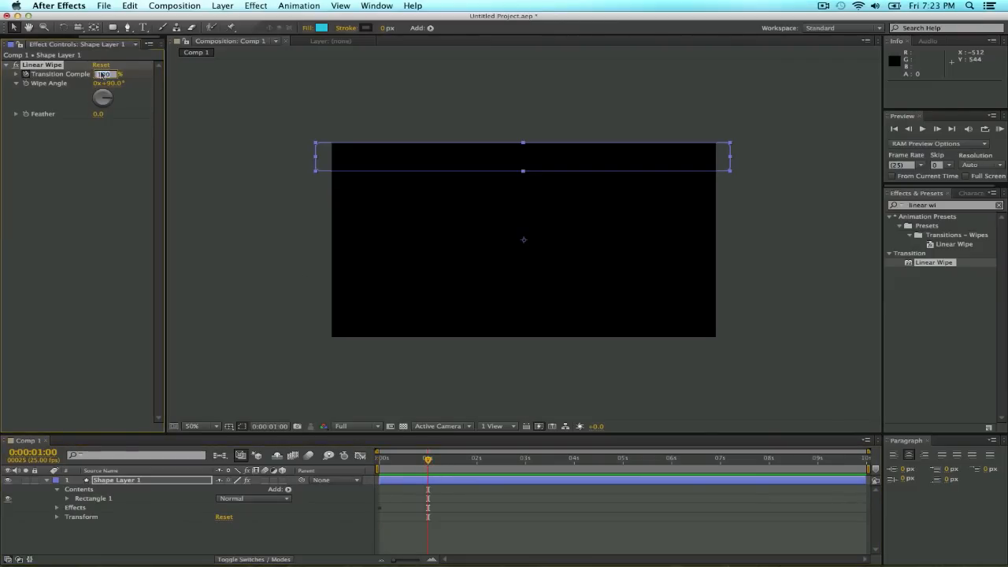
pyautogui.write('0%')
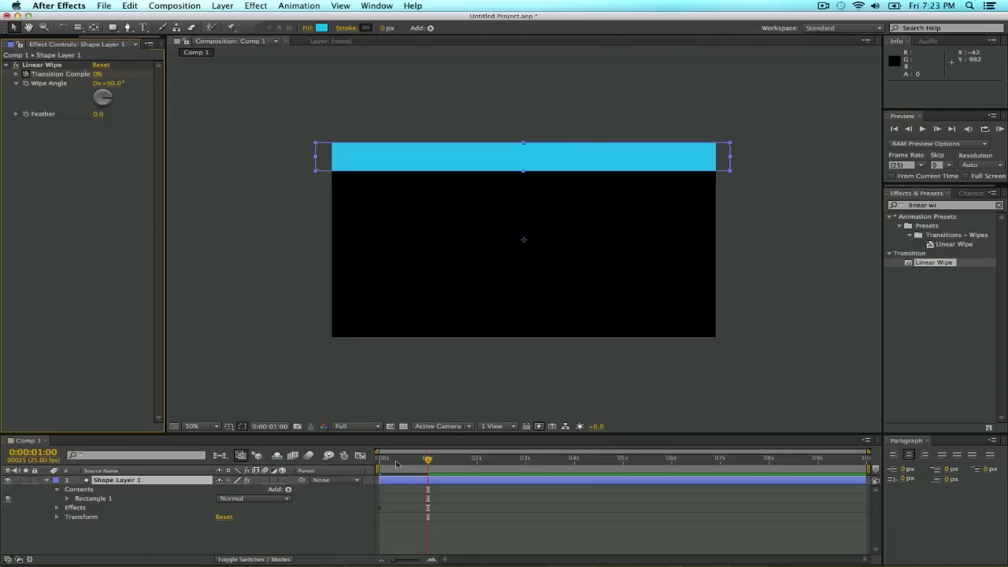
pyautogui.moveTo(429, 458); pyautogui.dragTo(422, 458)
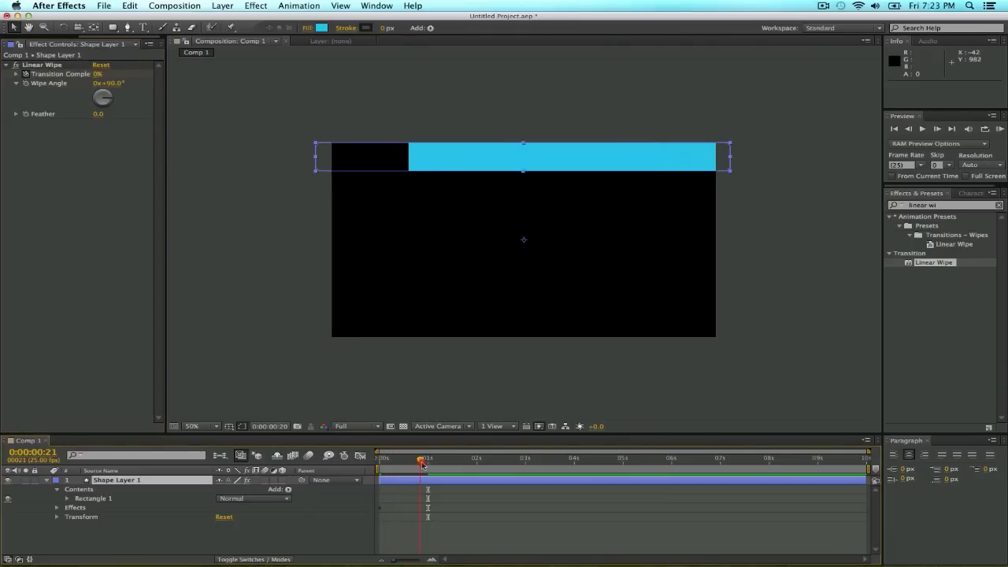
pyautogui.moveTo(423, 460); pyautogui.dragTo(387, 460)
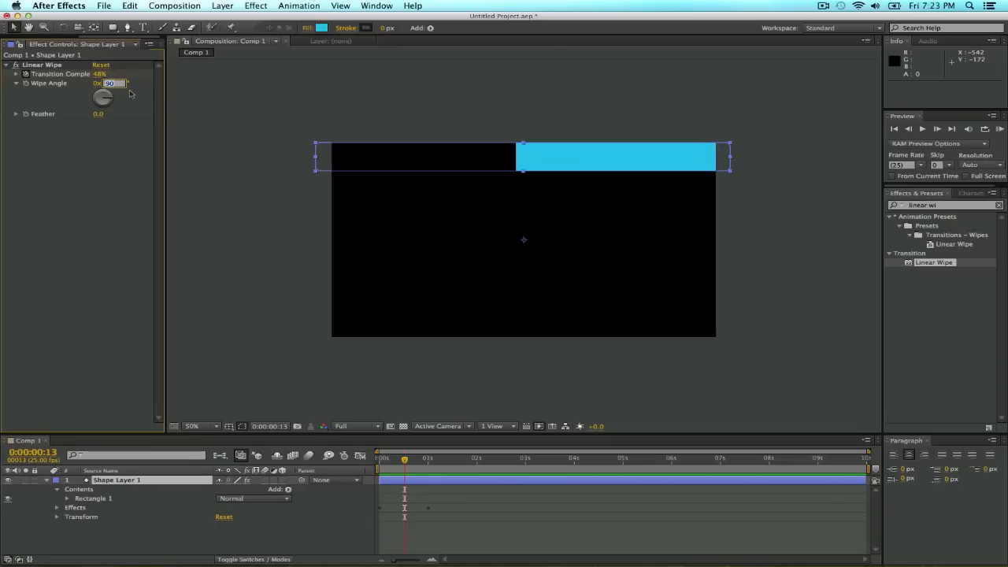
pyautogui.write('45.0°')
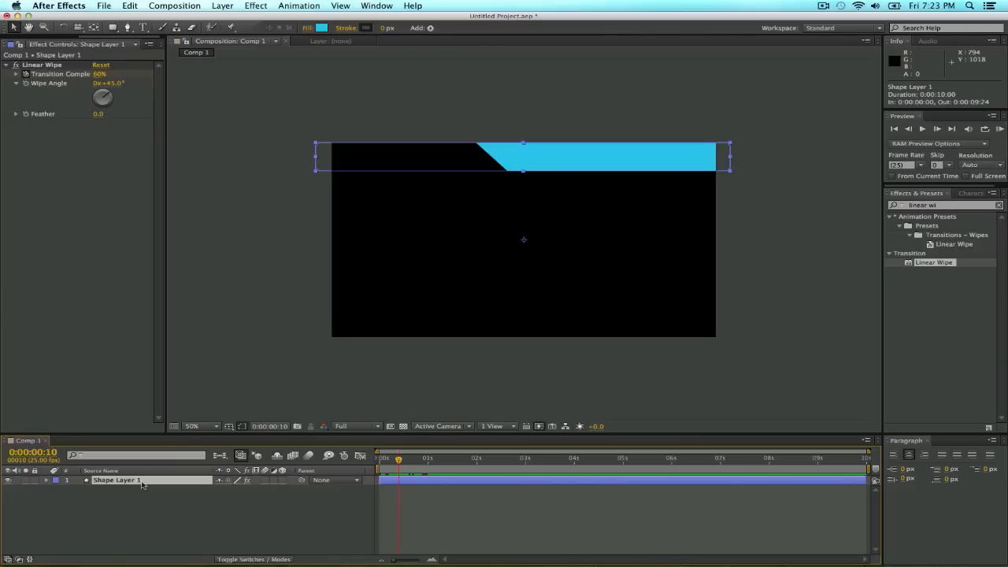
# - Duplicate the wiping bar into five stripes, offsetting each copy's Position downward
pyautogui.press('cmd+d')
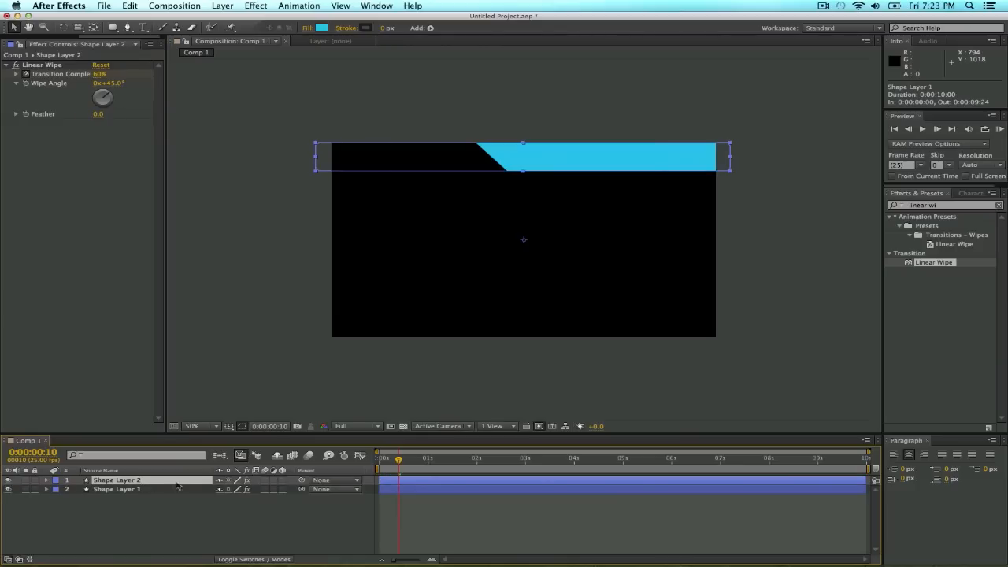
pyautogui.moveTo(482, 397)
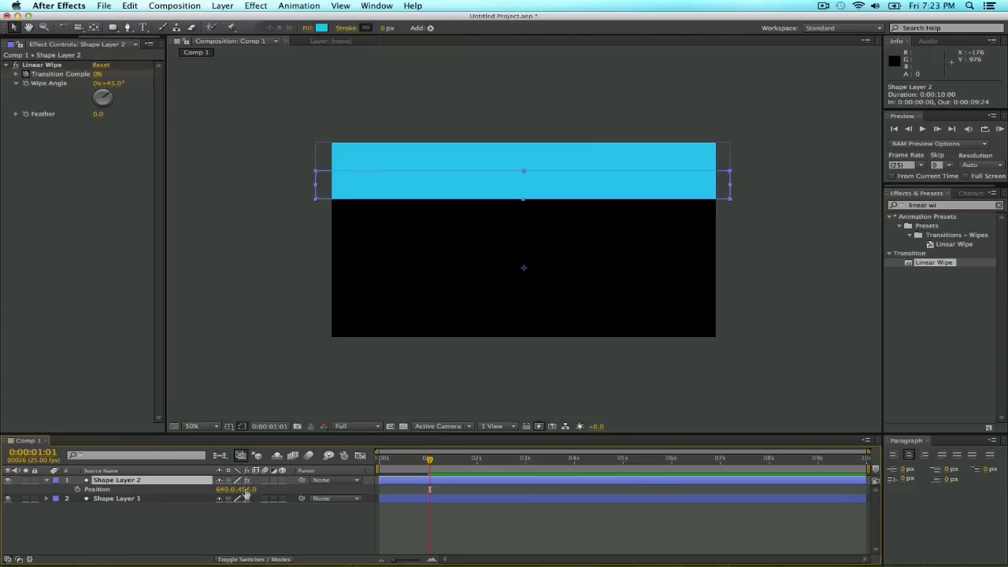
pyautogui.click(249, 489)
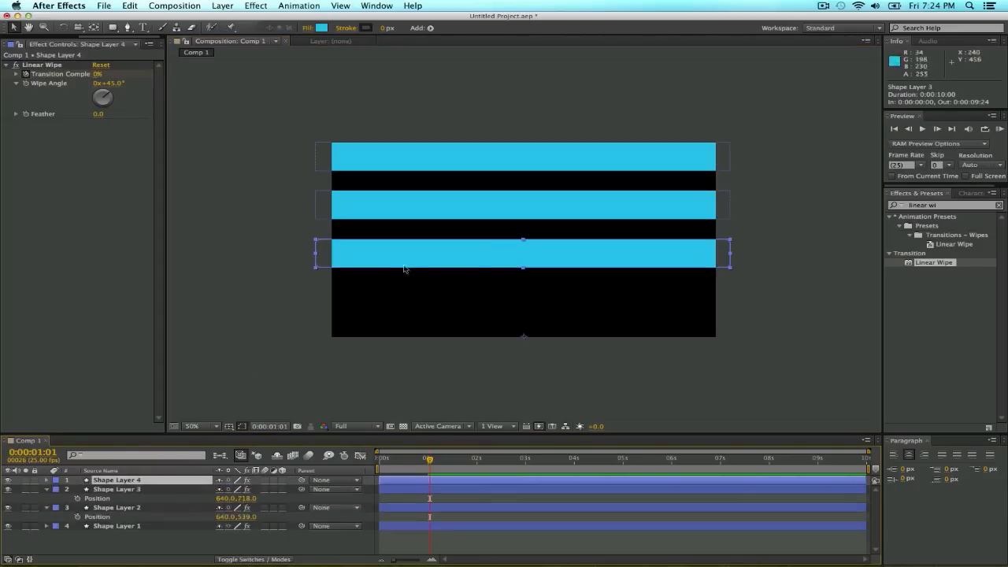
pyautogui.moveTo(404, 252); pyautogui.dragTo(403, 286)
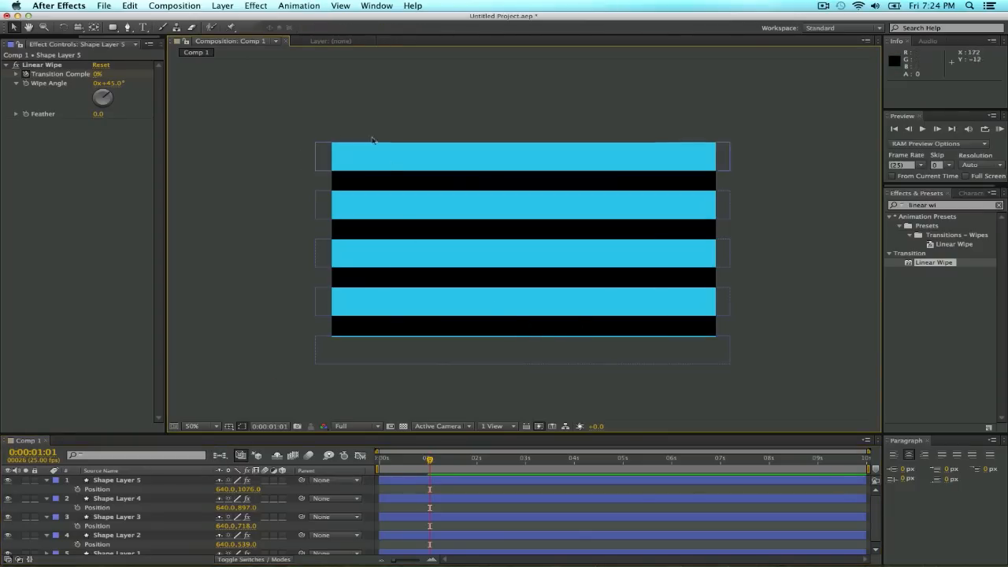
pyautogui.moveTo(228, 403)
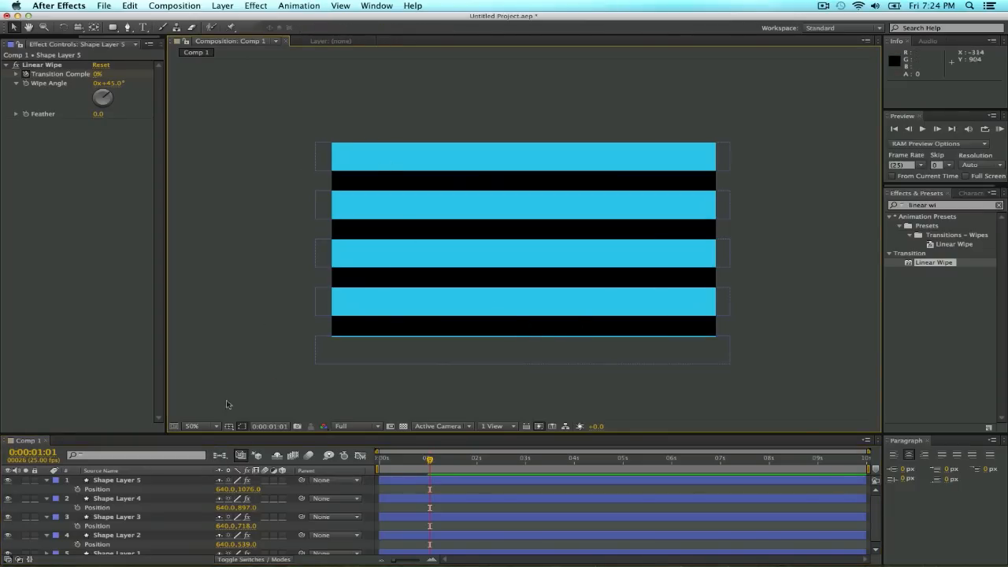
pyautogui.click(521, 349)
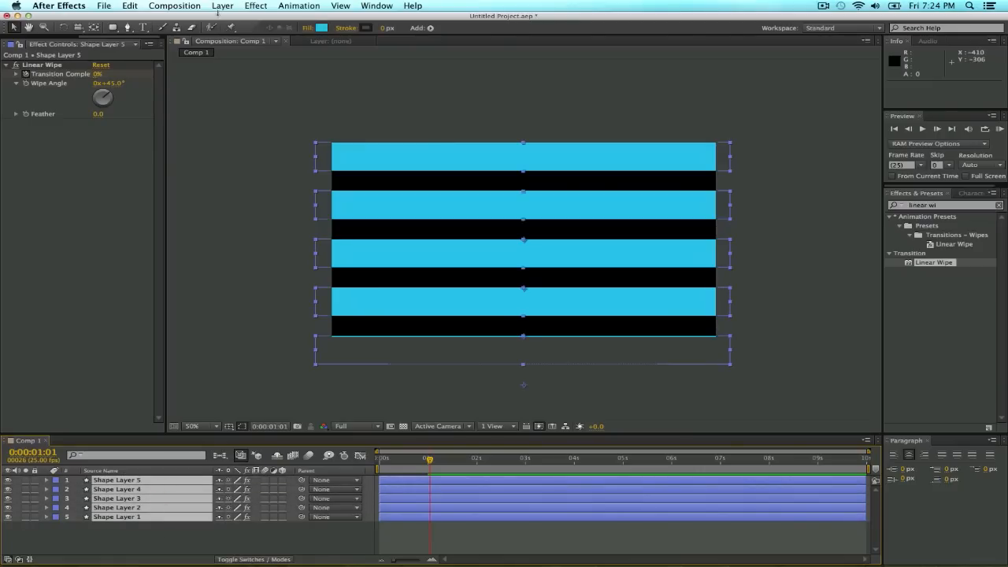
# - Pre-compose the five stripe layers into Pre-comp 1 and begin searching for CC Sphere
pyautogui.click(223, 7)
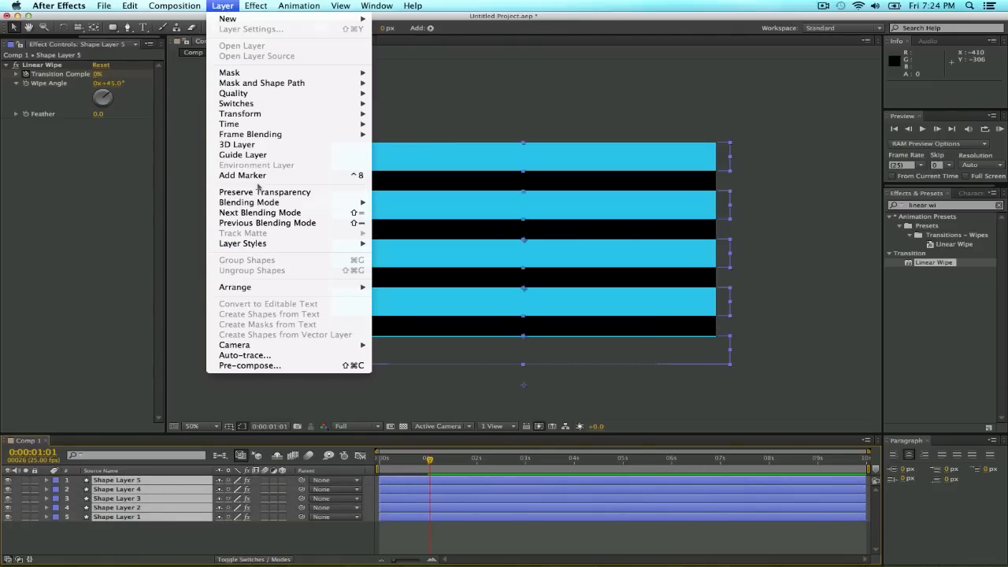
pyautogui.moveTo(249, 365)
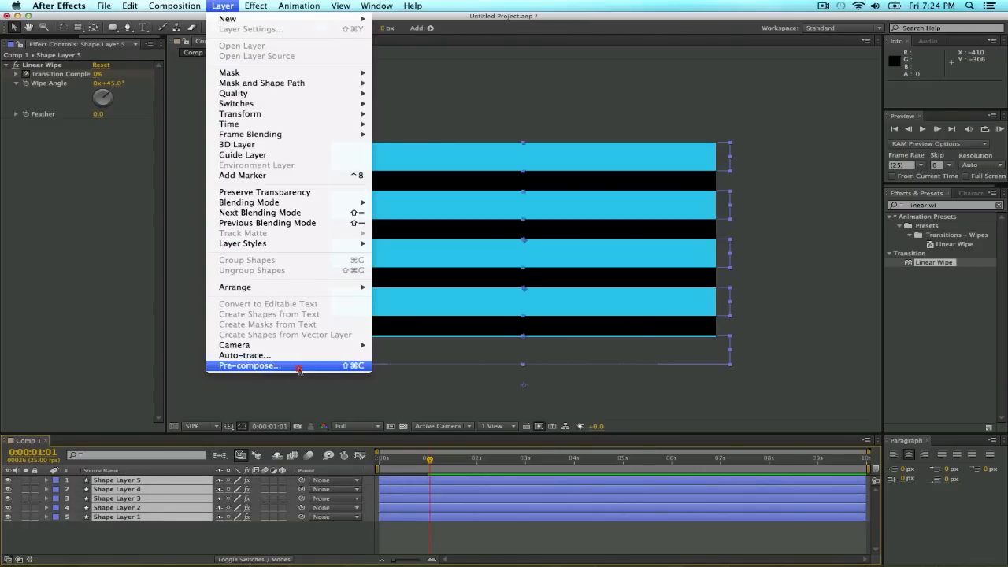
pyautogui.click(249, 365)
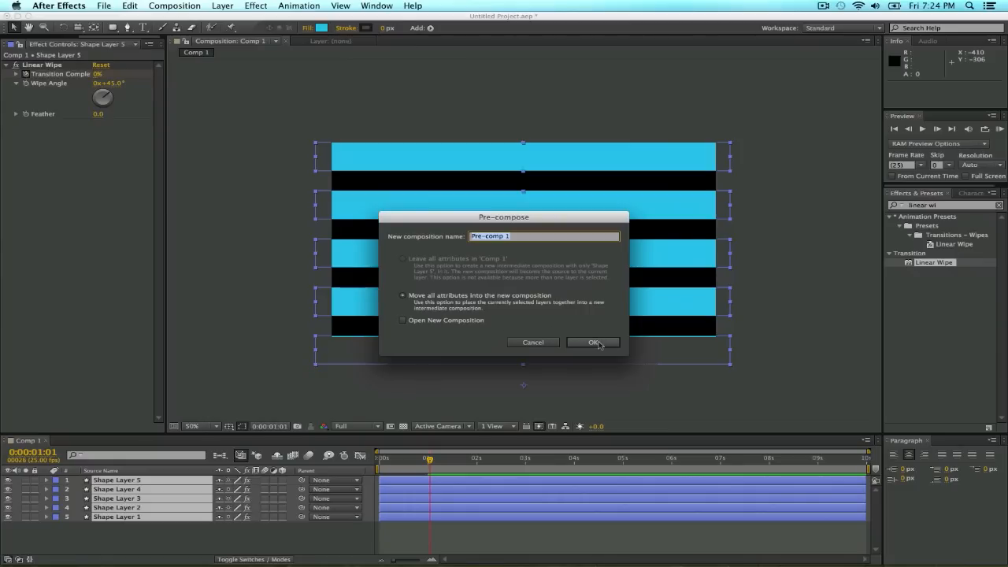
pyautogui.click(592, 342)
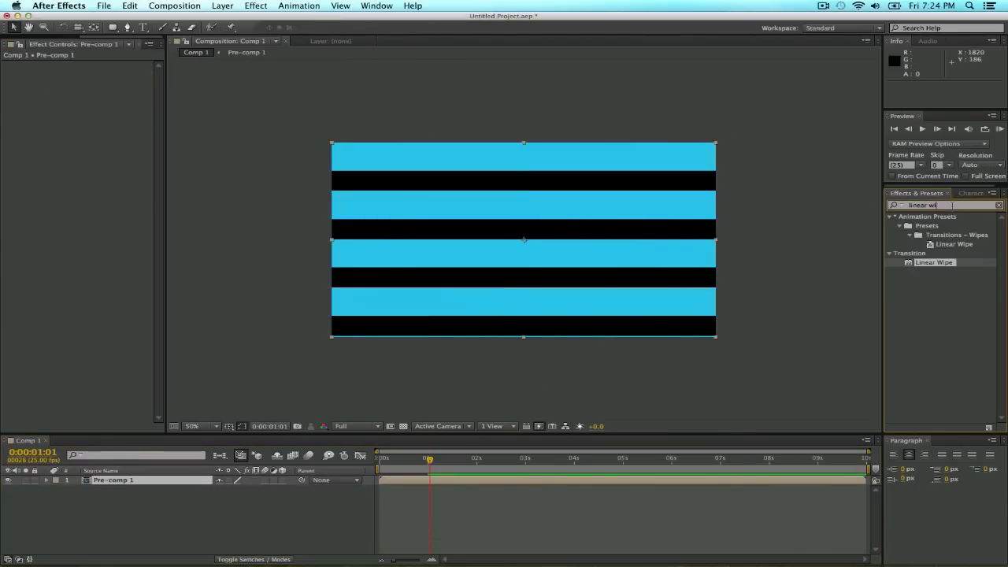
pyautogui.write('cc sphe')
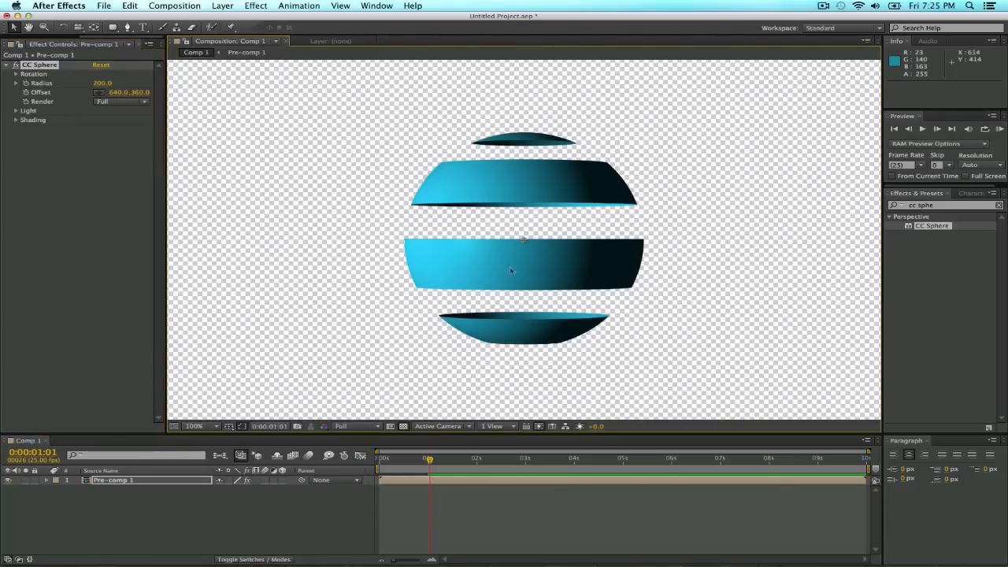
pyautogui.moveTo(544, 214)
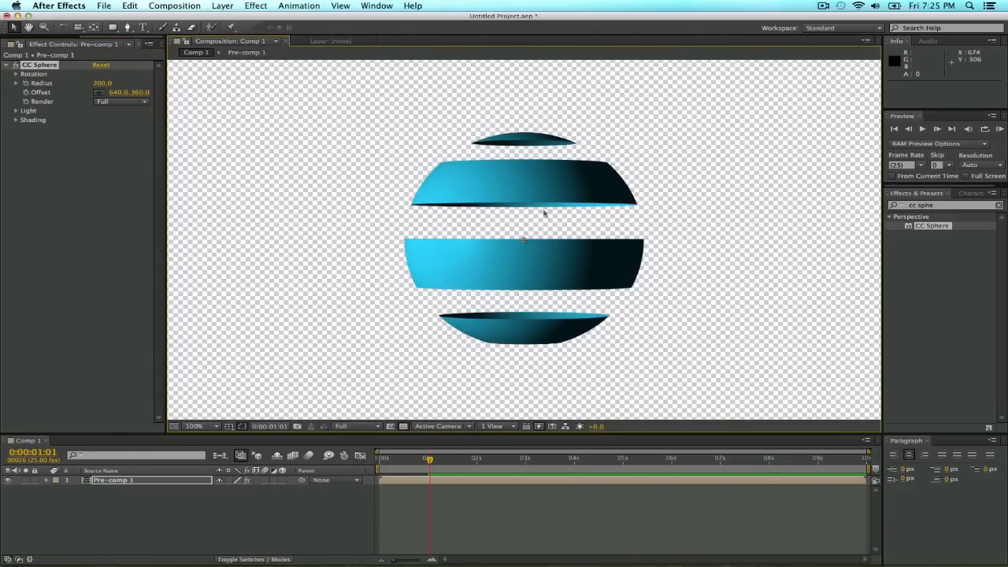
pyautogui.moveTo(554, 211)
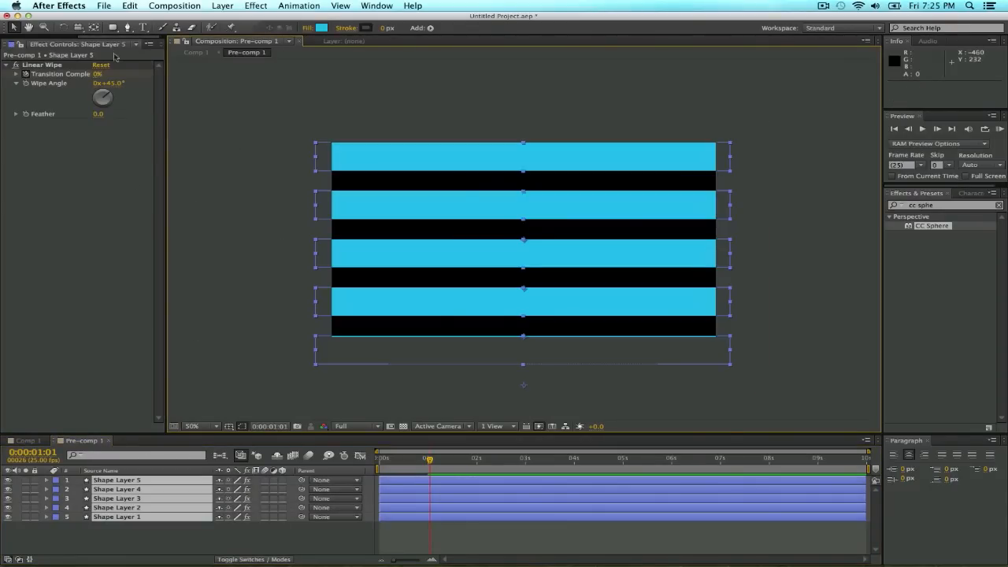
pyautogui.moveTo(64, 26)
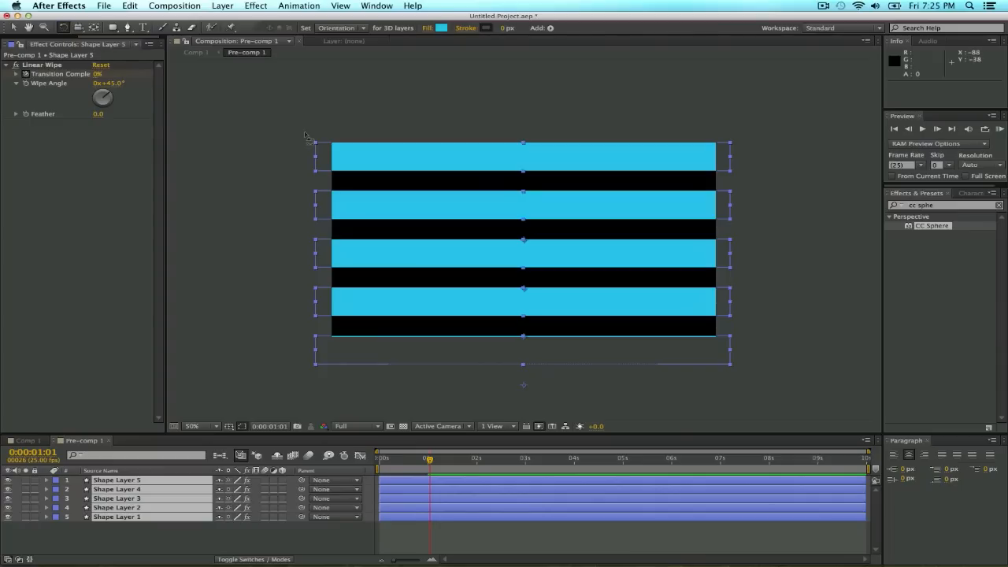
# - Rotate the stripes about 7° in Pre-comp 1 and spin the CC Sphere on its Y axis
pyautogui.moveTo(317, 136); pyautogui.dragTo(331, 141)
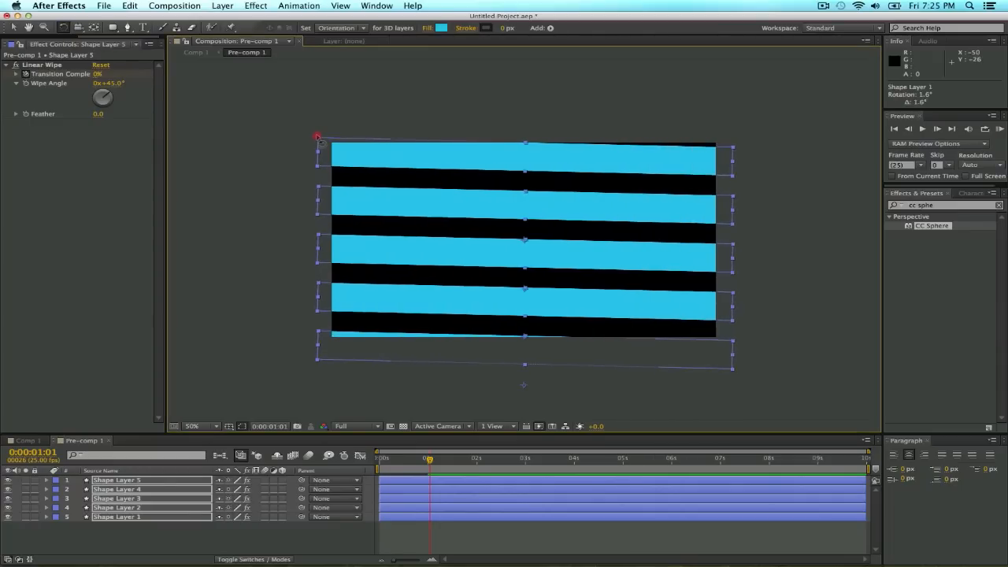
pyautogui.moveTo(318, 139); pyautogui.dragTo(318, 132)
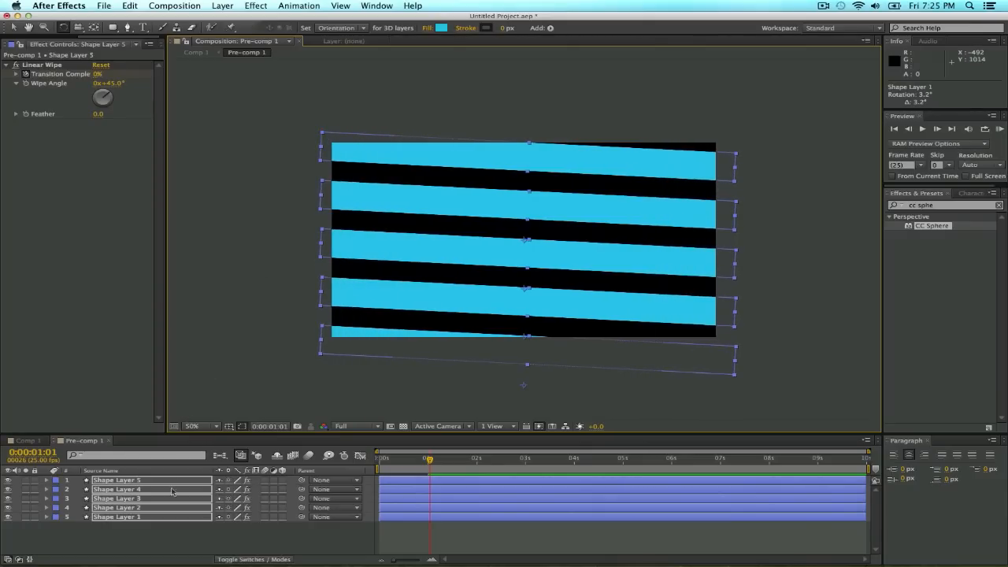
pyautogui.moveTo(180, 511)
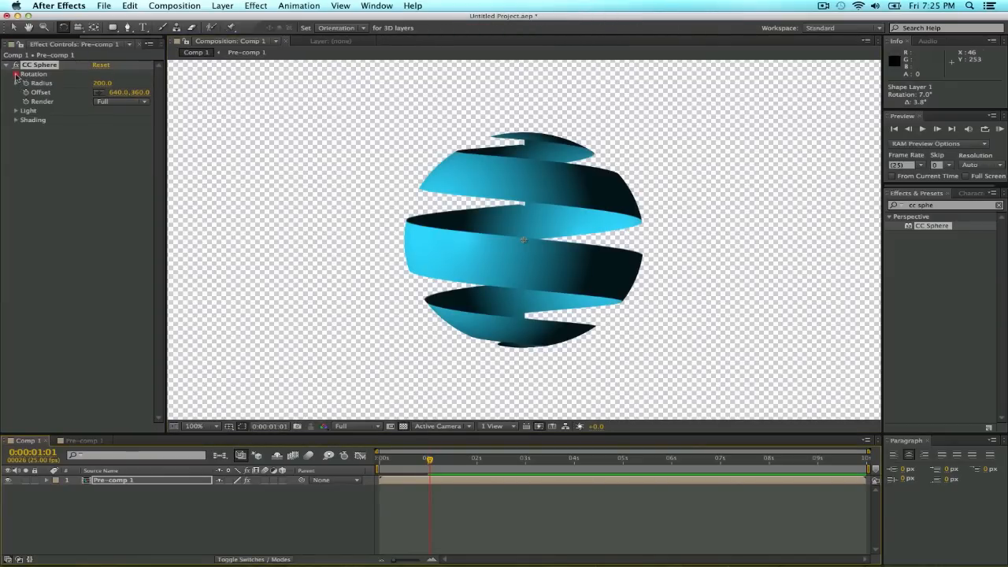
pyautogui.click(15, 74)
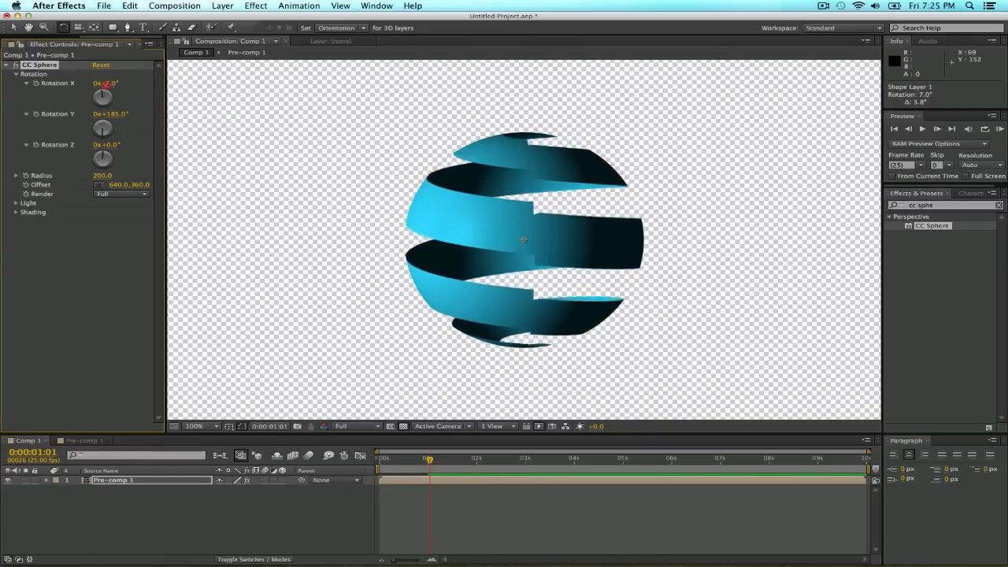
pyautogui.moveTo(104, 82); pyautogui.dragTo(93, 82)
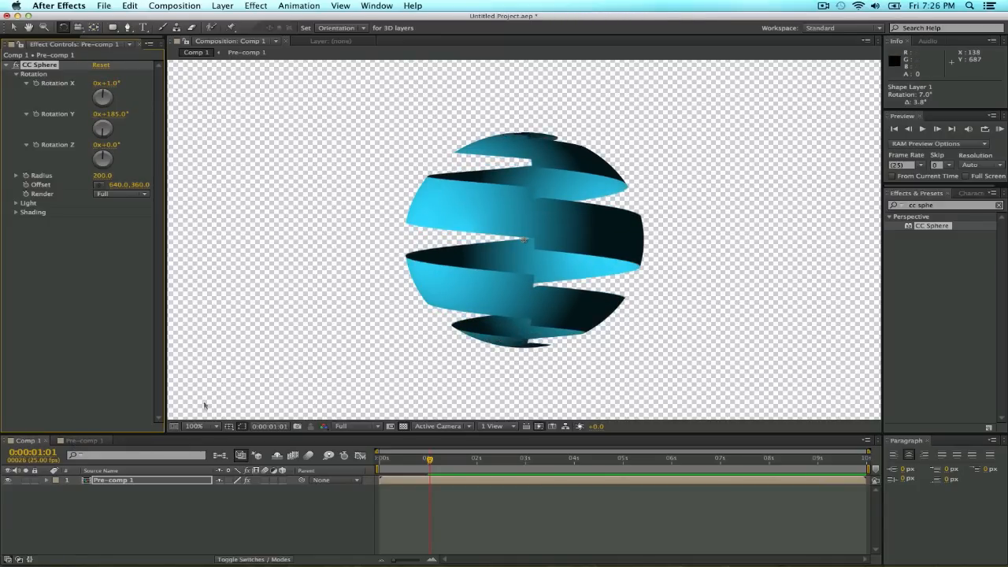
pyautogui.click(198, 425)
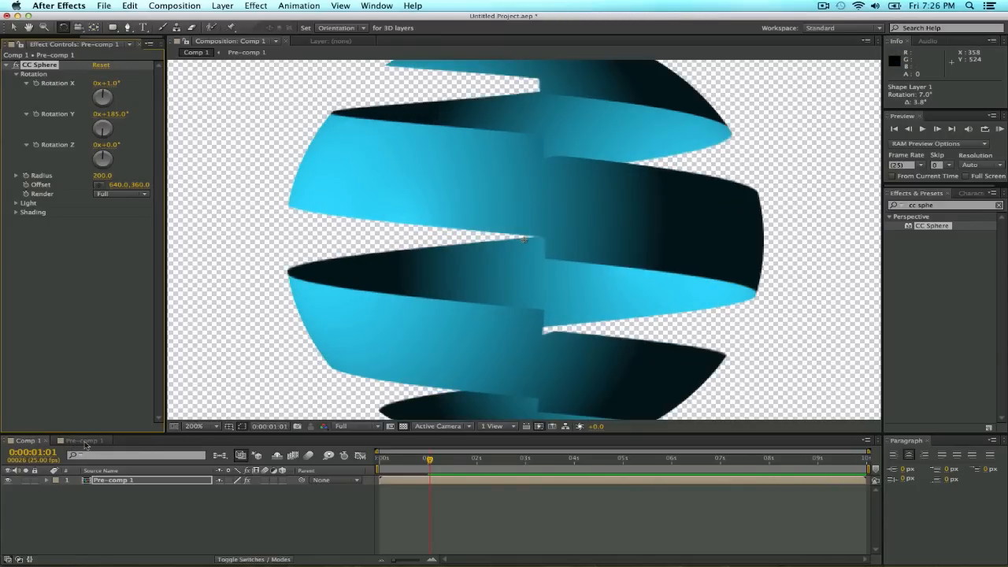
pyautogui.click(82, 441)
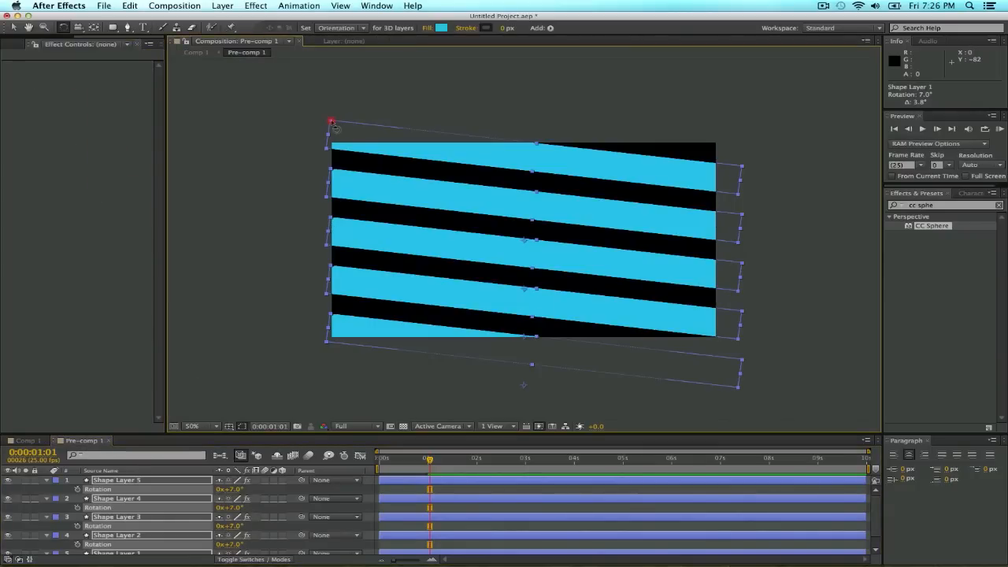
# - Fine-tune the stripe tilt and set CC Sphere Rotation Y to 112° in Comp 1
pyautogui.moveTo(333, 123); pyautogui.dragTo(332, 123)
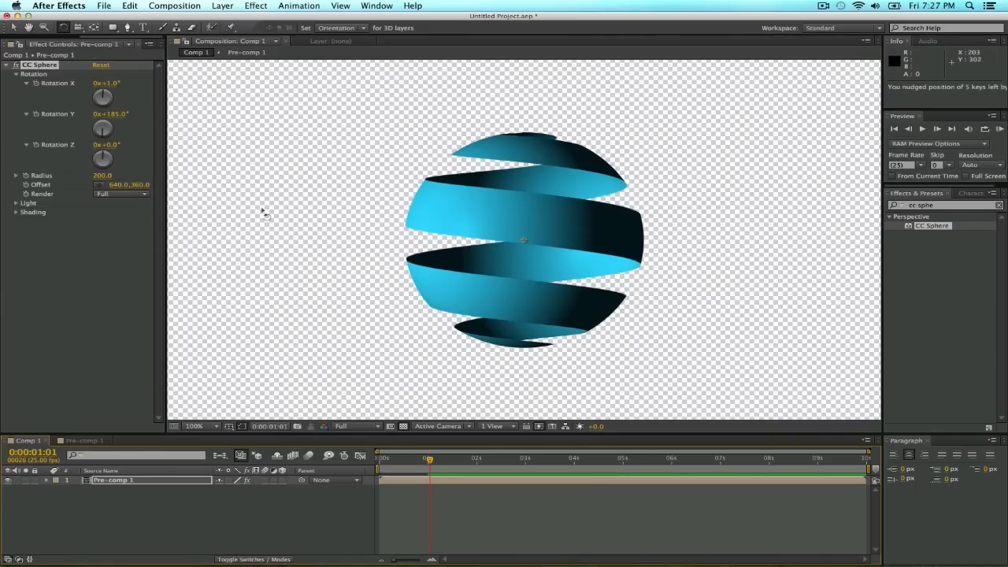
pyautogui.moveTo(579, 239)
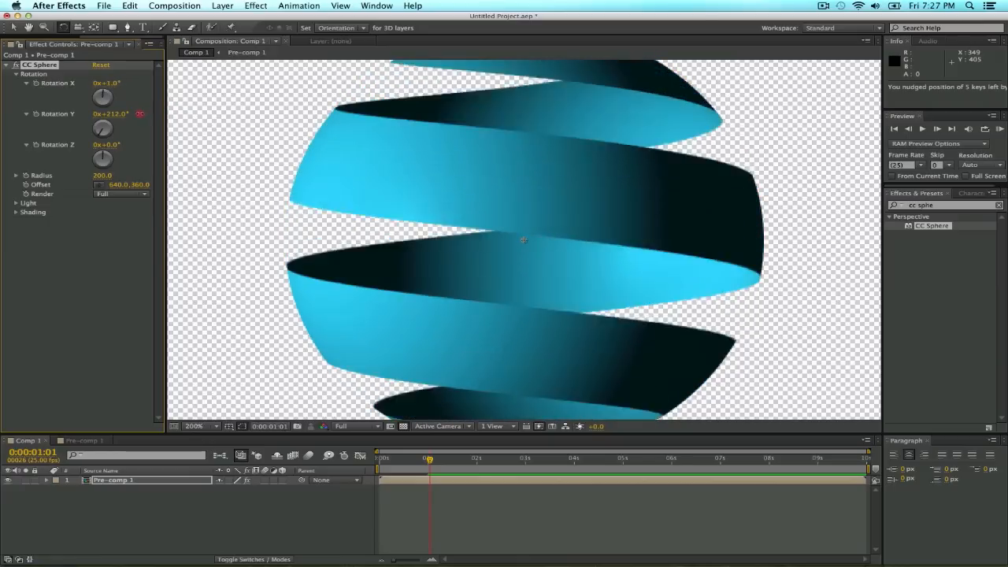
pyautogui.click(80, 441)
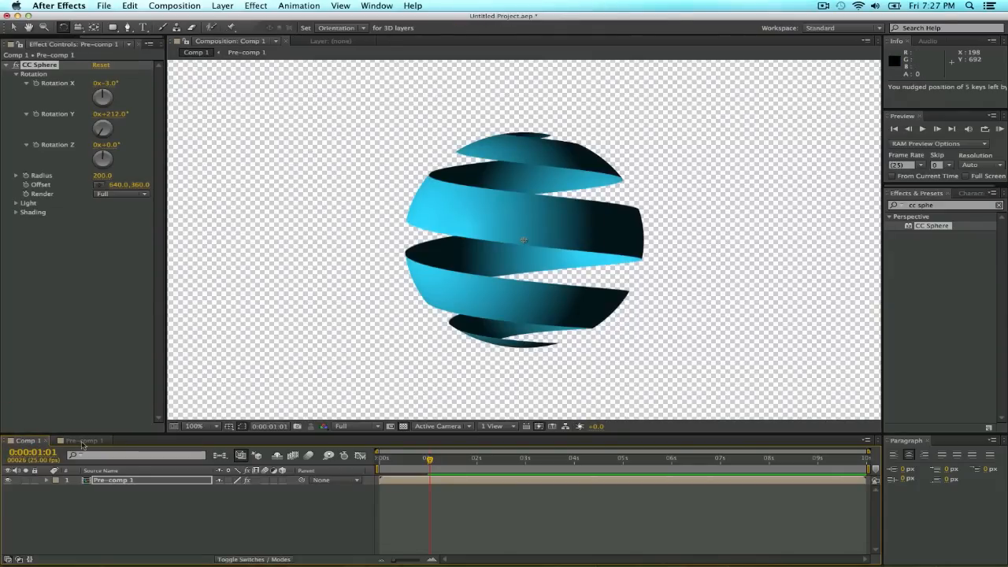
pyautogui.click(82, 441)
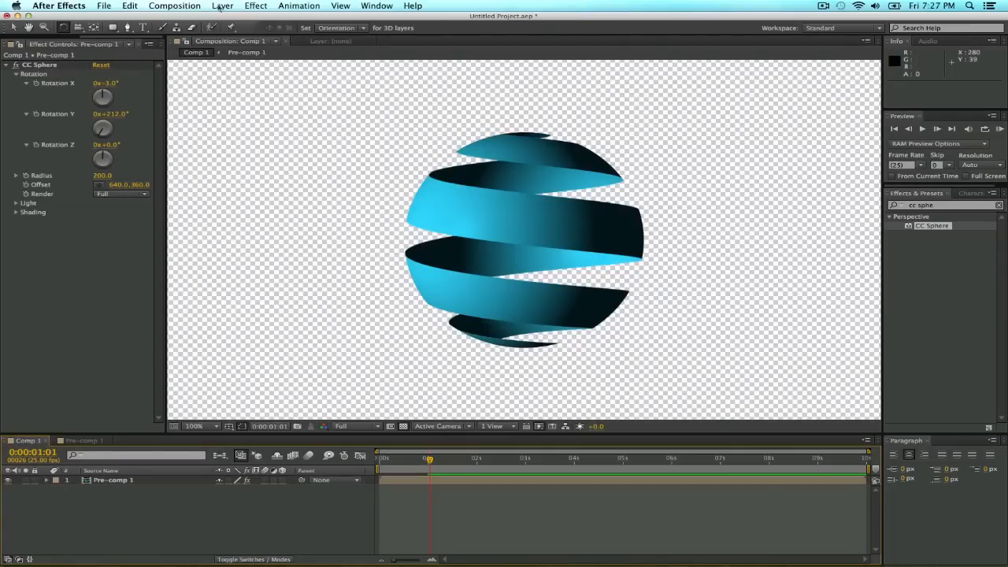
# - Add a new white solid layer and apply the Ramp effect to it
pyautogui.click(222, 7)
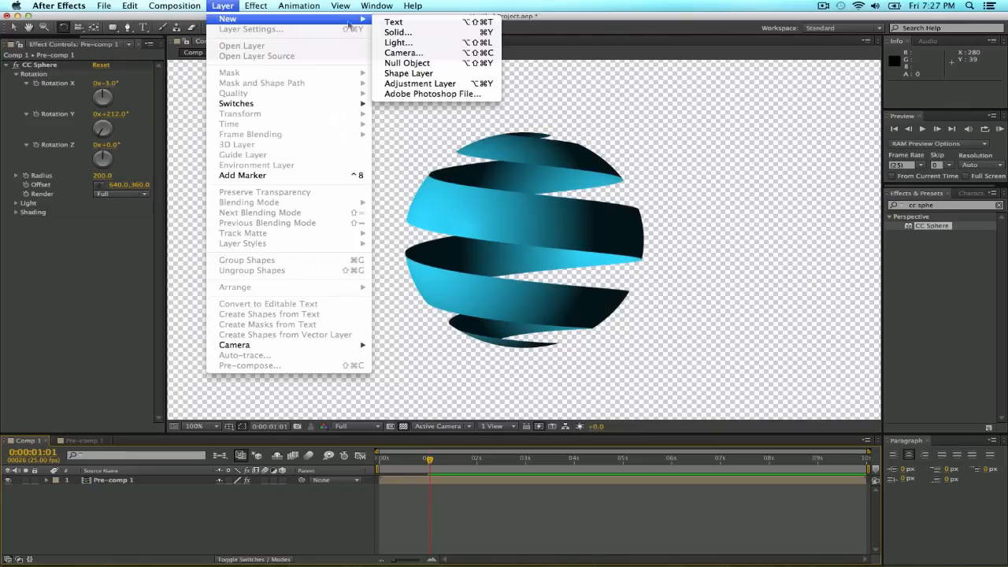
pyautogui.click(397, 32)
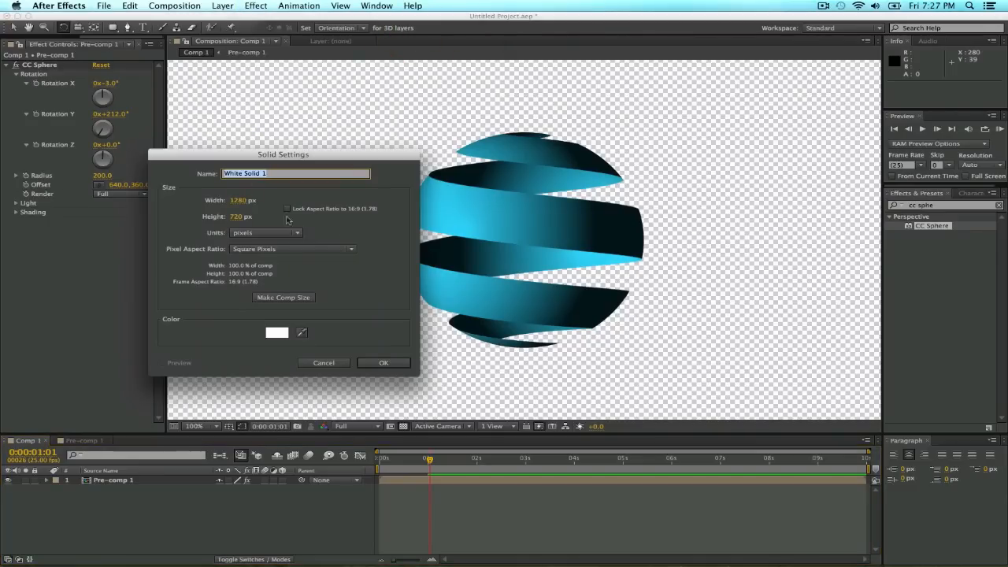
pyautogui.click(384, 362)
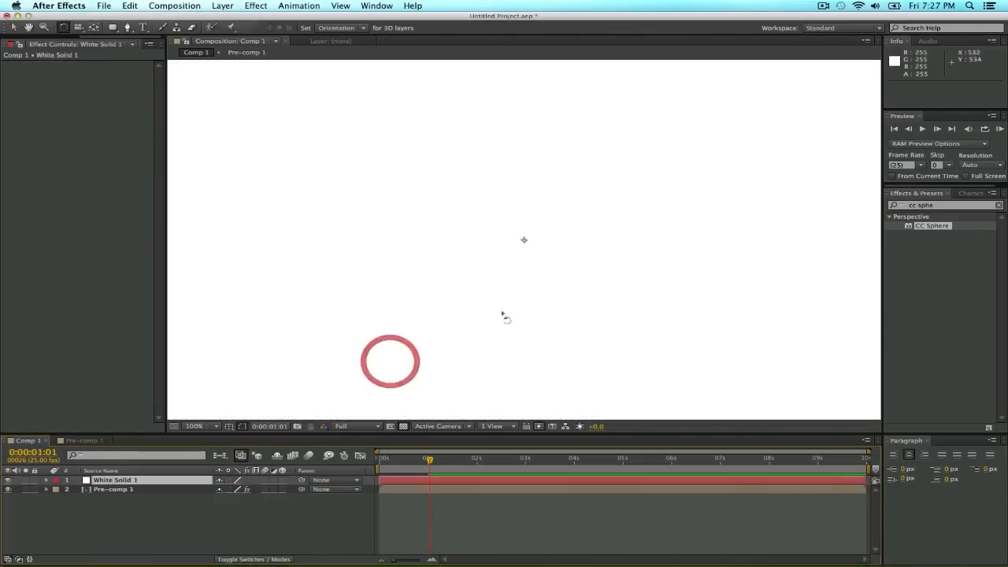
pyautogui.write('ram')
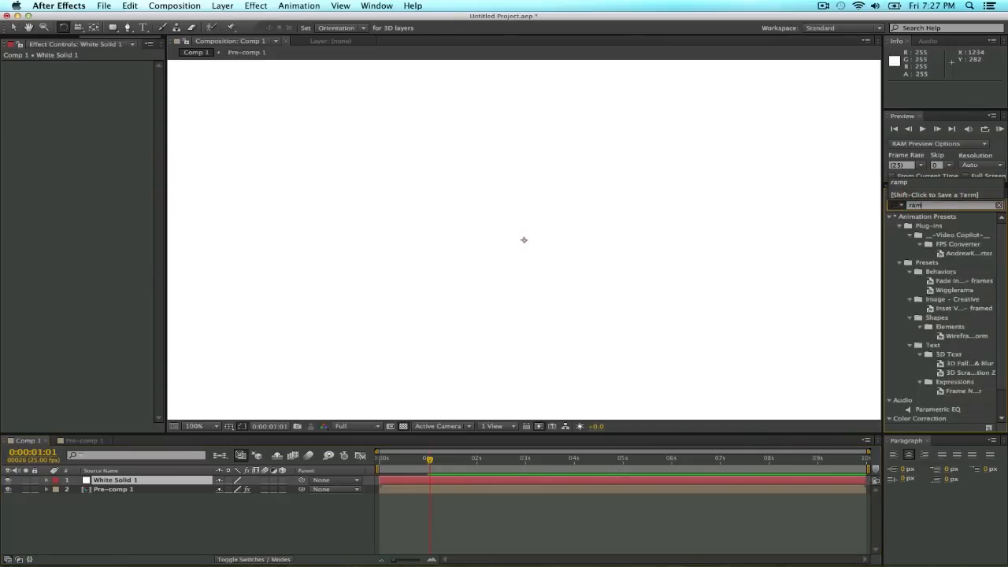
pyautogui.write('ramp ef')
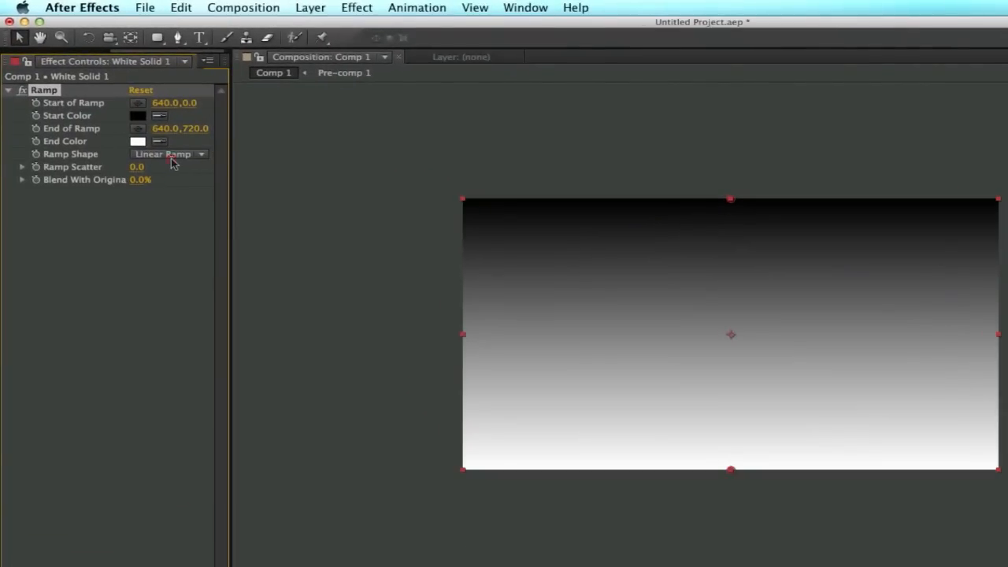
# - Make the Ramp radial, centre its start point and set a gray outer colour
pyautogui.click(167, 155)
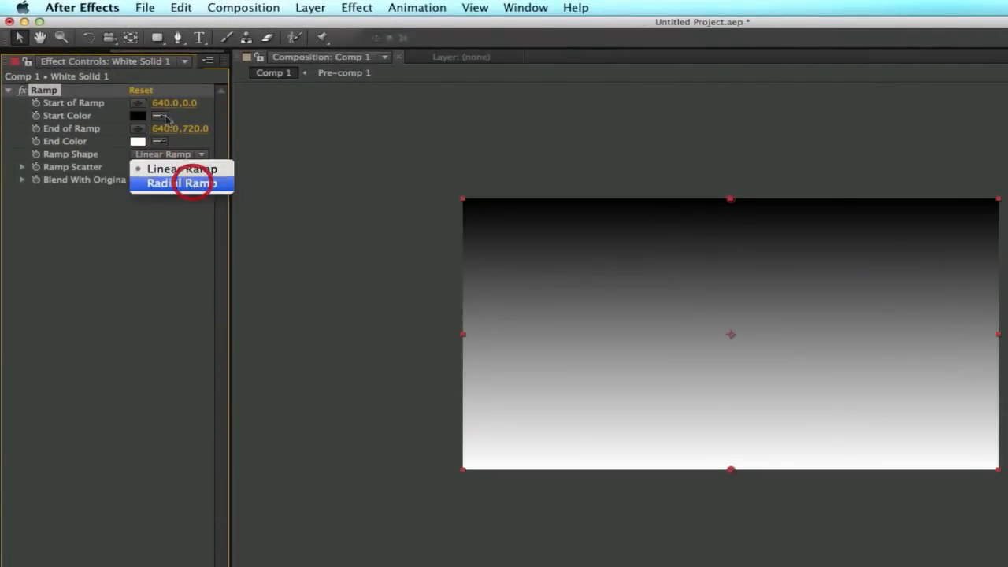
pyautogui.click(183, 183)
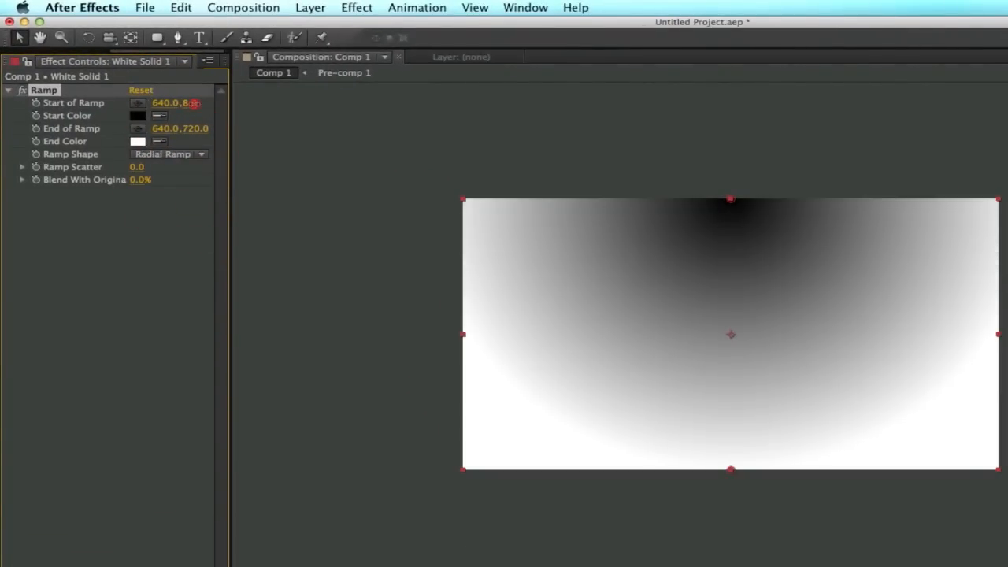
pyautogui.moveTo(731, 198); pyautogui.dragTo(730, 334)
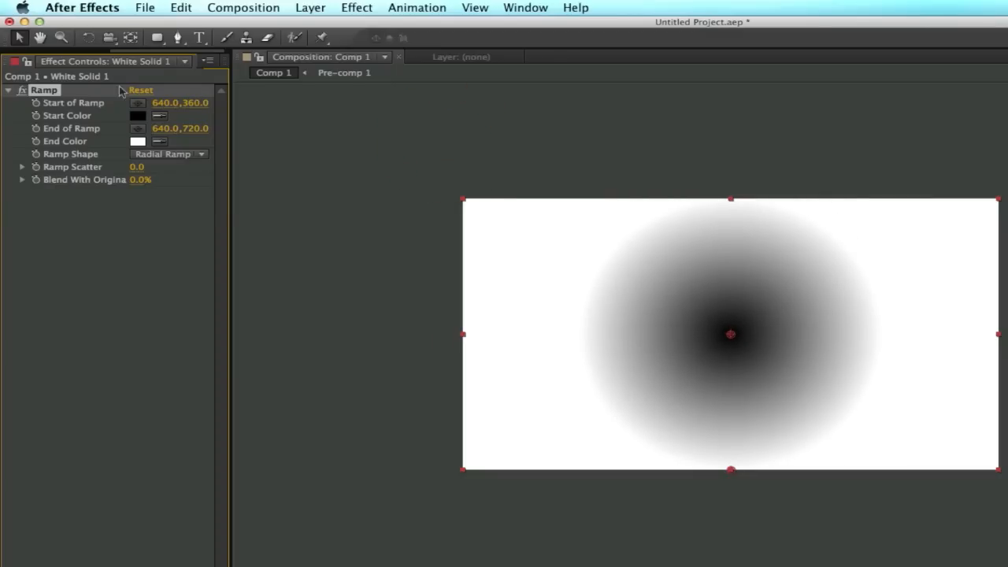
pyautogui.click(138, 116)
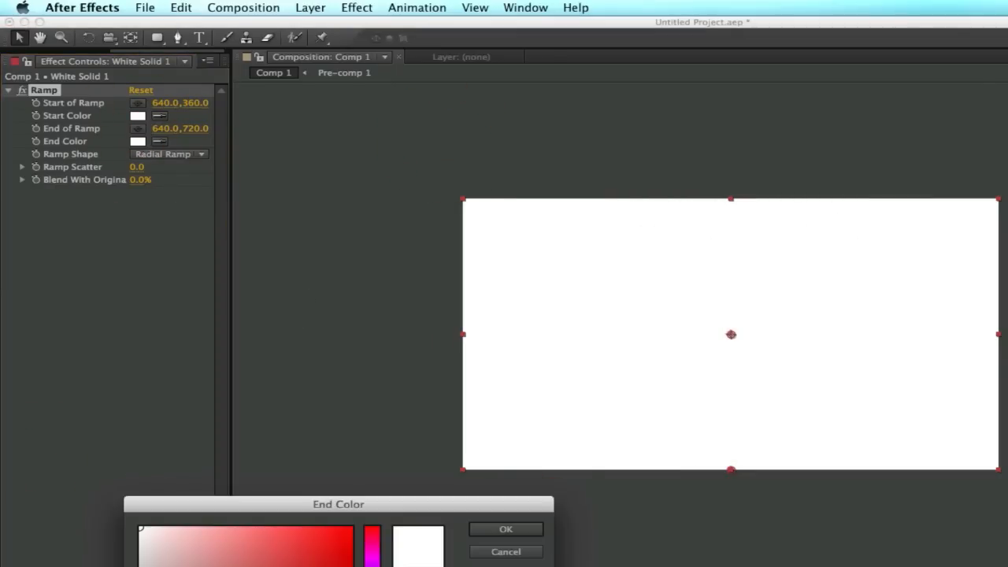
pyautogui.click(506, 529)
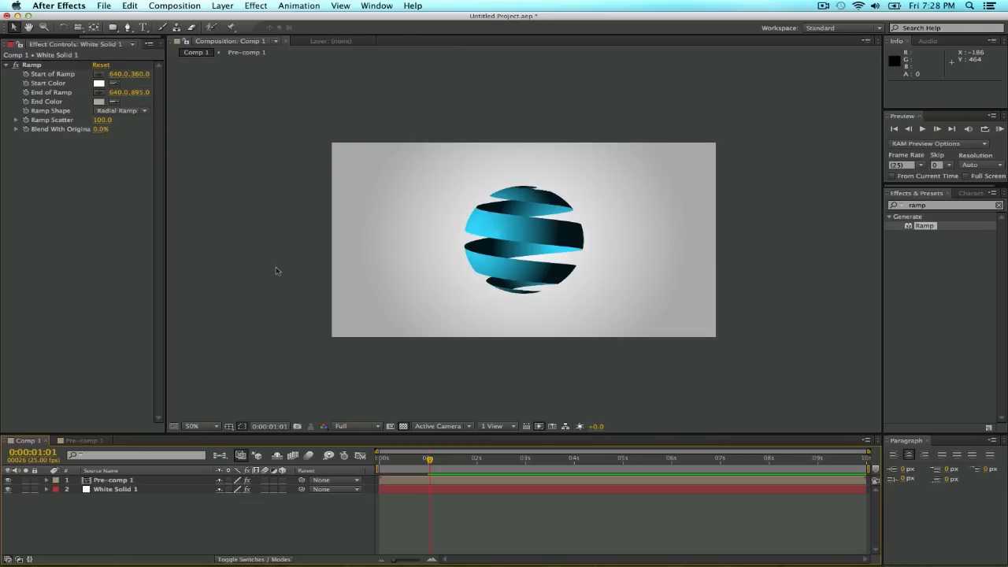
# - Enlarge the composition view and switch back to the Project panel's item list
pyautogui.click(192, 425)
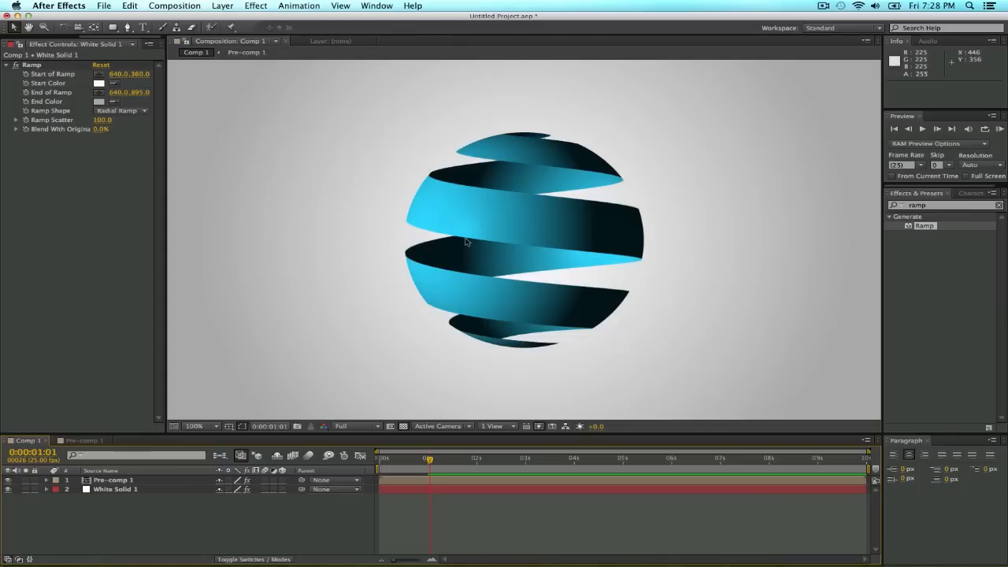
pyautogui.moveTo(374, 311)
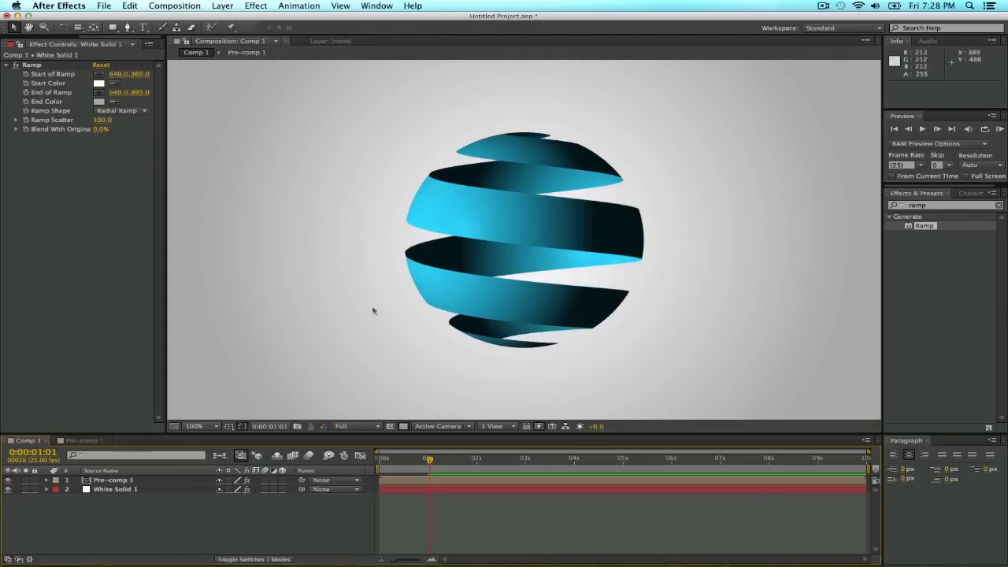
pyautogui.click(114, 479)
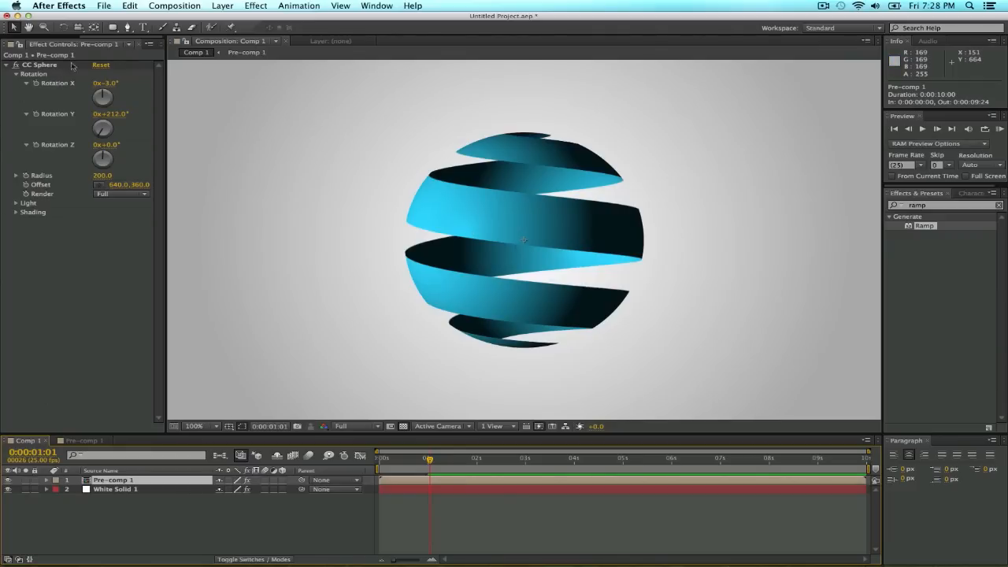
pyautogui.click(18, 44)
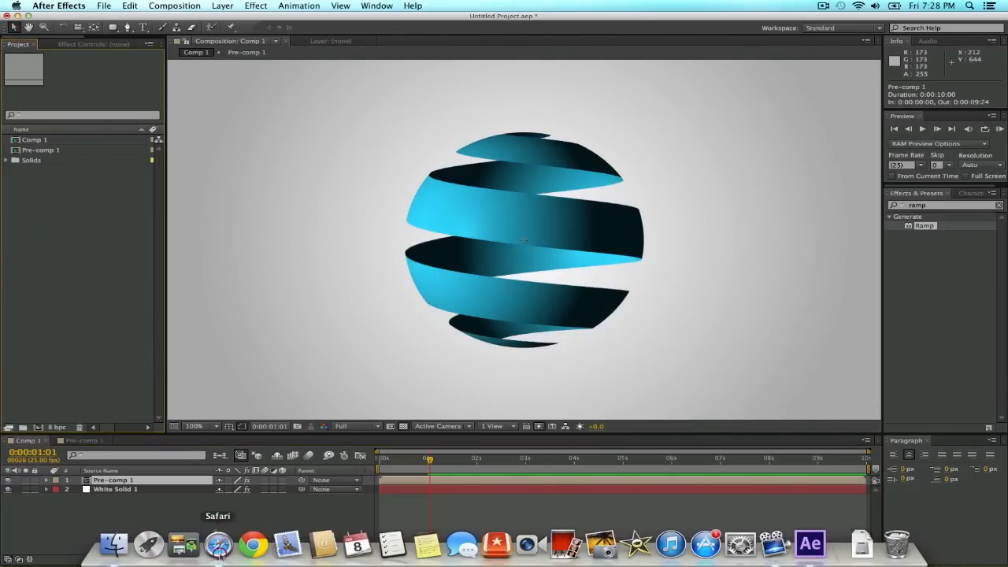
# - Bring up the 'grunge texture' Google Images results in Safari and enlarge the gray texture
pyautogui.click(217, 543)
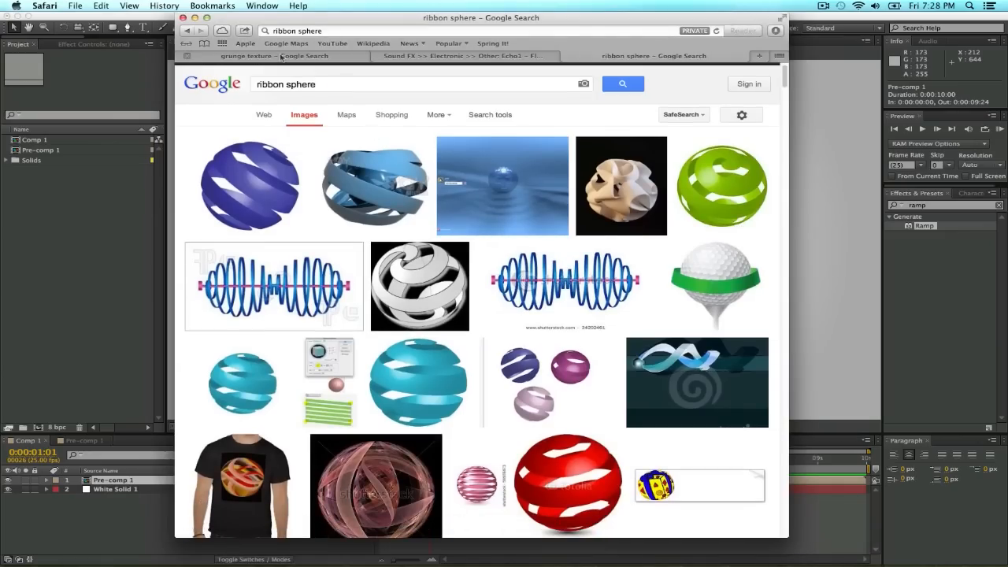
pyautogui.click(274, 55)
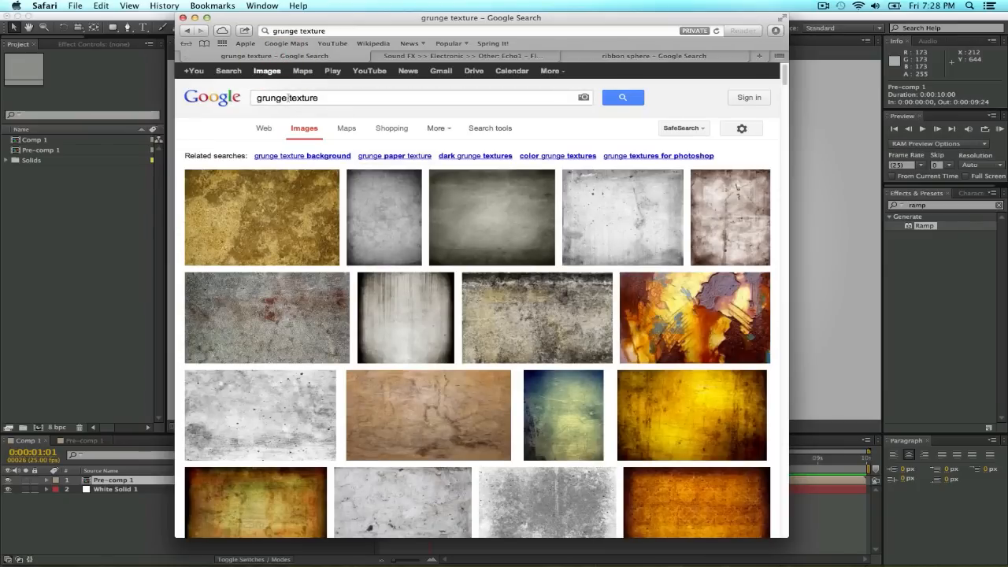
pyautogui.moveTo(381, 212)
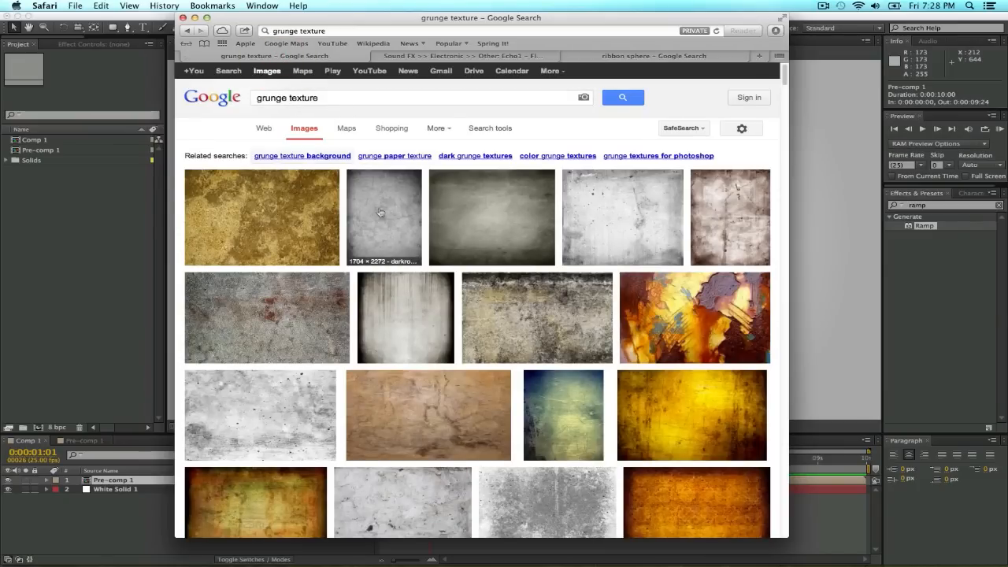
pyautogui.click(384, 217)
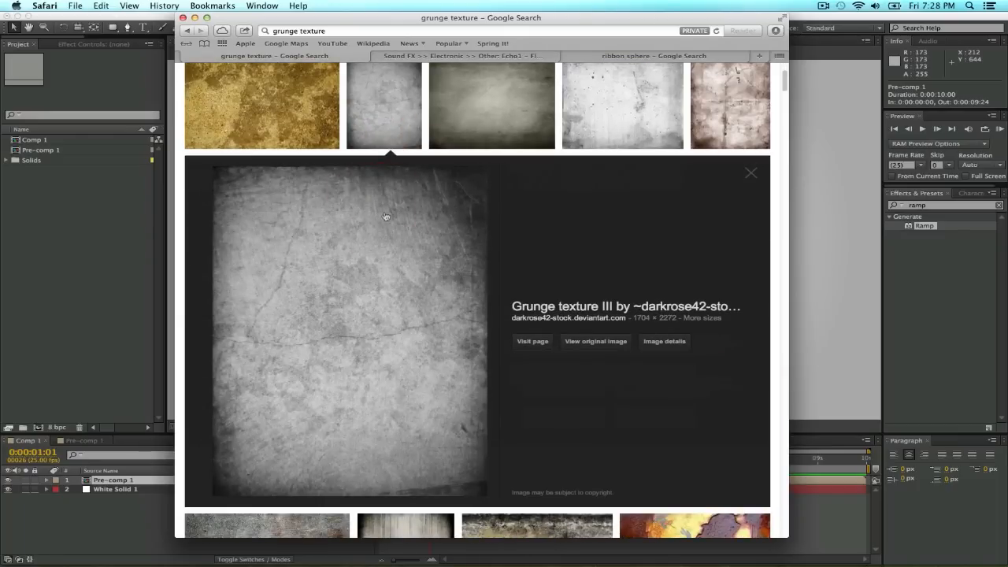
pyautogui.moveTo(424, 267)
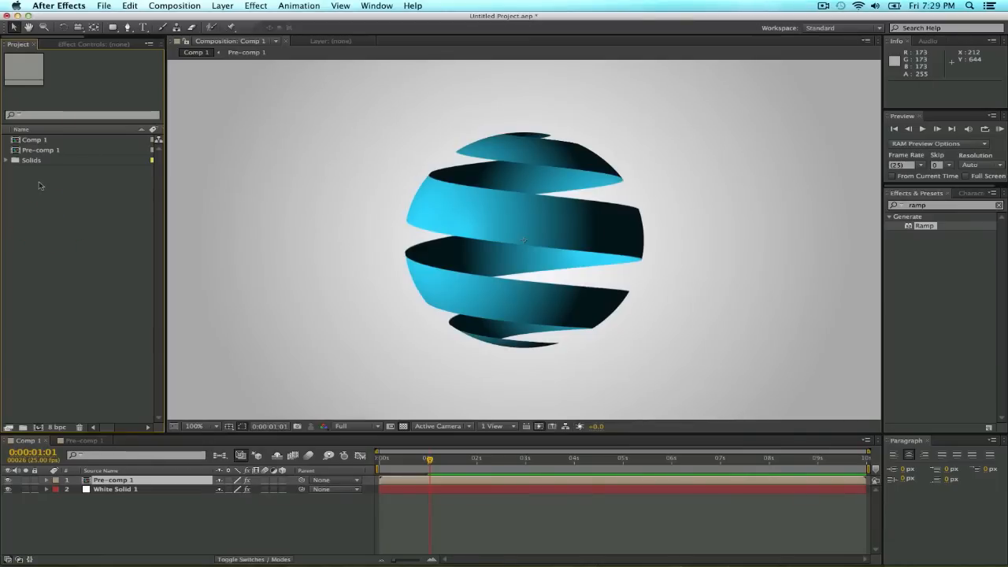
pyautogui.moveTo(78, 236)
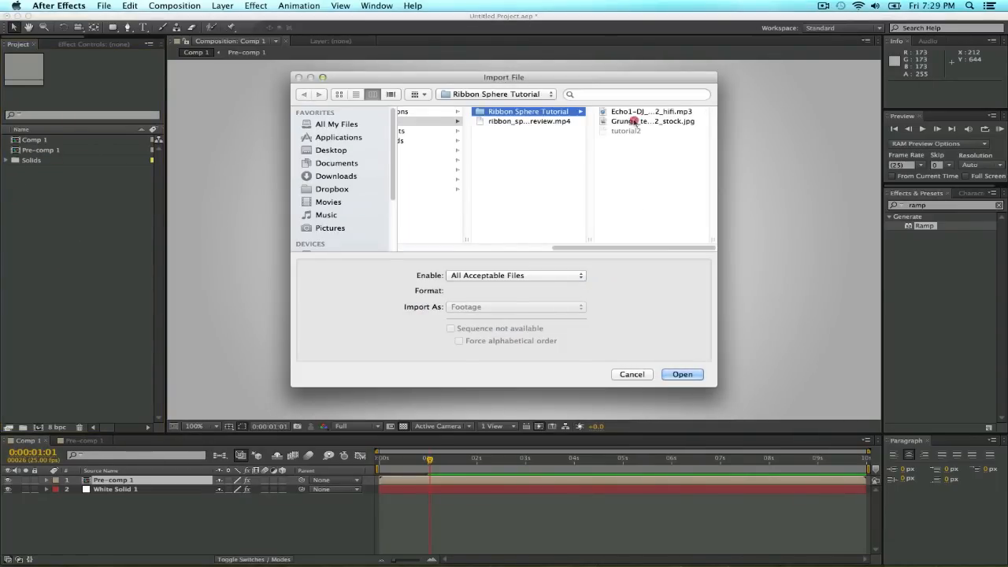
# - Import the grunge JPG into Comp 1 and Luma-matte it to 'Pre-comp 1'
pyautogui.click(682, 375)
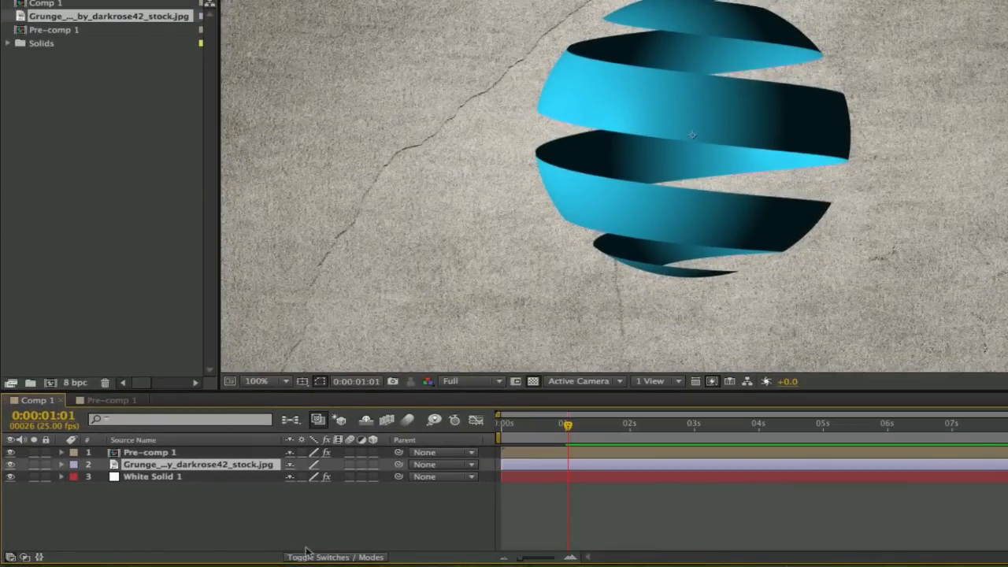
pyautogui.click(333, 557)
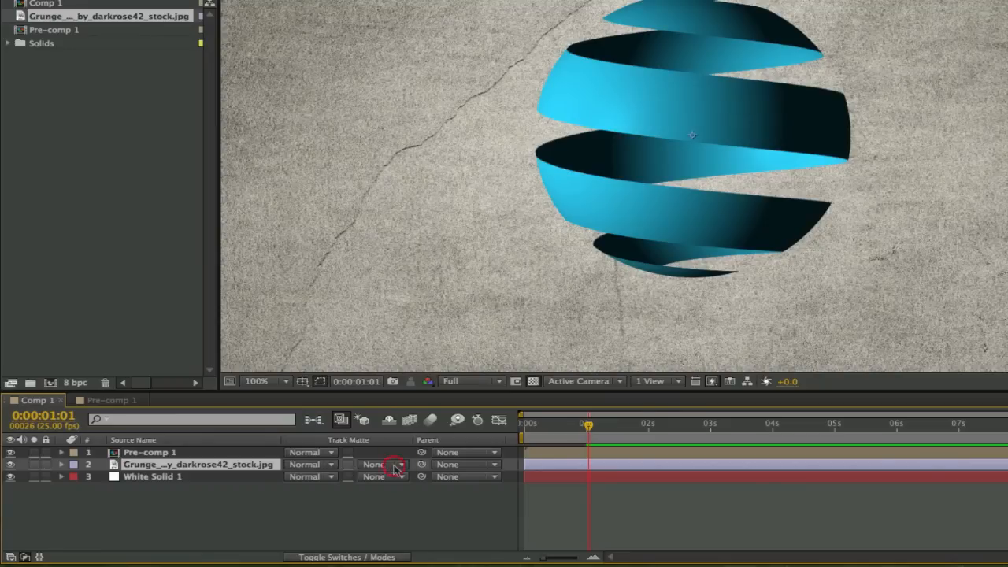
pyautogui.click(385, 463)
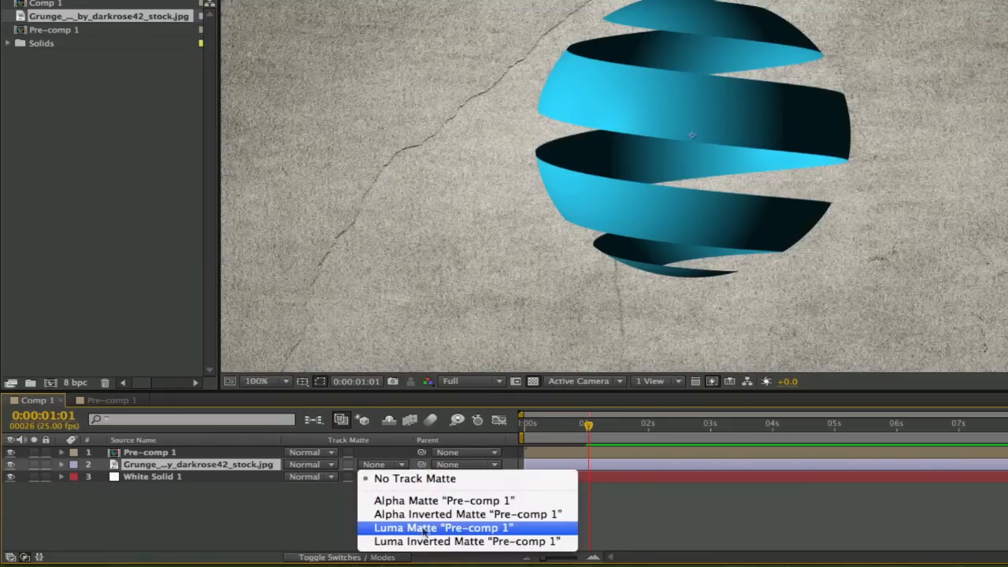
pyautogui.click(443, 528)
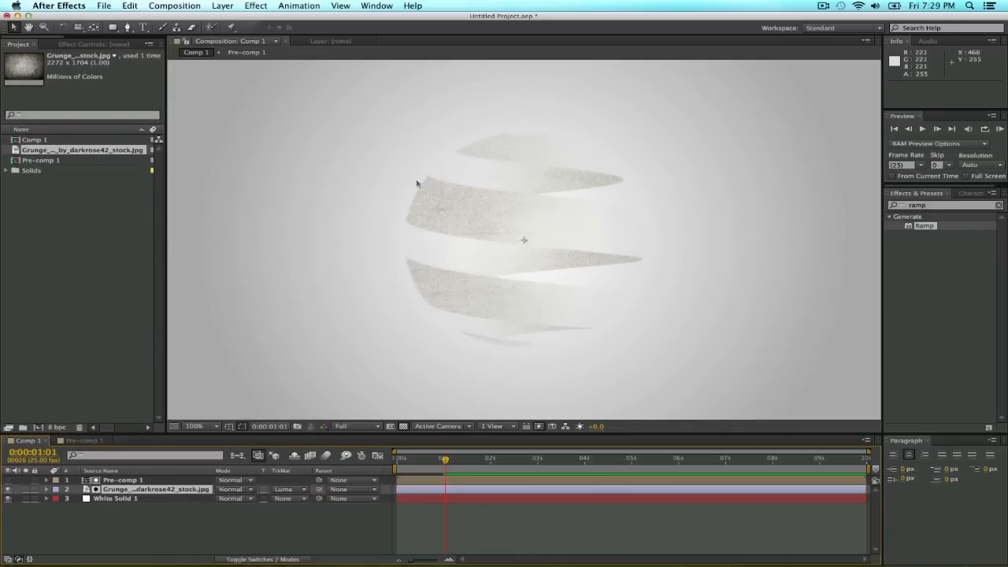
pyautogui.moveTo(606, 186)
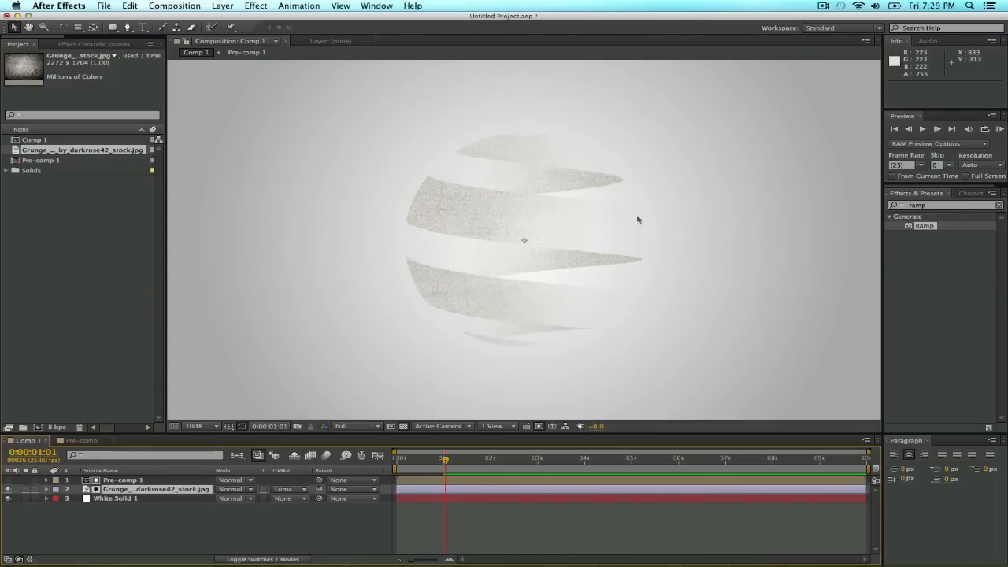
pyautogui.moveTo(391, 160)
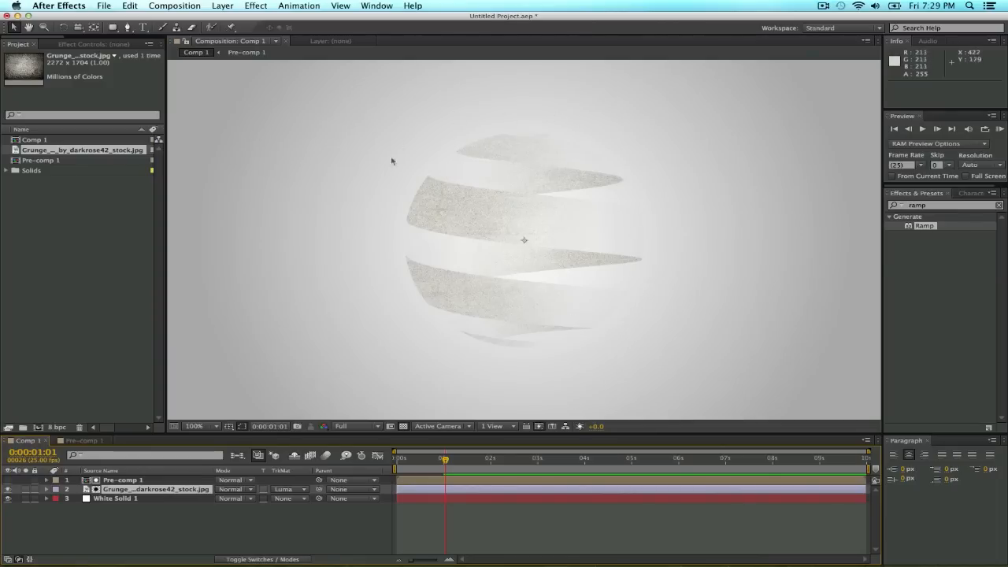
pyautogui.moveTo(516, 148)
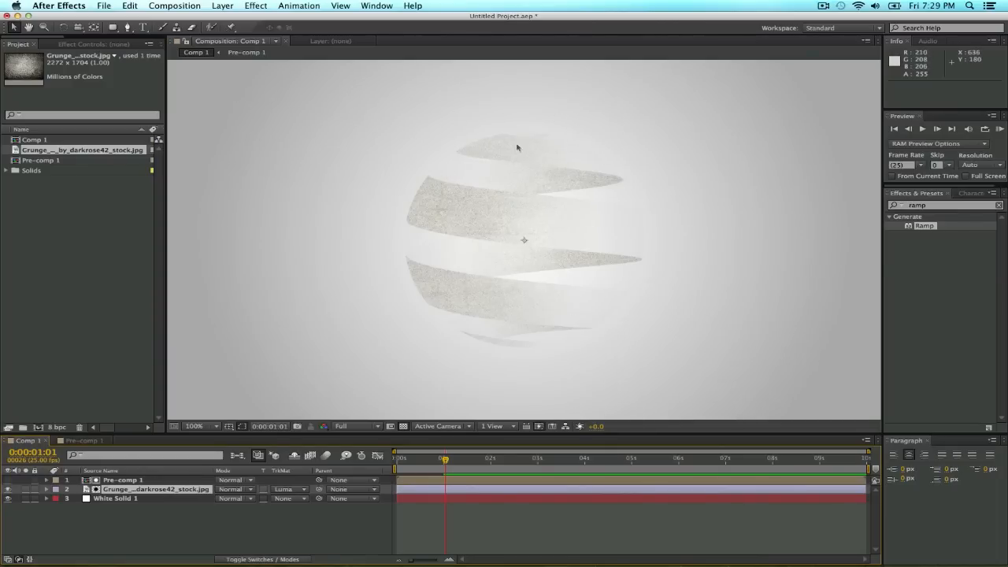
pyautogui.moveTo(588, 148)
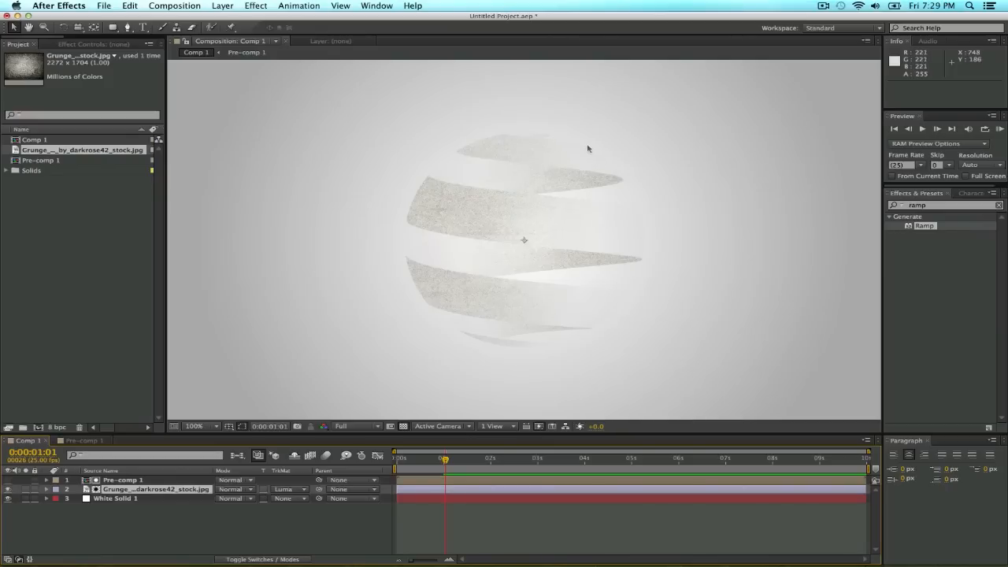
pyautogui.moveTo(575, 306)
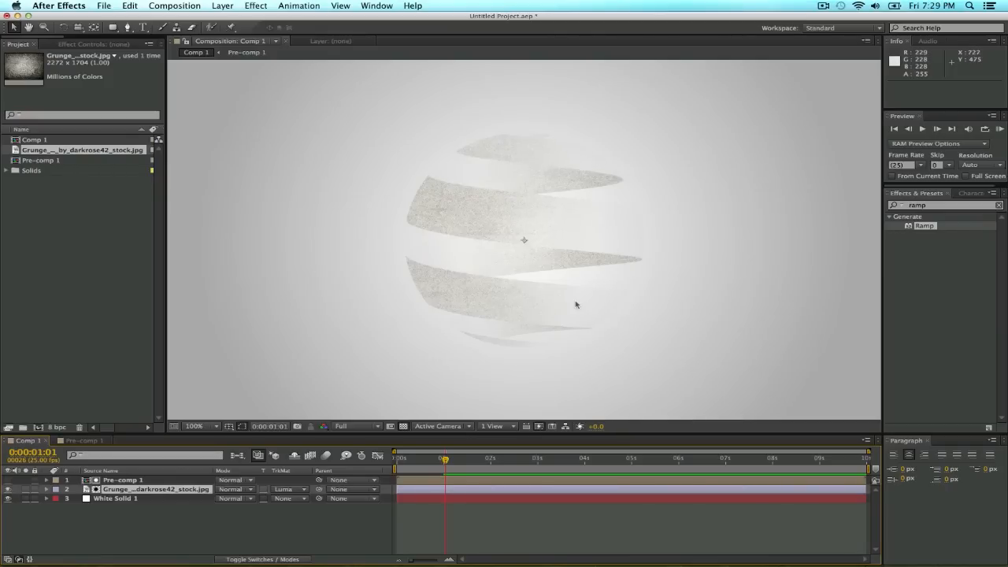
pyautogui.moveTo(564, 278)
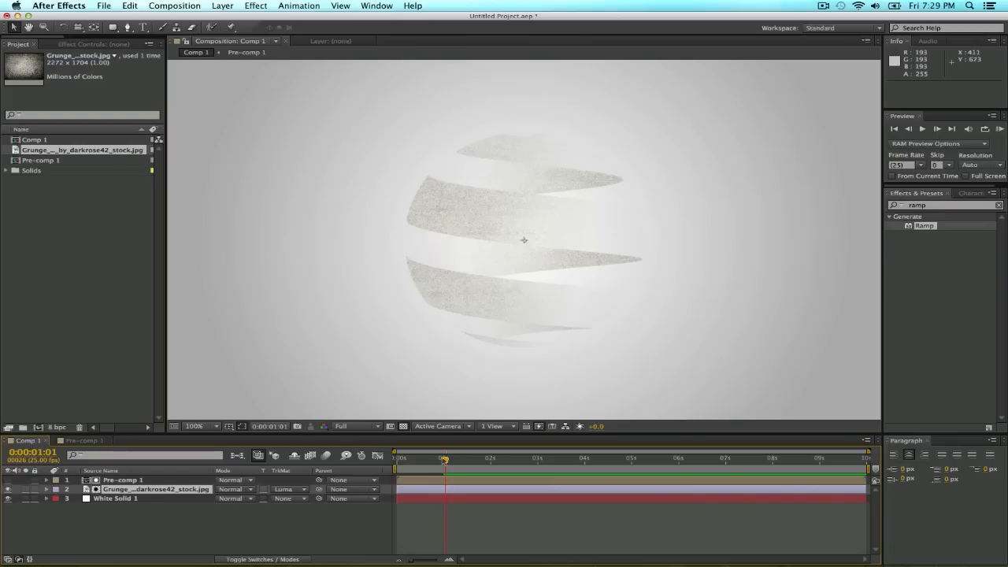
# - Wrap the matted texture onto the ribbon sphere with CC Sphere for a worn surface
pyautogui.moveTo(444, 456); pyautogui.dragTo(434, 457)
pyautogui.write('cc sphere')
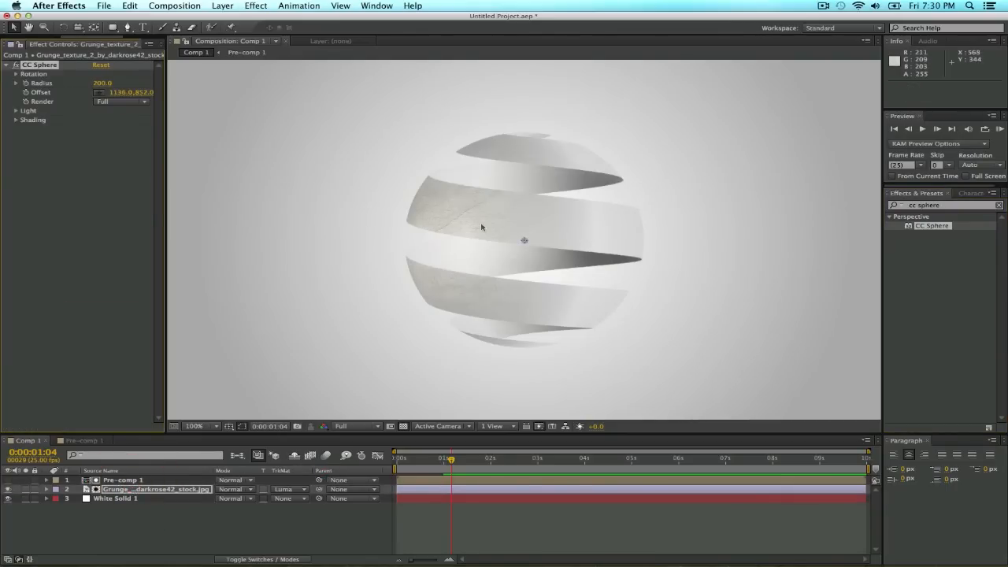
pyautogui.moveTo(489, 193)
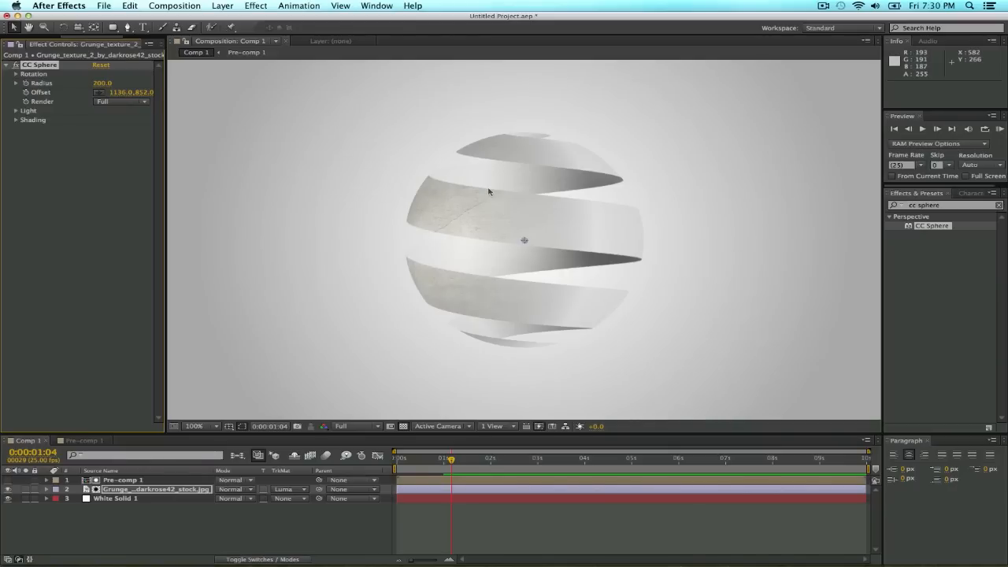
pyautogui.moveTo(315, 406)
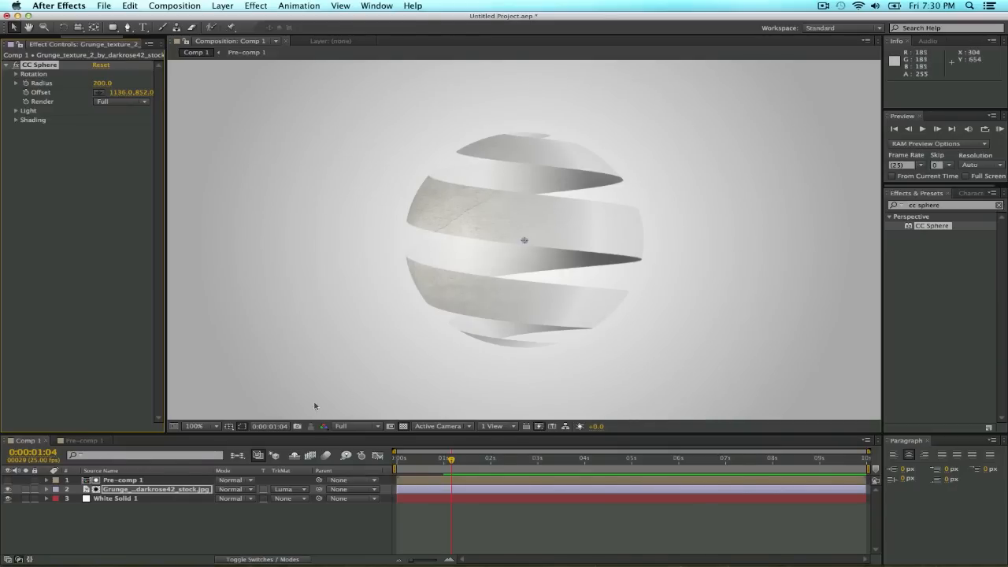
pyautogui.click(123, 479)
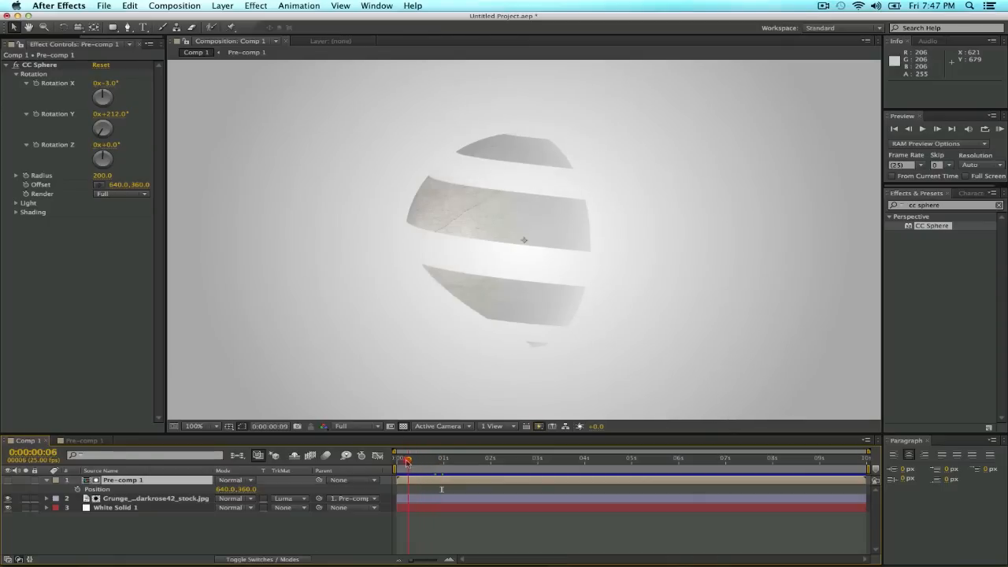
pyautogui.moveTo(406, 460); pyautogui.dragTo(437, 460)
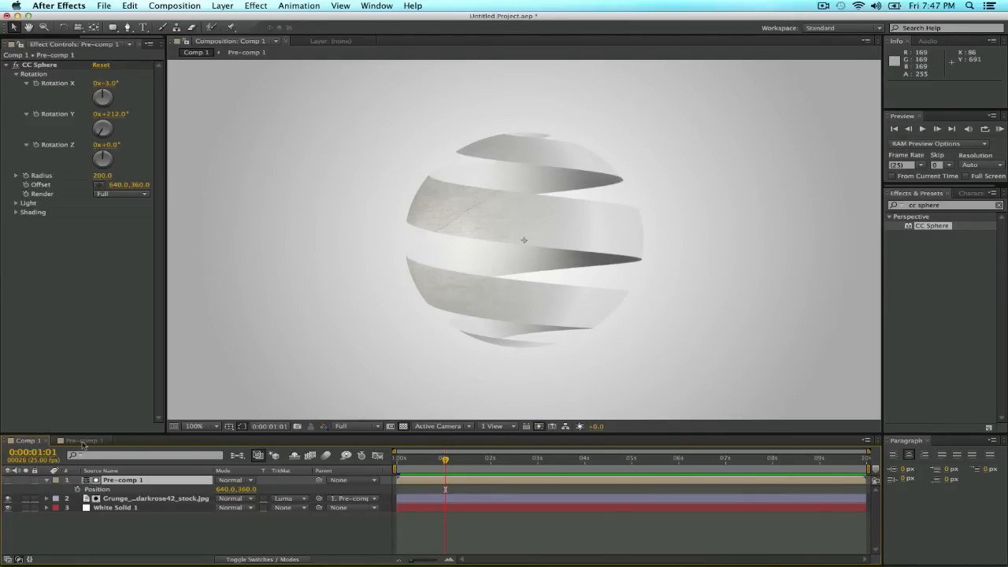
pyautogui.click(82, 441)
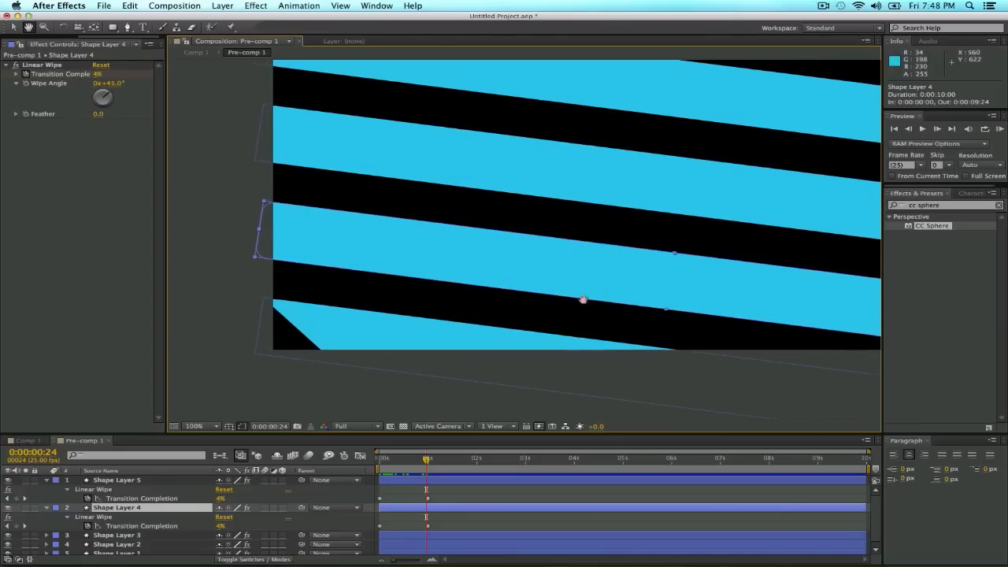
# - Keyframe Linear Wipe Transition Completion on Shape Layers 4 and 3 at staggered times
pyautogui.click(195, 425)
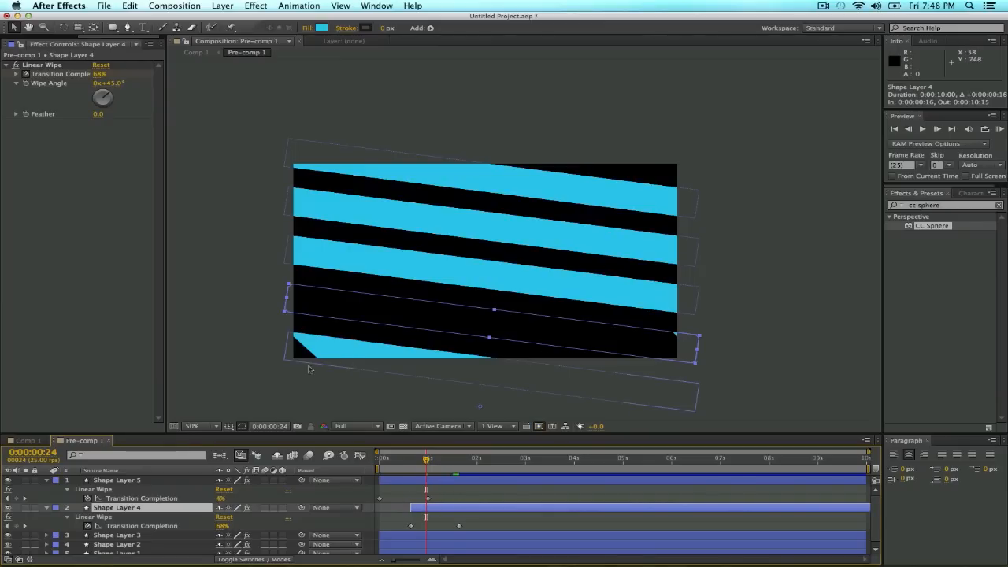
pyautogui.click(116, 536)
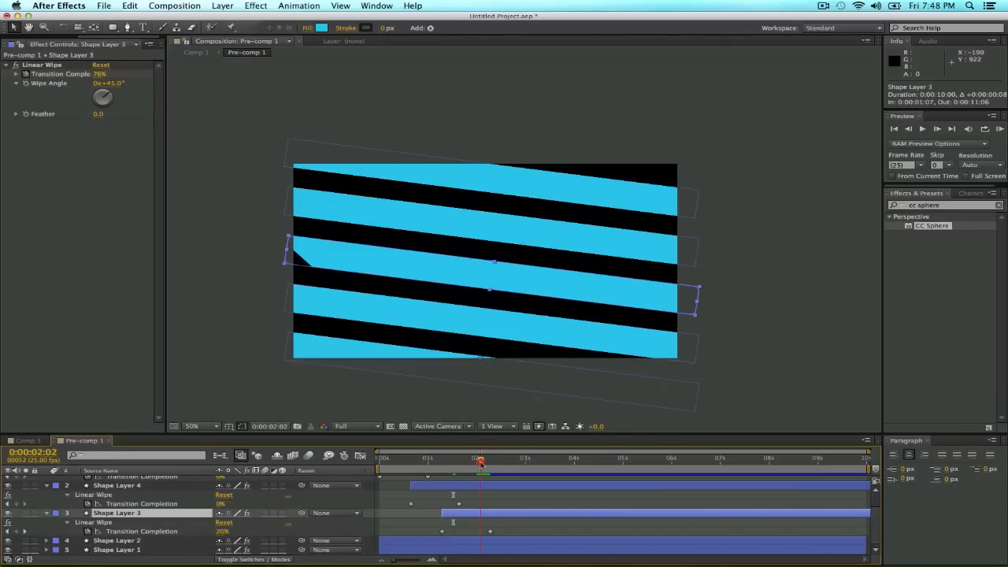
pyautogui.click(116, 542)
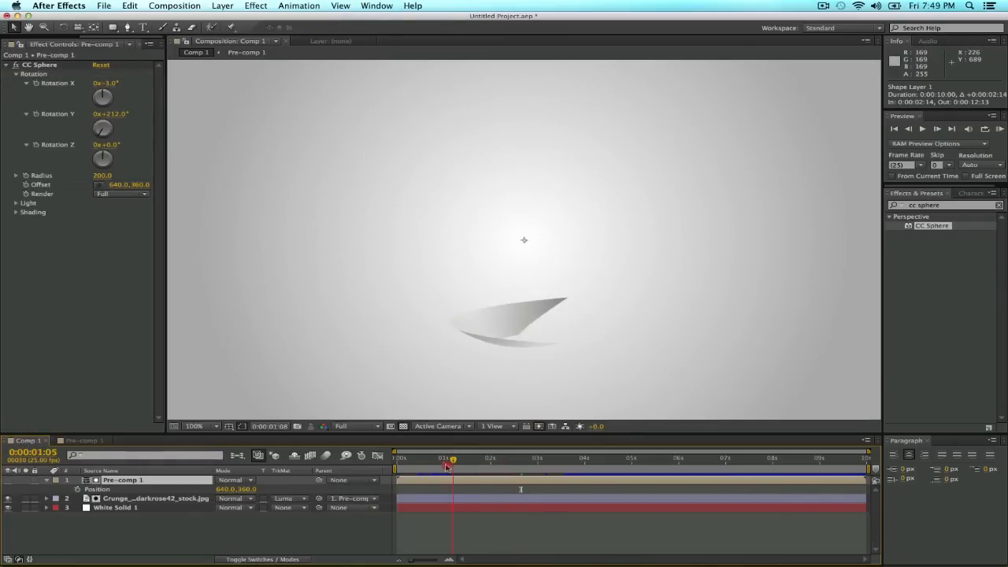
# - Keyframe CC Sphere rotation so the ribbon wraps into a full sphere by about 3:00
pyautogui.moveTo(447, 466); pyautogui.dragTo(463, 466)
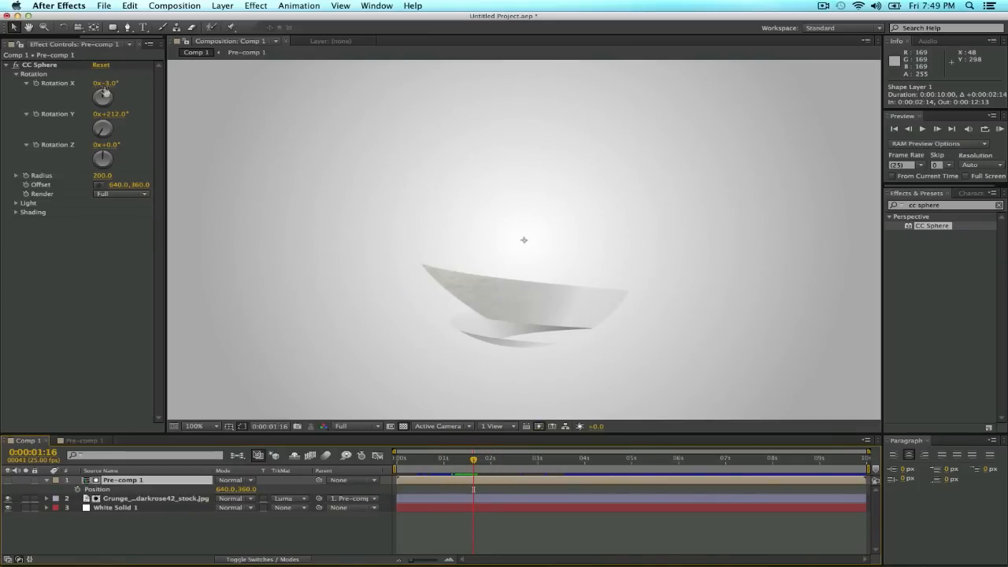
pyautogui.moveTo(110, 82); pyautogui.dragTo(132, 93)
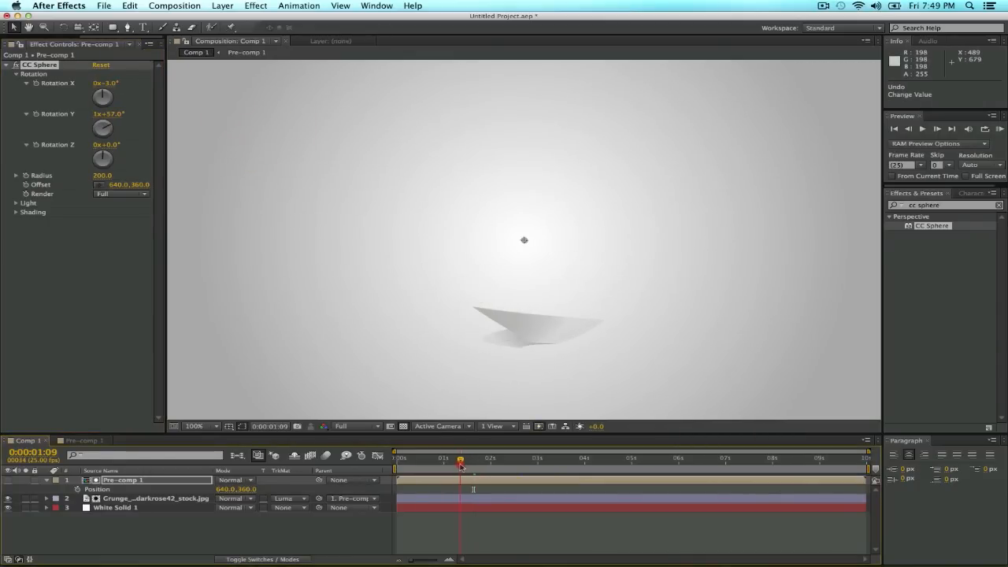
pyautogui.moveTo(460, 457); pyautogui.dragTo(476, 456)
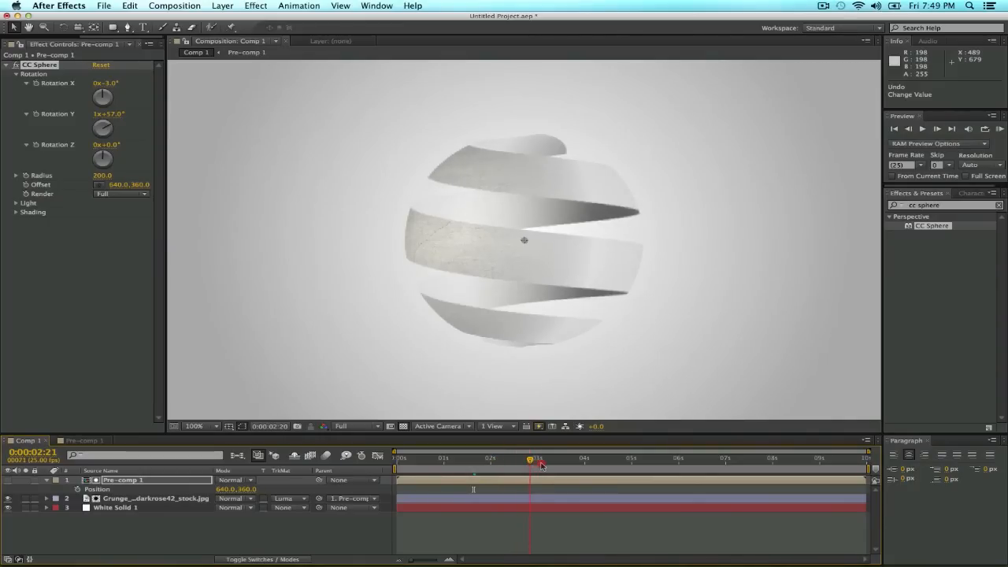
pyautogui.click(532, 457)
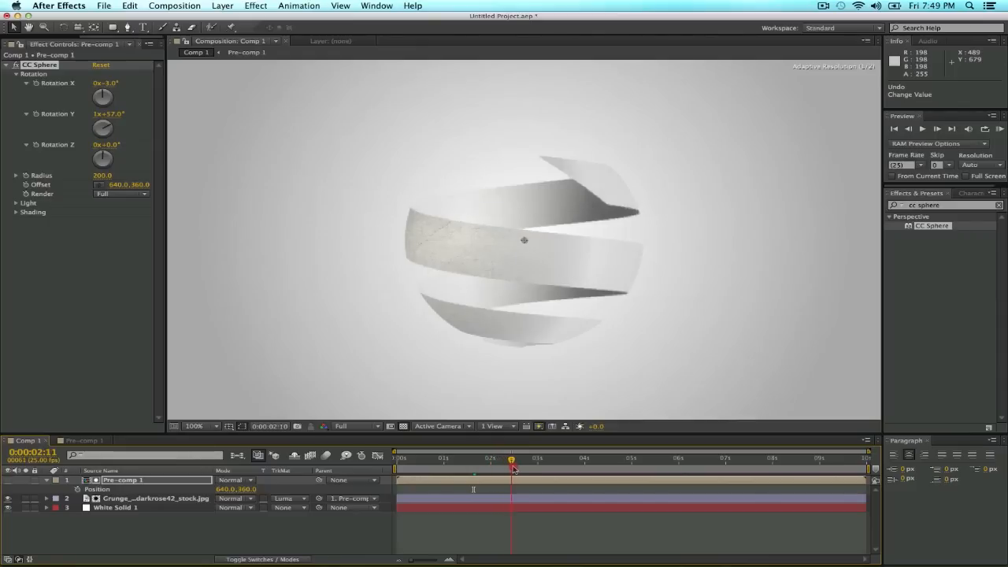
pyautogui.moveTo(510, 457); pyautogui.dragTo(553, 457)
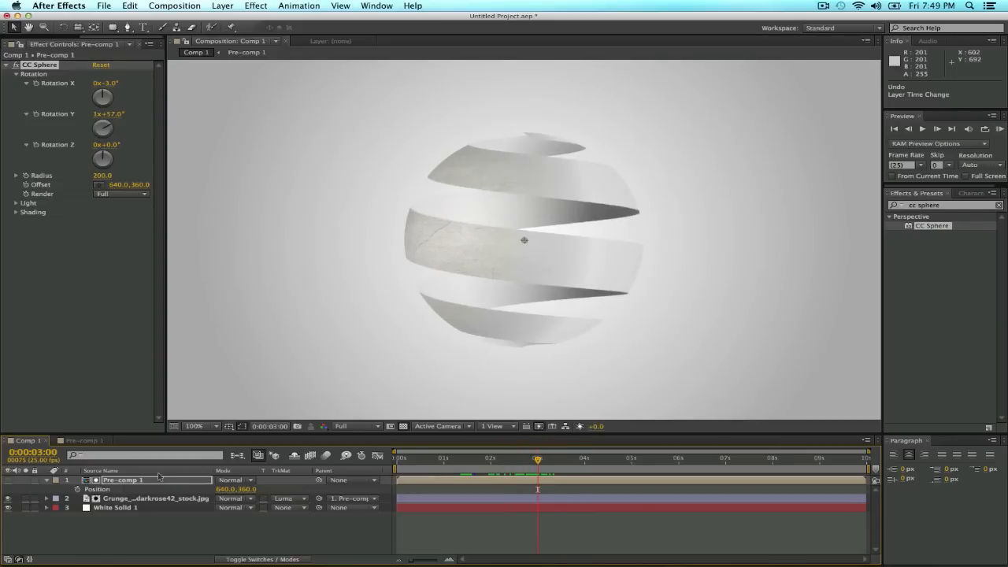
# - Keyframe CC Sphere Rotation X at 90° as a flat spiral and move that key to frame 17
pyautogui.click(123, 479)
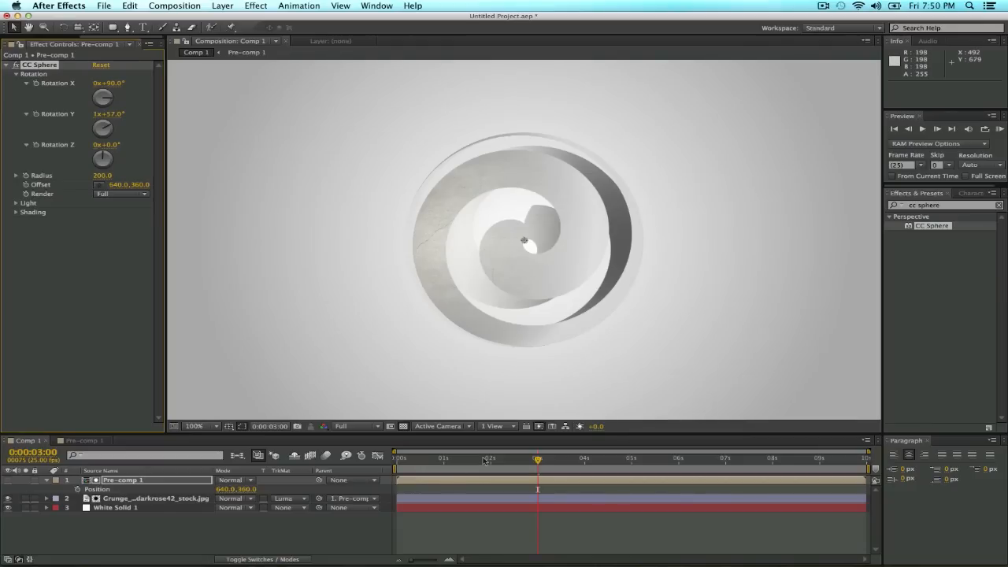
pyautogui.moveTo(538, 457); pyautogui.dragTo(442, 457)
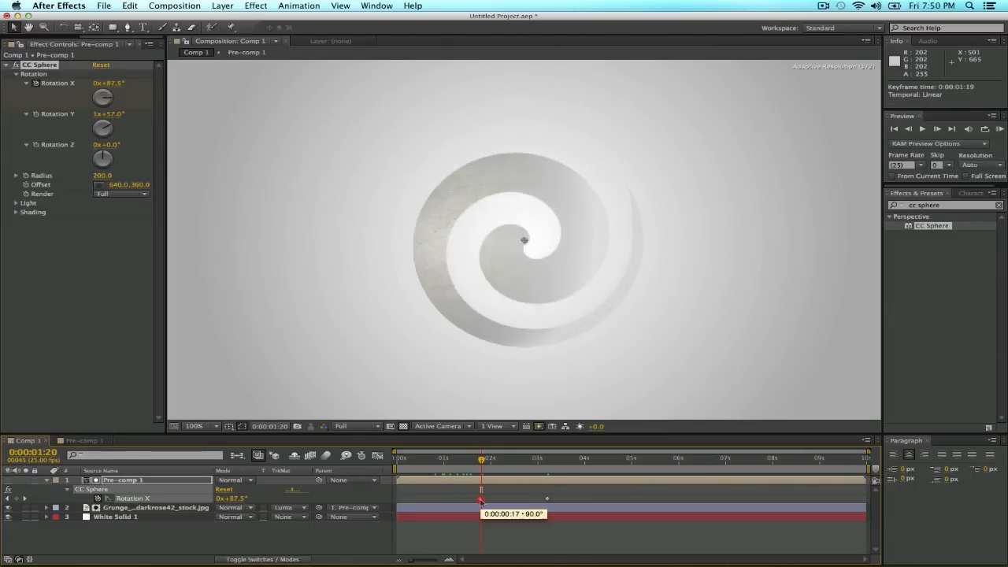
pyautogui.moveTo(482, 458); pyautogui.dragTo(495, 458)
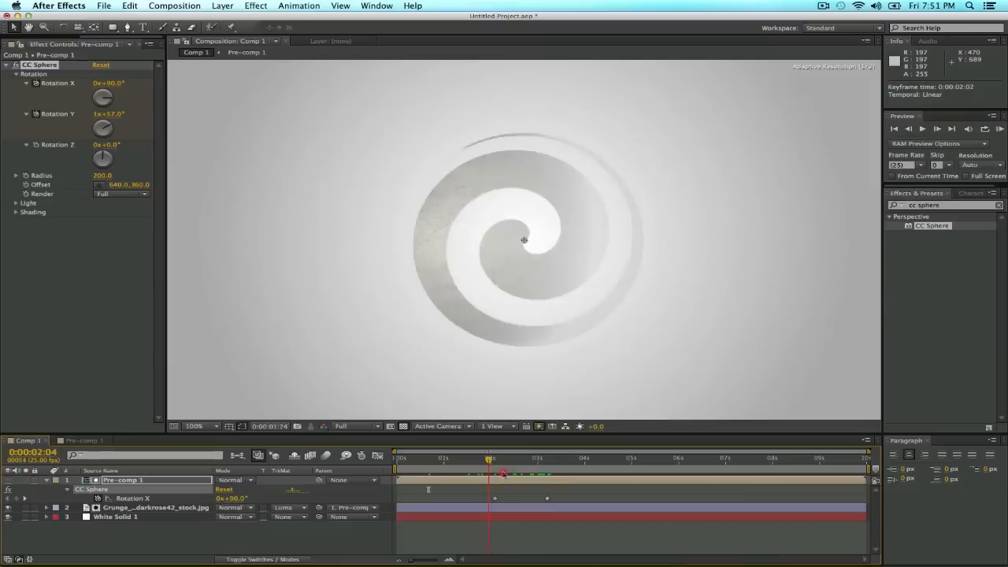
# - Preview at Half resolution and scrub through the spiral unrolling into the full sphere
pyautogui.click(545, 458)
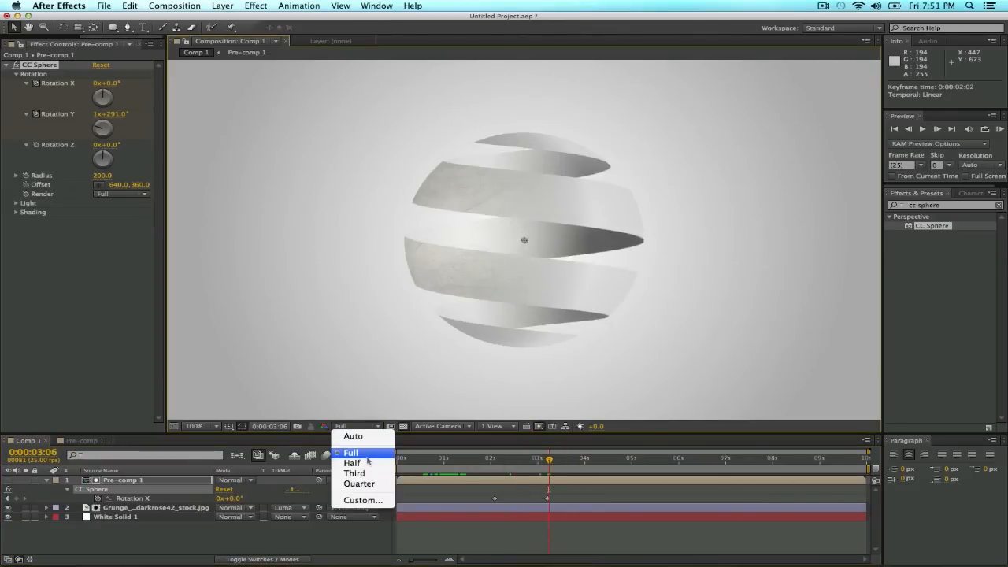
pyautogui.click(353, 463)
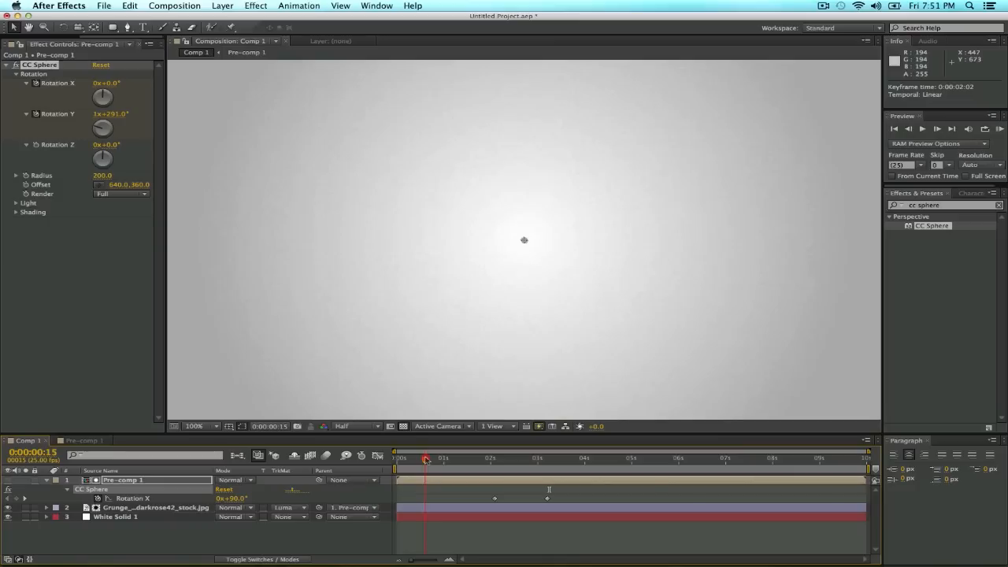
pyautogui.click(457, 457)
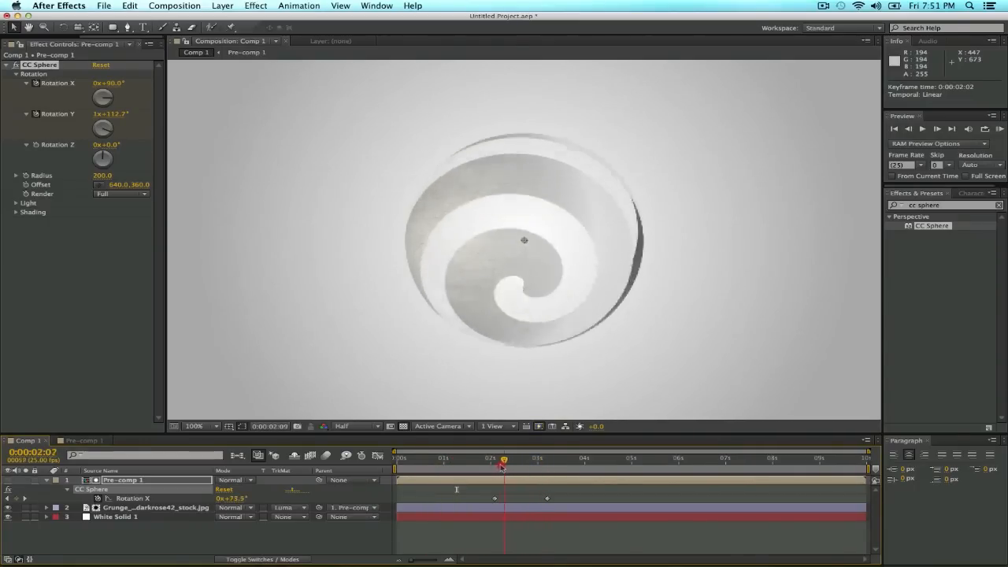
pyautogui.click(444, 457)
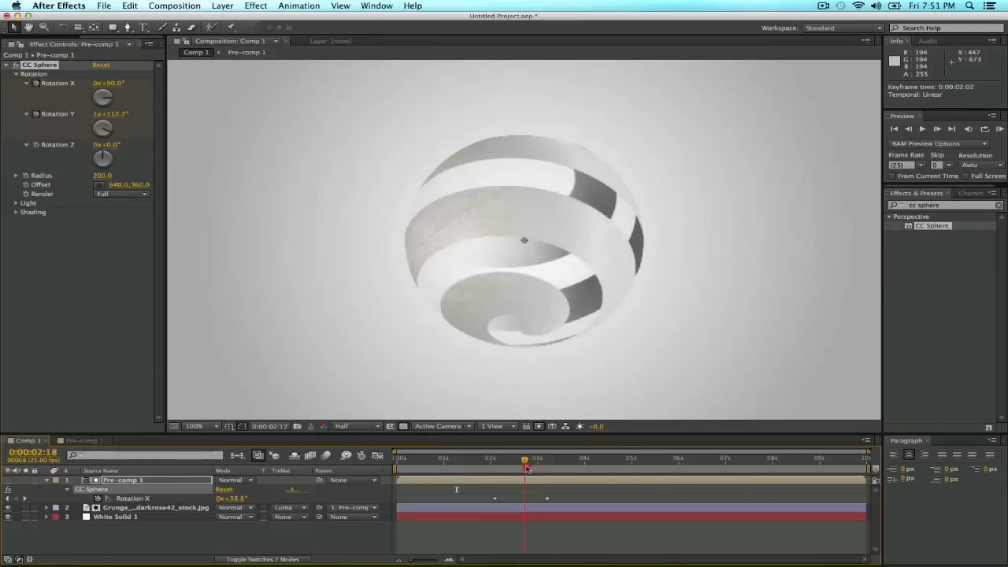
pyautogui.click(548, 460)
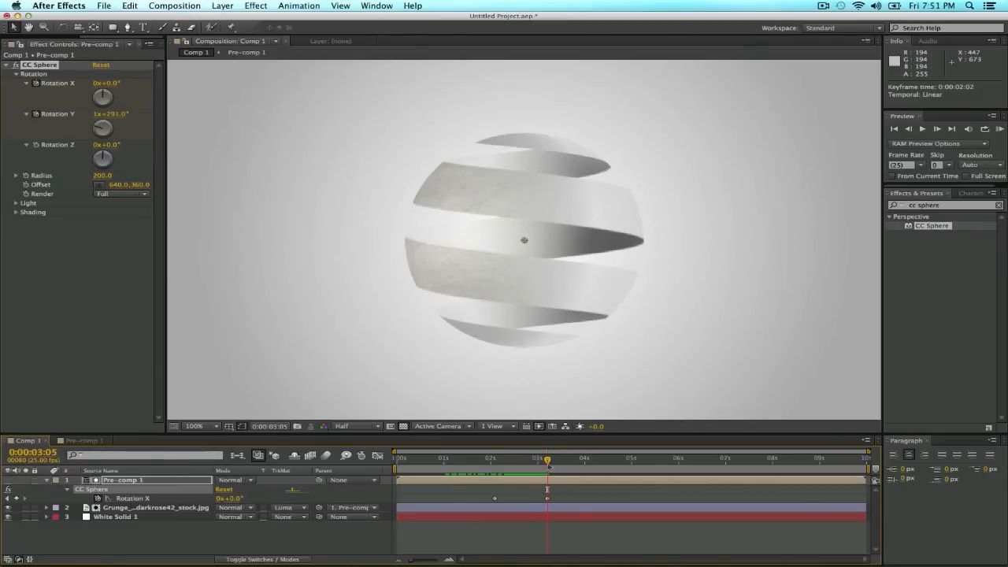
pyautogui.click(942, 205)
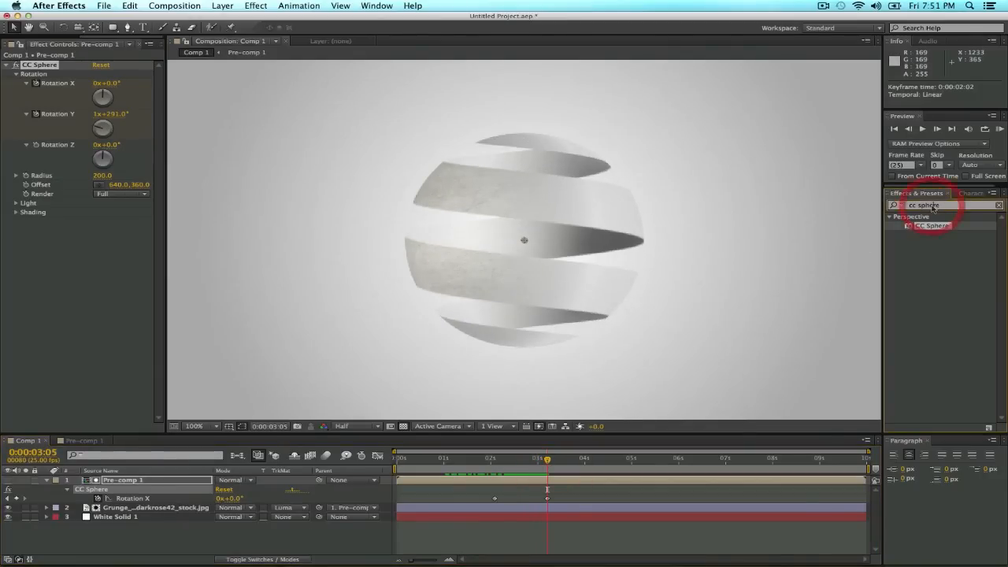
# - Apply Roughen Edges to the sphere and keyframe Border from 20 down to 0 at 3:05
pyautogui.click(941, 204)
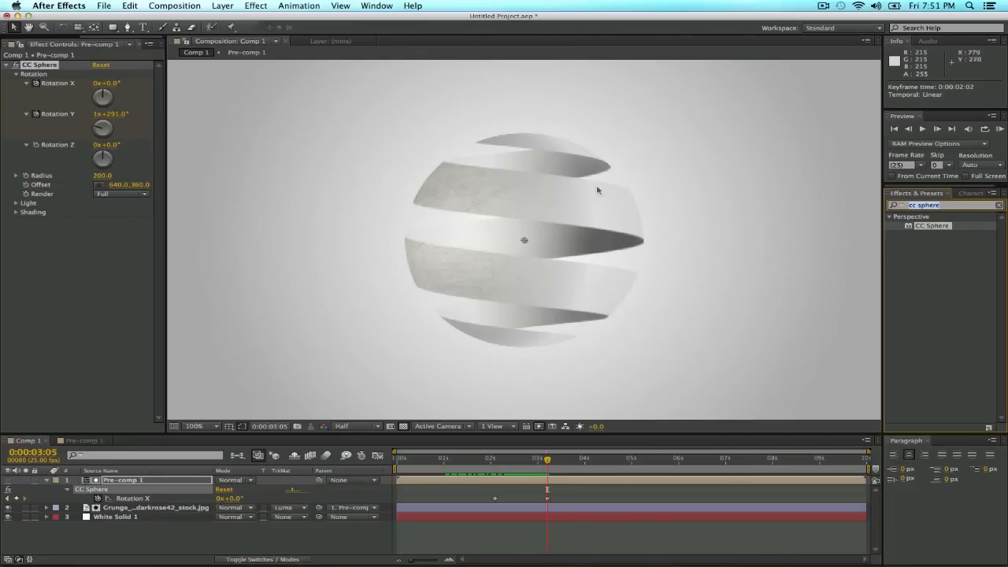
pyautogui.moveTo(632, 288)
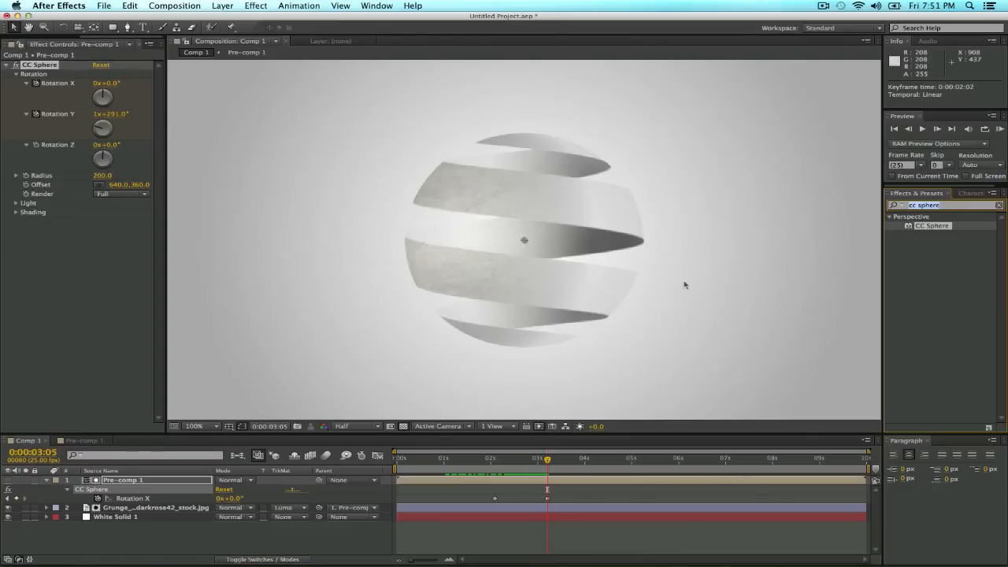
pyautogui.write('roughen')
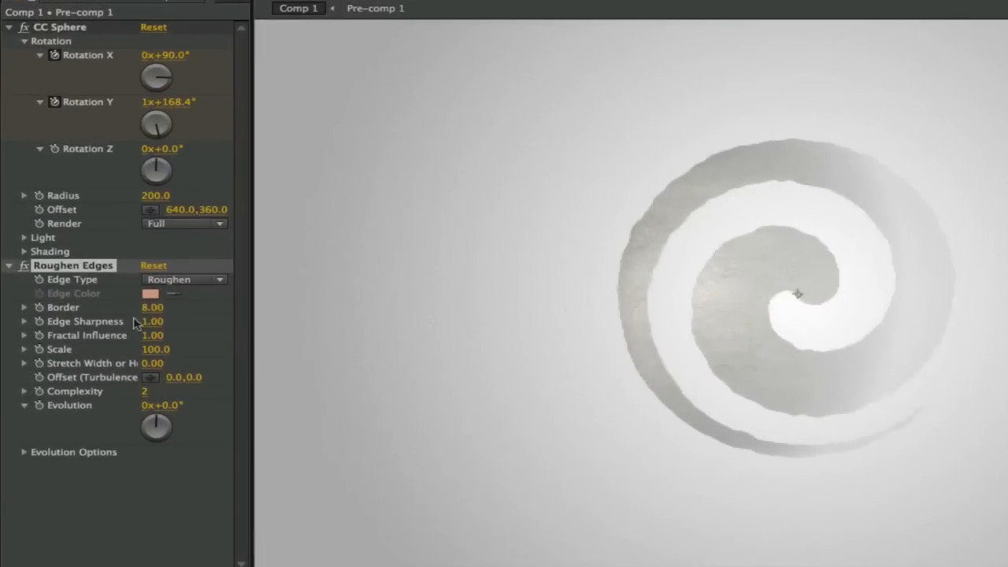
pyautogui.doubleClick(151, 307)
pyautogui.write('20')
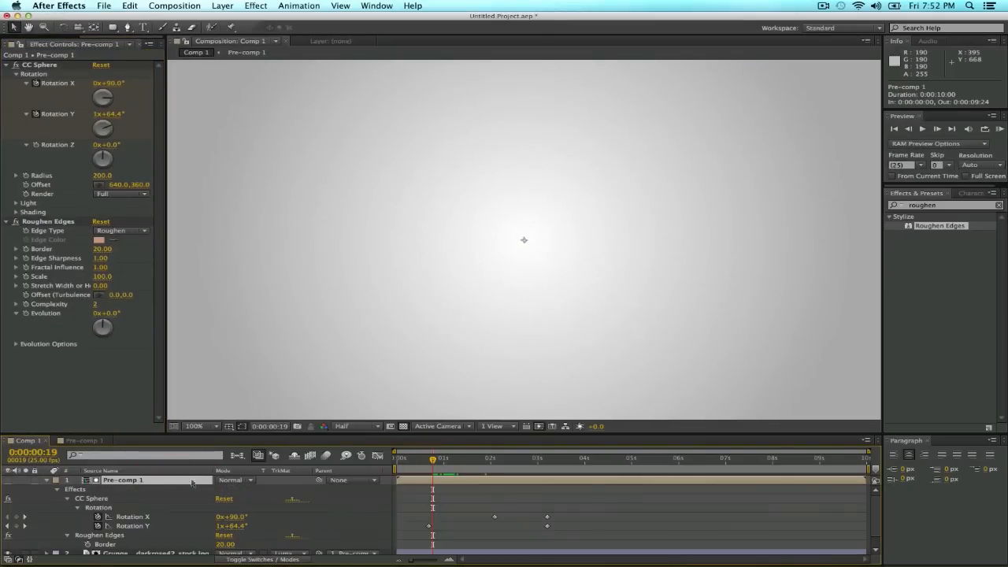
pyautogui.click(431, 457)
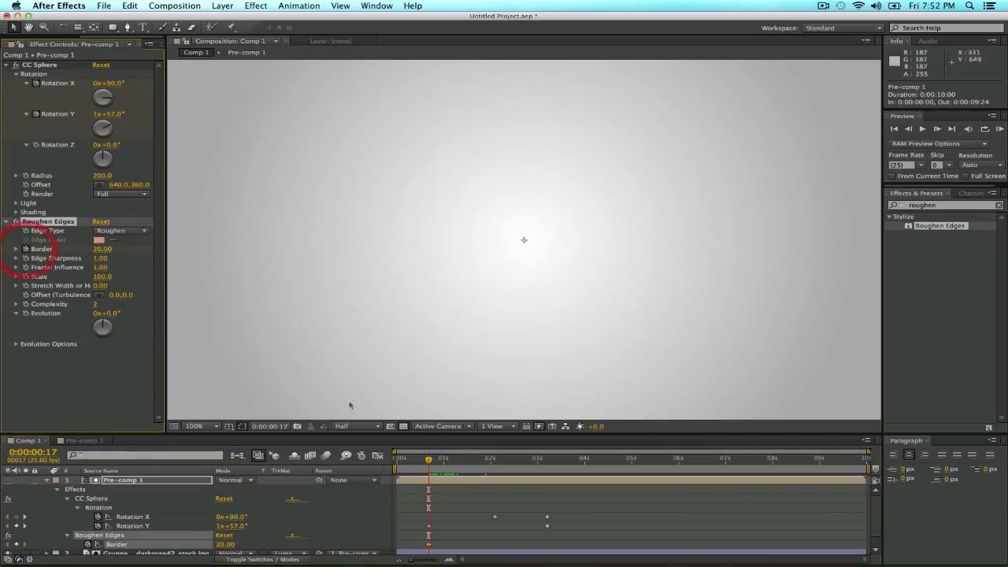
pyautogui.click(548, 457)
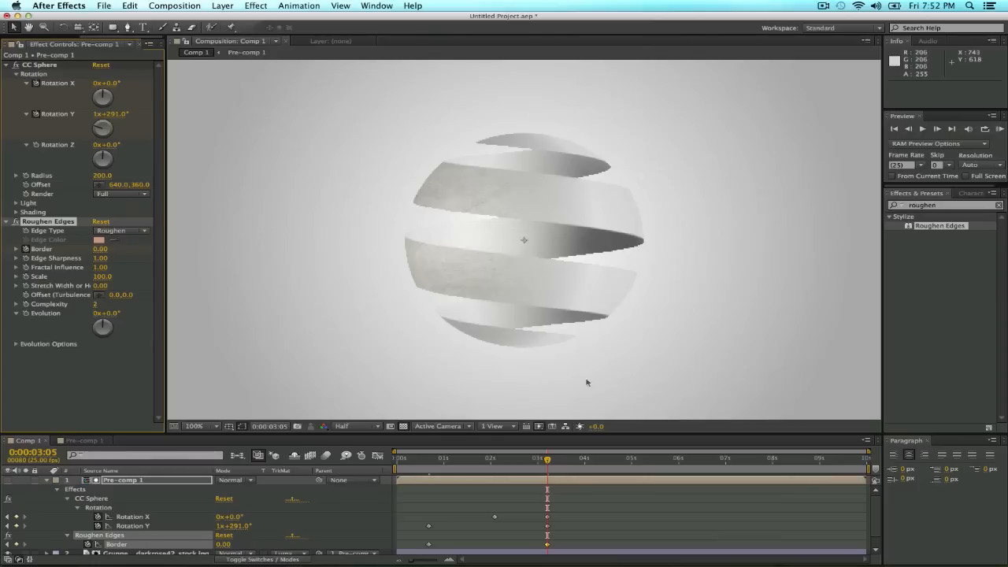
# - Return the preview to Full resolution and check the roughened sphere as it closes
pyautogui.click(355, 425)
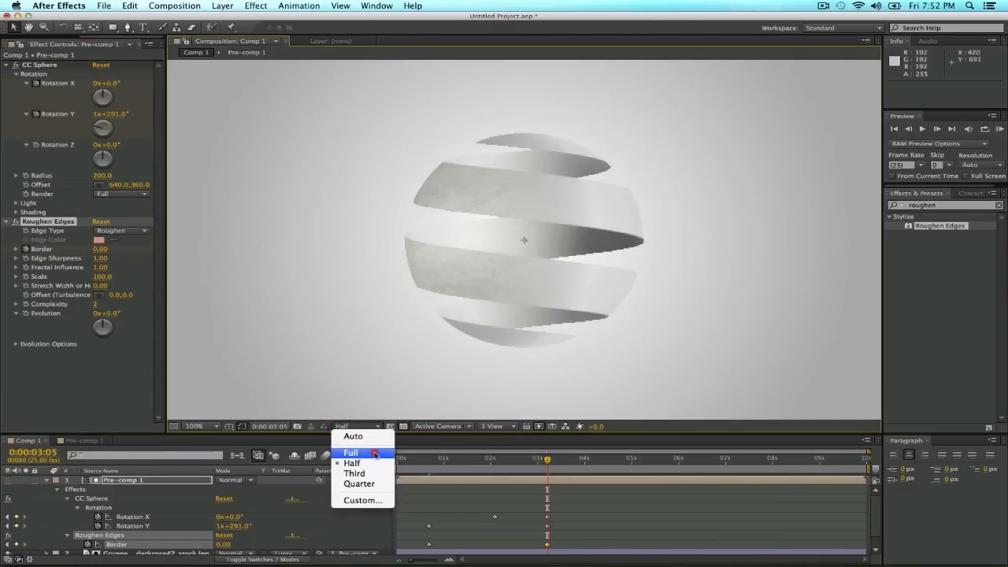
pyautogui.click(349, 450)
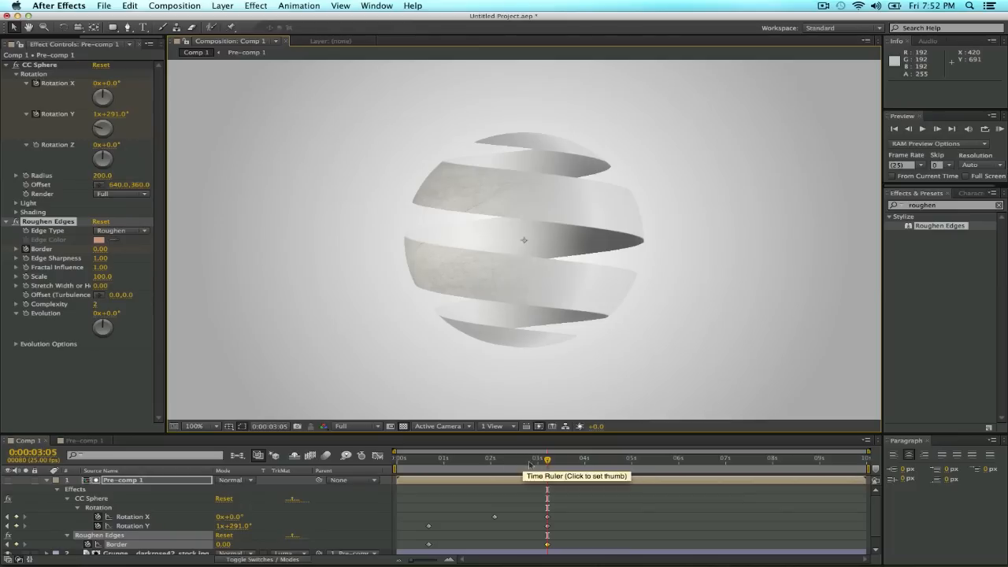
pyautogui.click(475, 463)
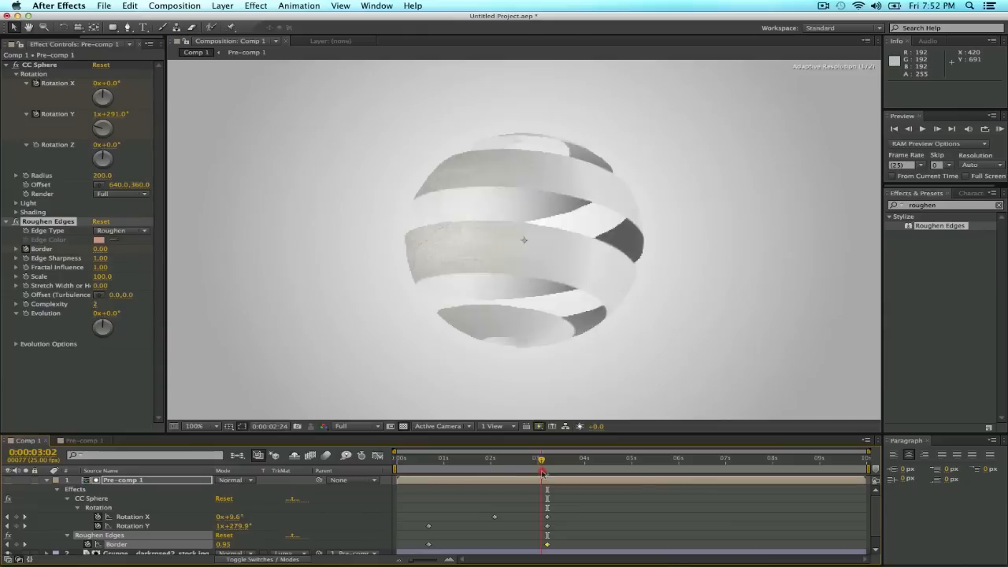
pyautogui.click(546, 457)
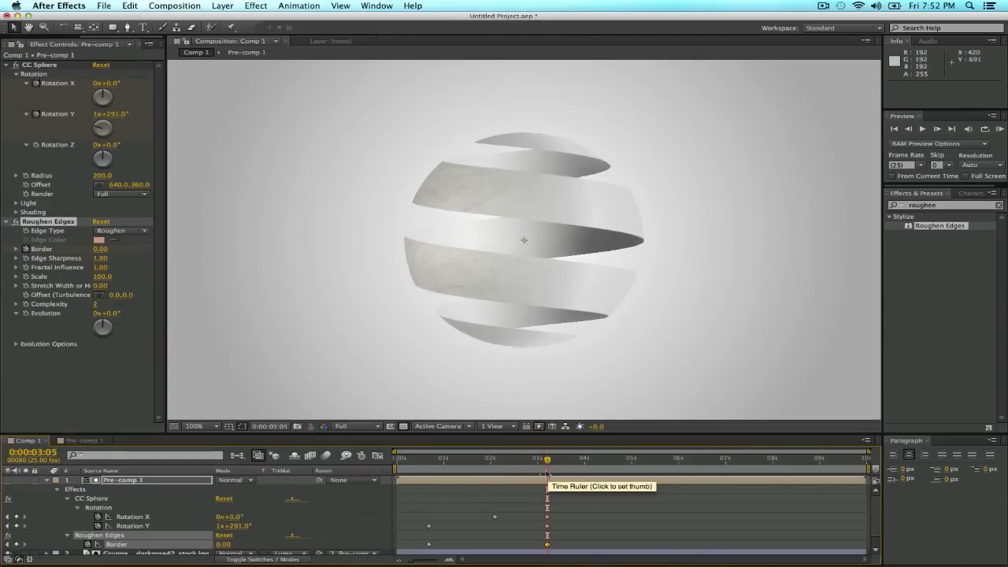
pyautogui.moveTo(255, 340)
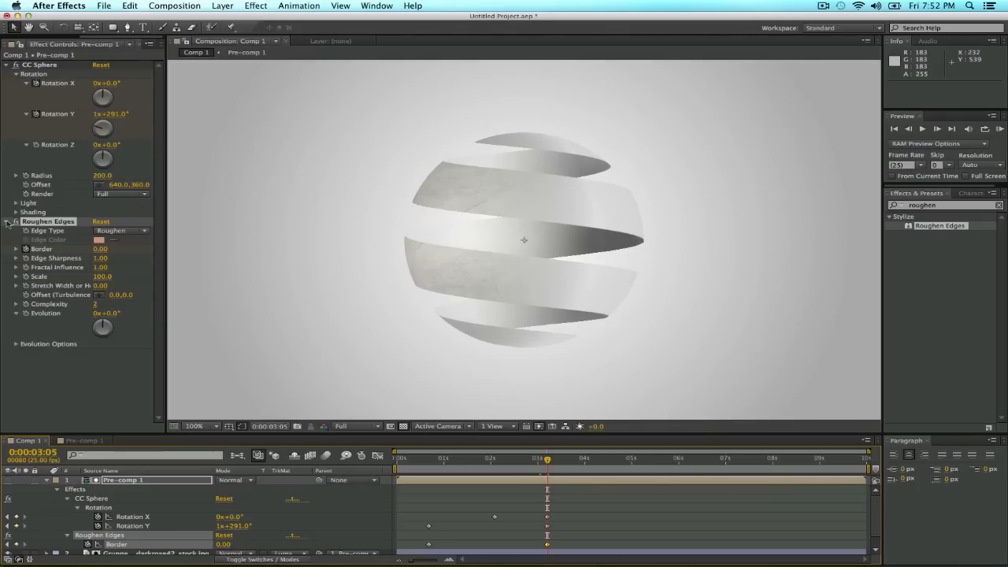
# - Collapse the Roughen Edges settings and return to the formed-sphere frame near 3:05
pyautogui.click(6, 220)
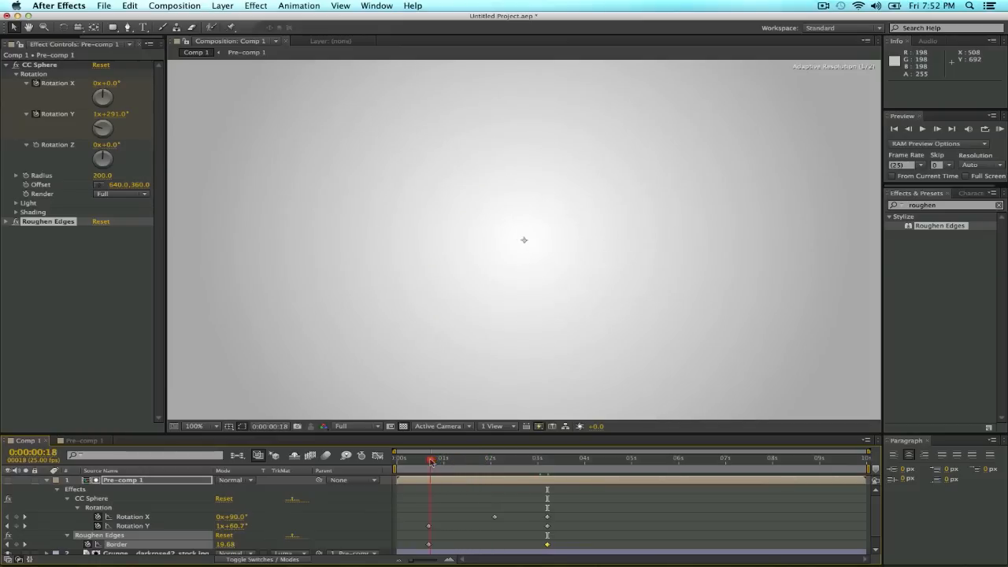
pyautogui.click(547, 456)
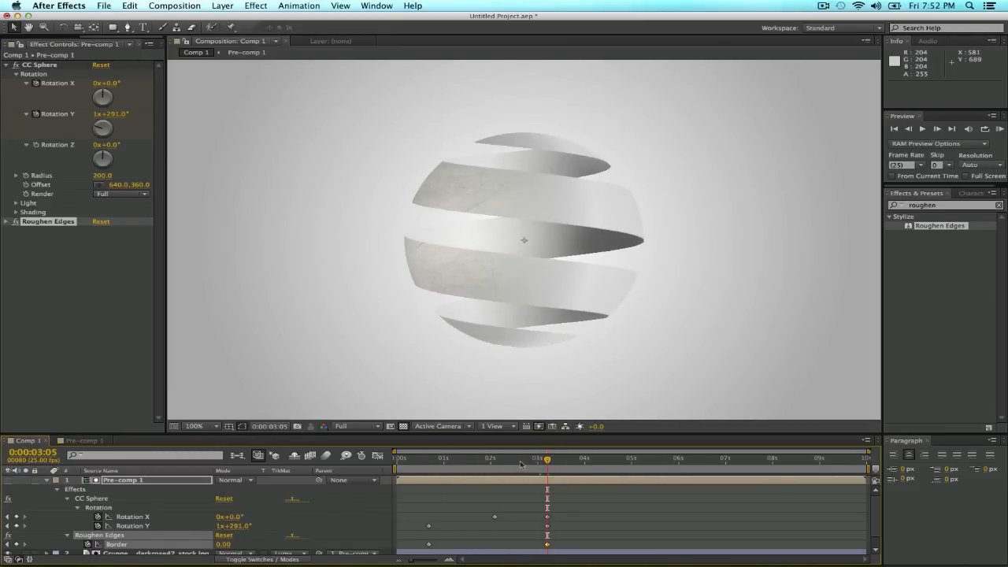
pyautogui.moveTo(520, 463)
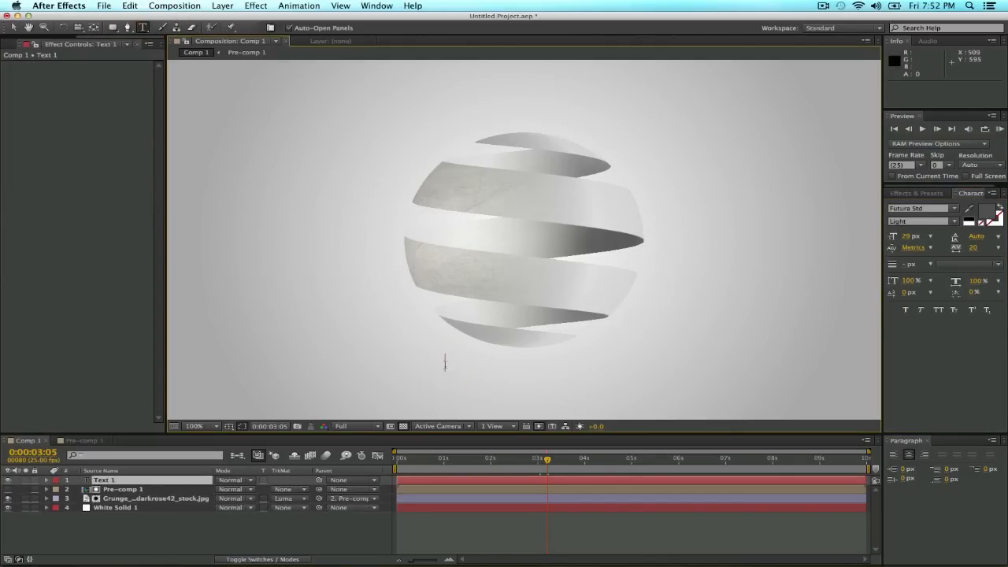
# - Add a bold, enlarged 'Simplicity' title centred below the sphere and duplicate its layer
pyautogui.write('Simplicity')
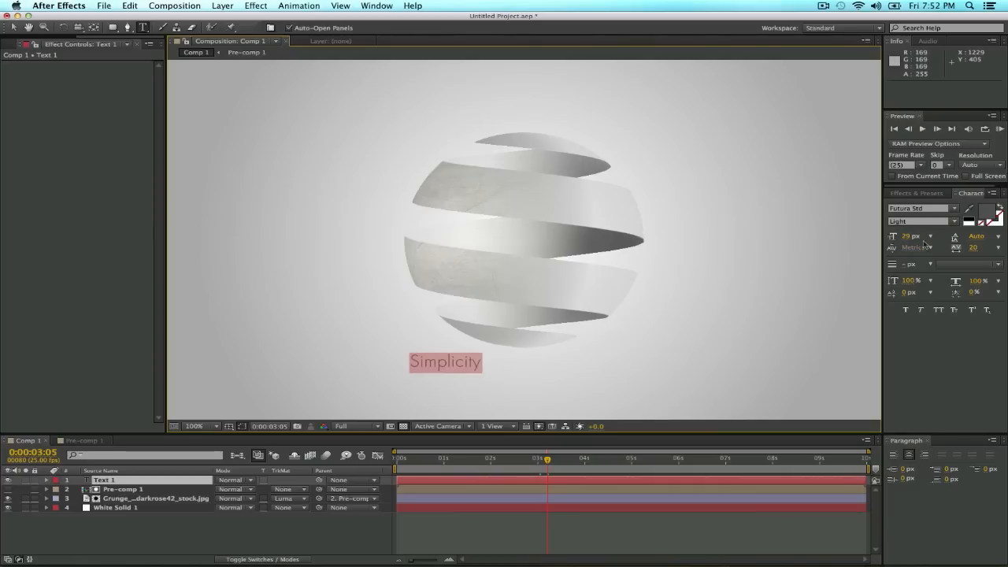
pyautogui.click(921, 221)
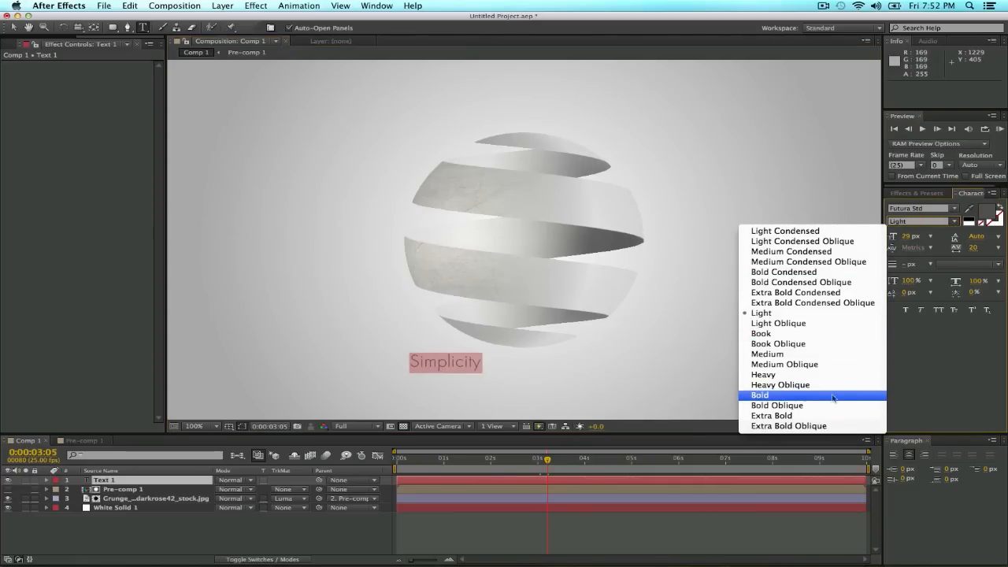
pyautogui.click(759, 393)
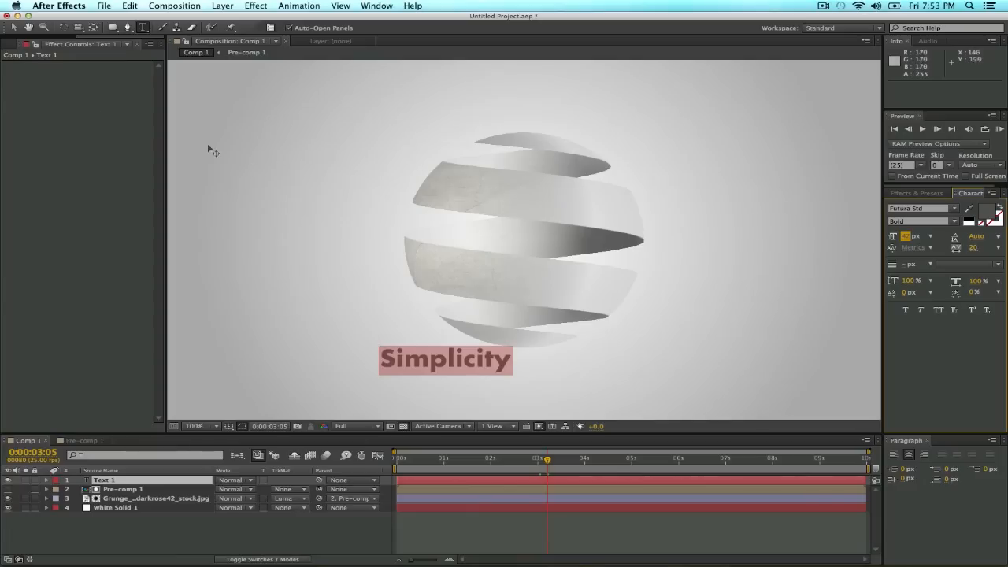
pyautogui.moveTo(444, 359); pyautogui.dragTo(534, 378)
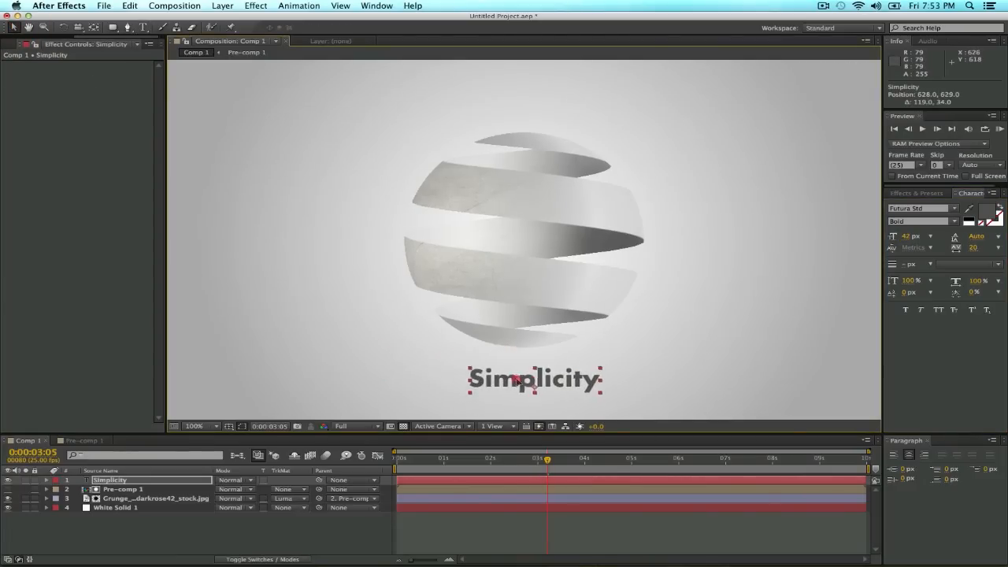
pyautogui.moveTo(534, 379); pyautogui.dragTo(529, 370)
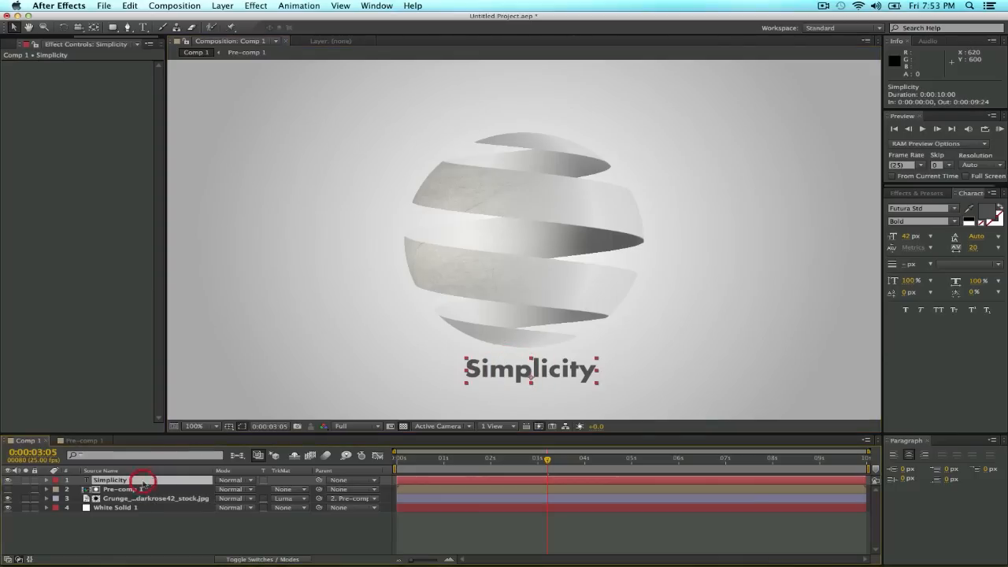
pyautogui.press('cmd+d')
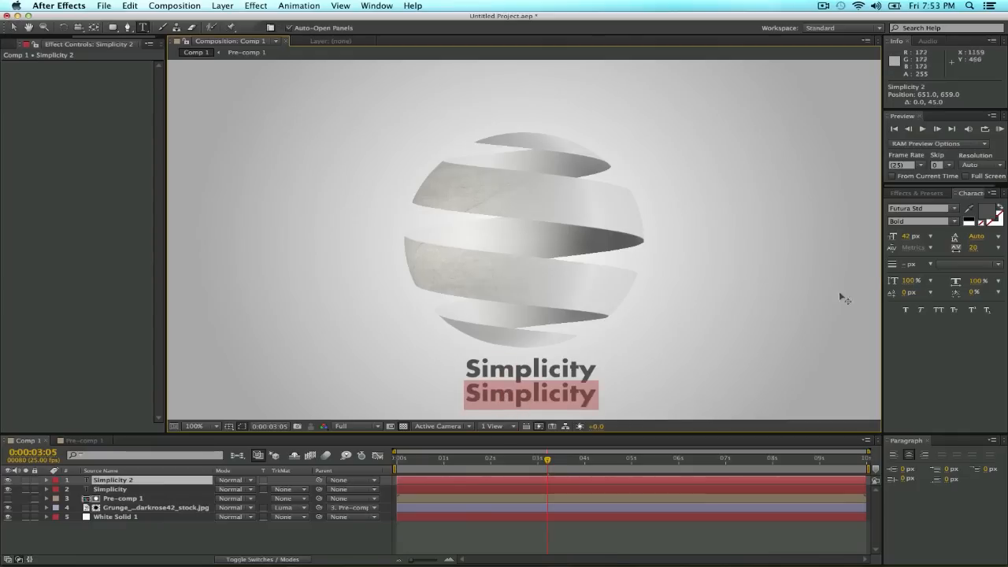
# - Retype the duplicate as 'makes it better' in a lighter weight and smaller size
pyautogui.write('make')
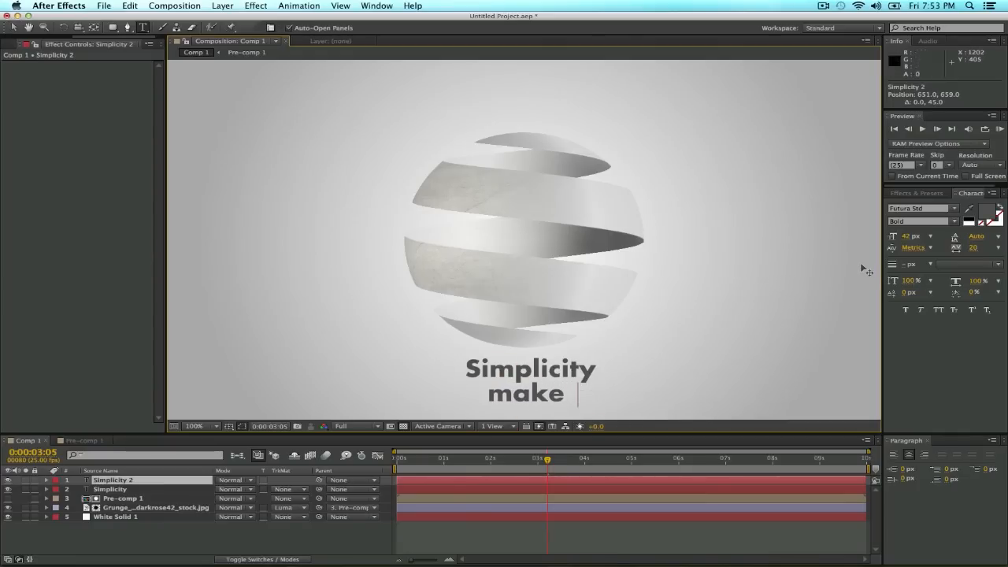
pyautogui.write('s')
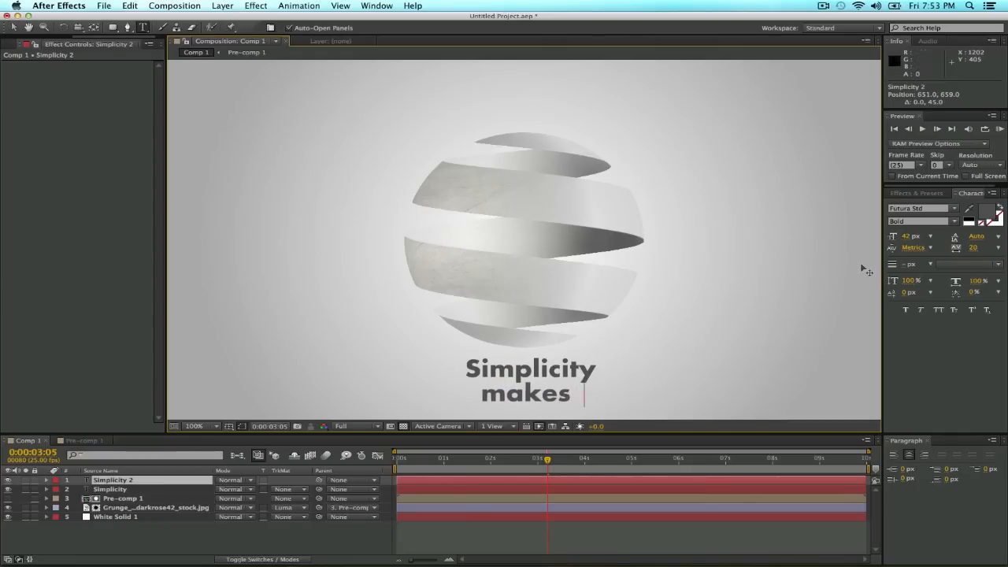
pyautogui.write('it better')
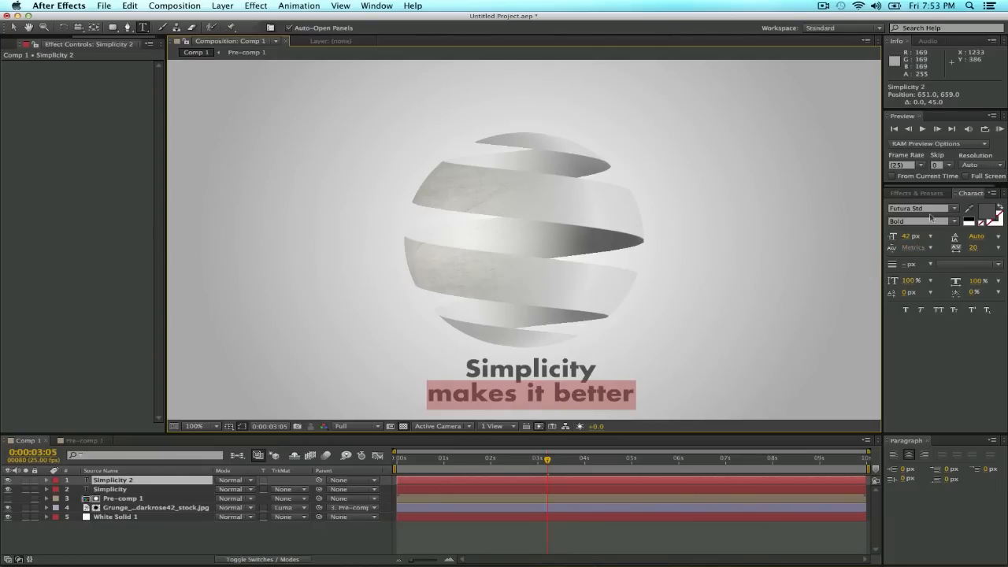
pyautogui.click(921, 221)
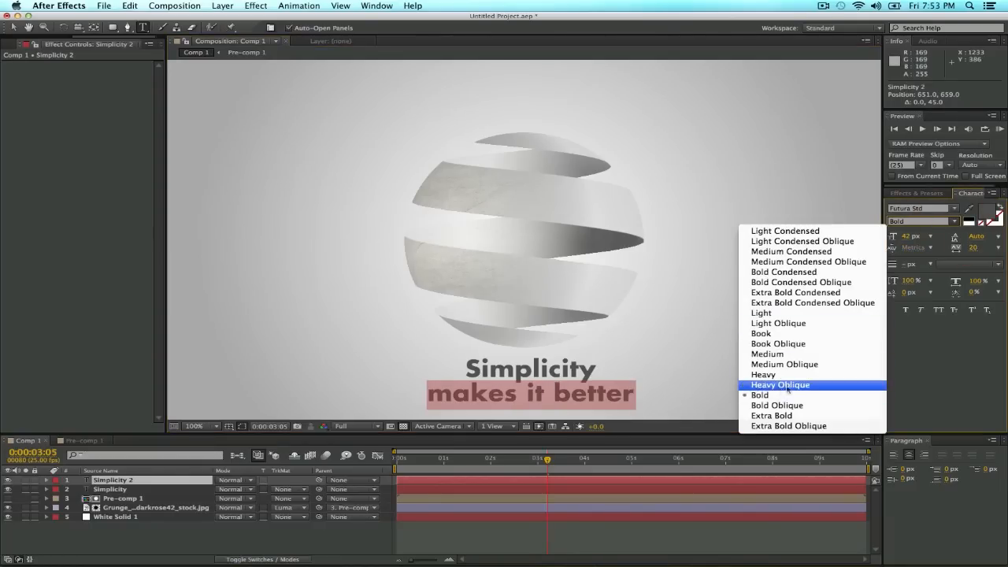
pyautogui.click(759, 312)
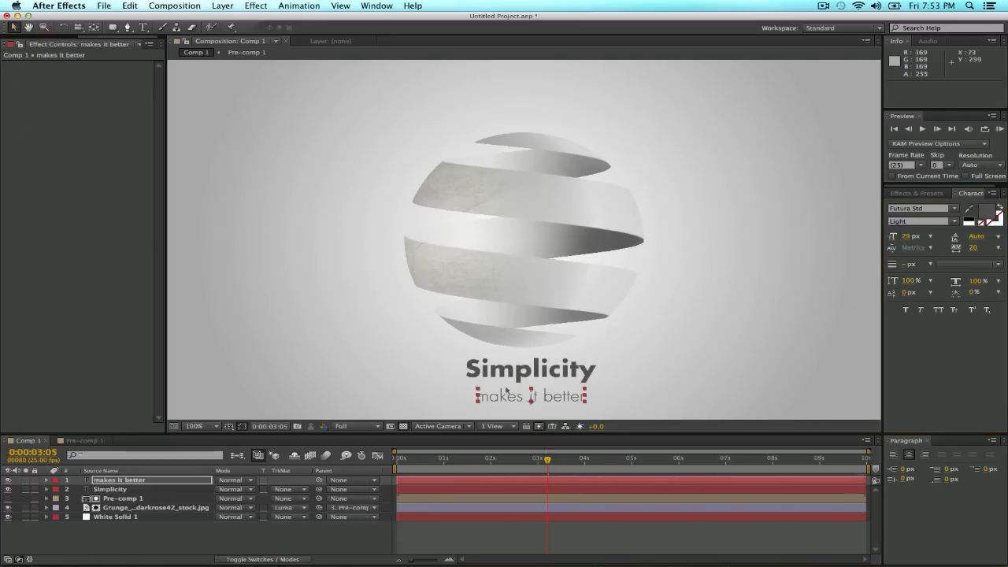
pyautogui.moveTo(532, 395); pyautogui.dragTo(526, 392)
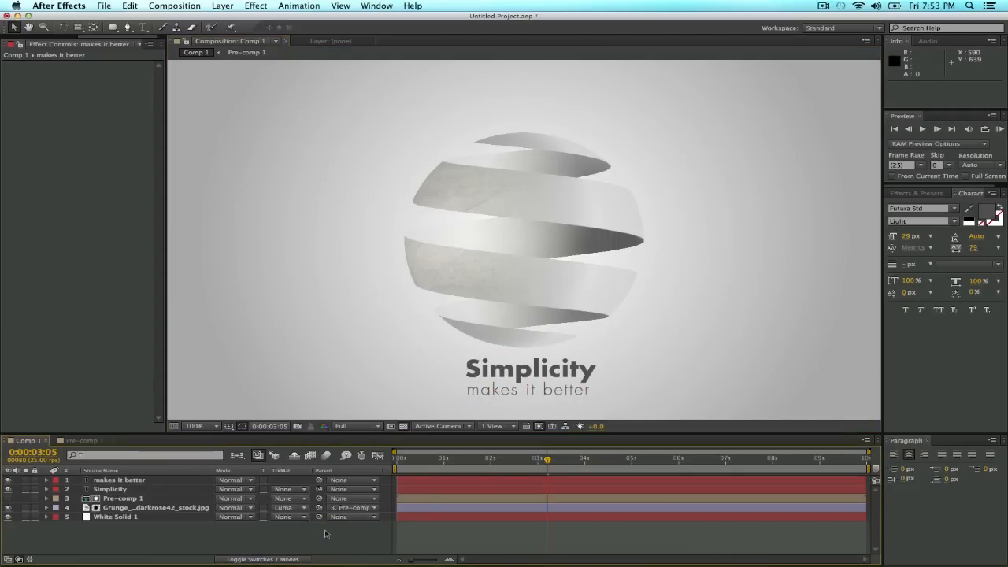
# - Select the 'makes it better' layer and reopen Pre-comp 1's CC Sphere settings
pyautogui.click(523, 391)
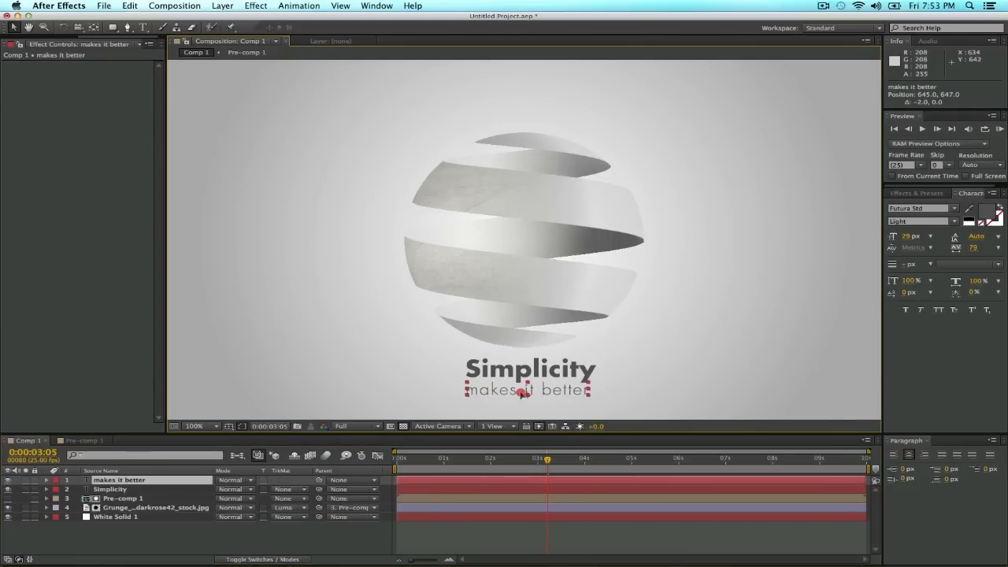
pyautogui.click(195, 425)
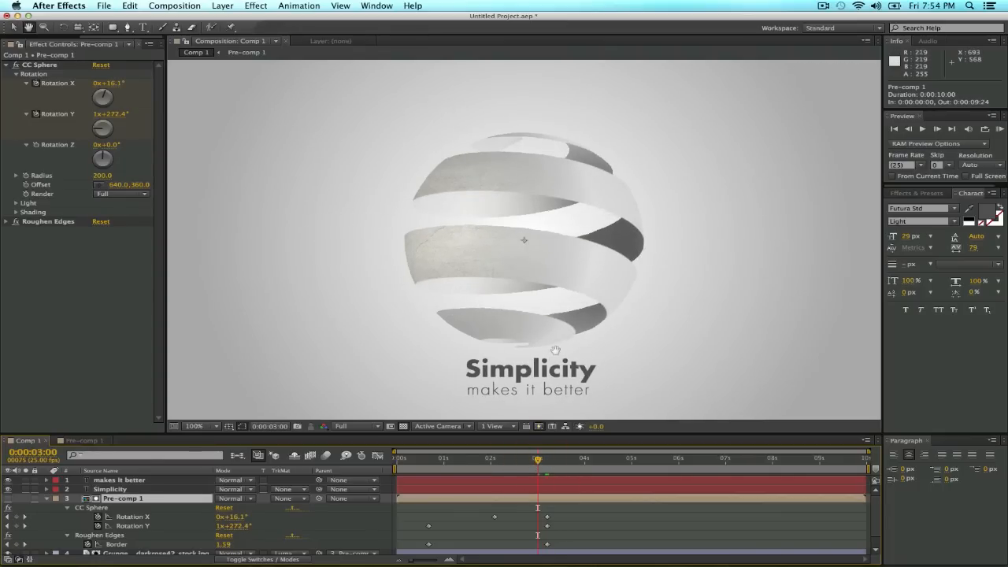
# - Key both text lines' Opacity to 0% at 0:00:03:00 so they start hidden
pyautogui.click(118, 479)
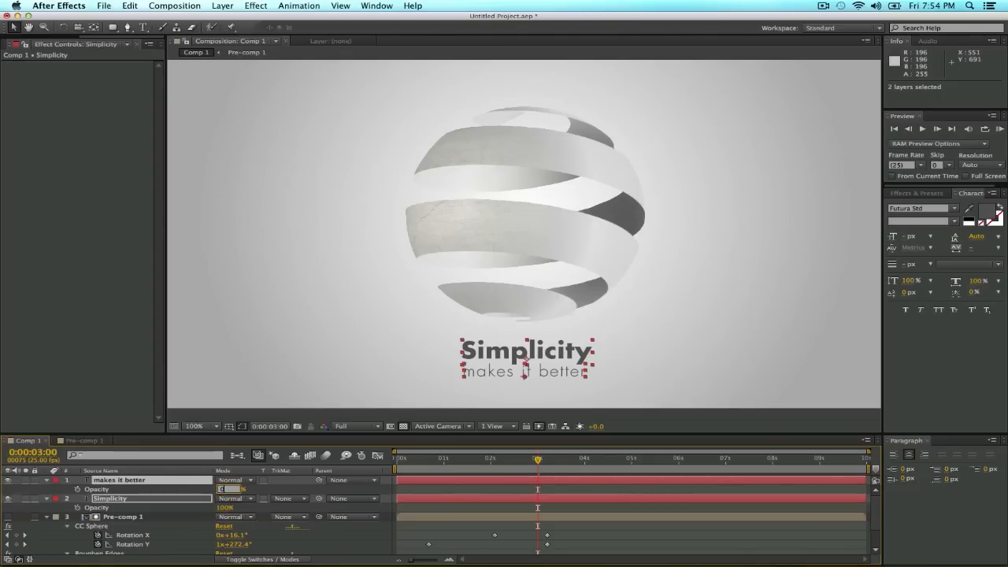
pyautogui.write('0%')
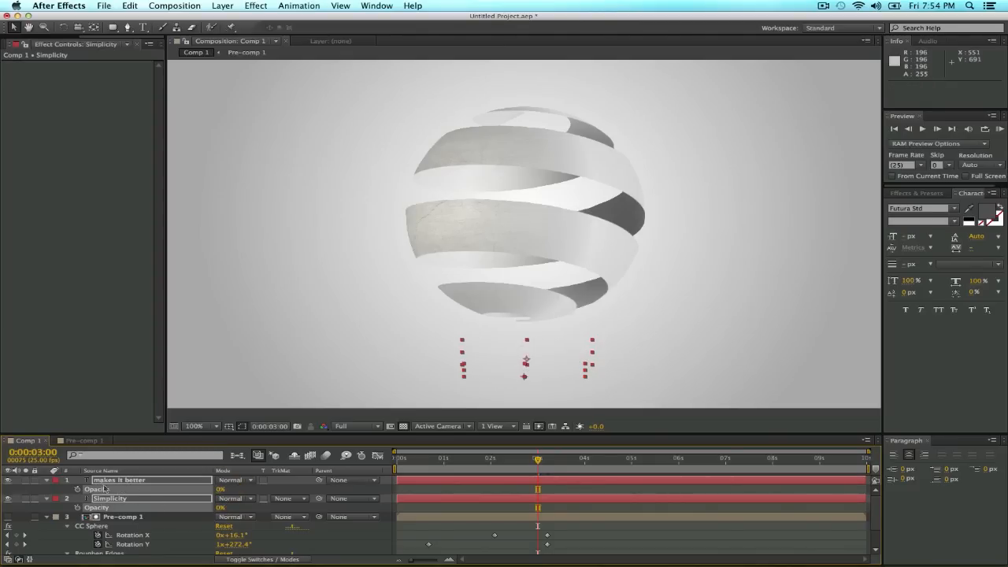
pyautogui.moveTo(76, 489)
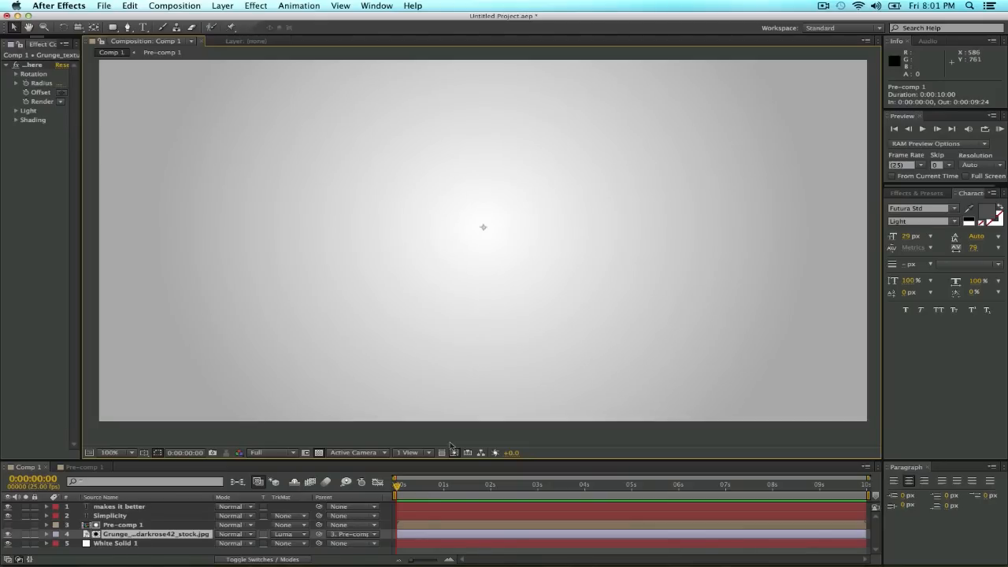
pyautogui.click(951, 129)
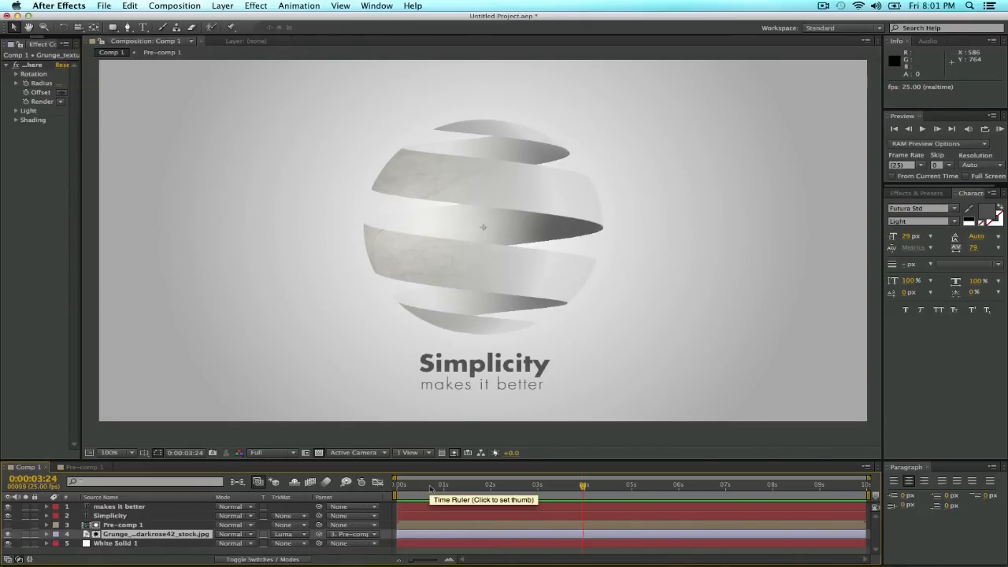
pyautogui.moveTo(461, 488)
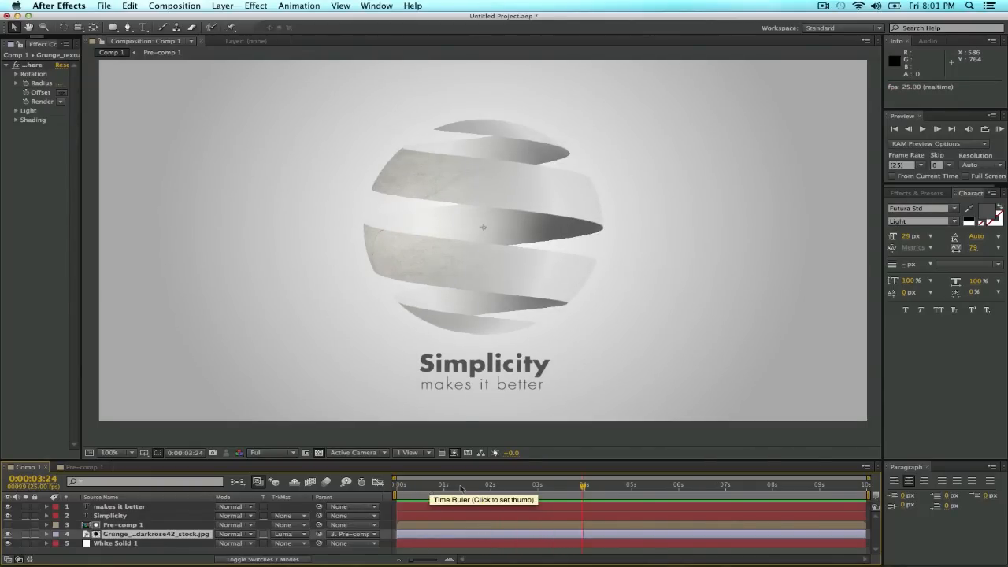
pyautogui.click(455, 485)
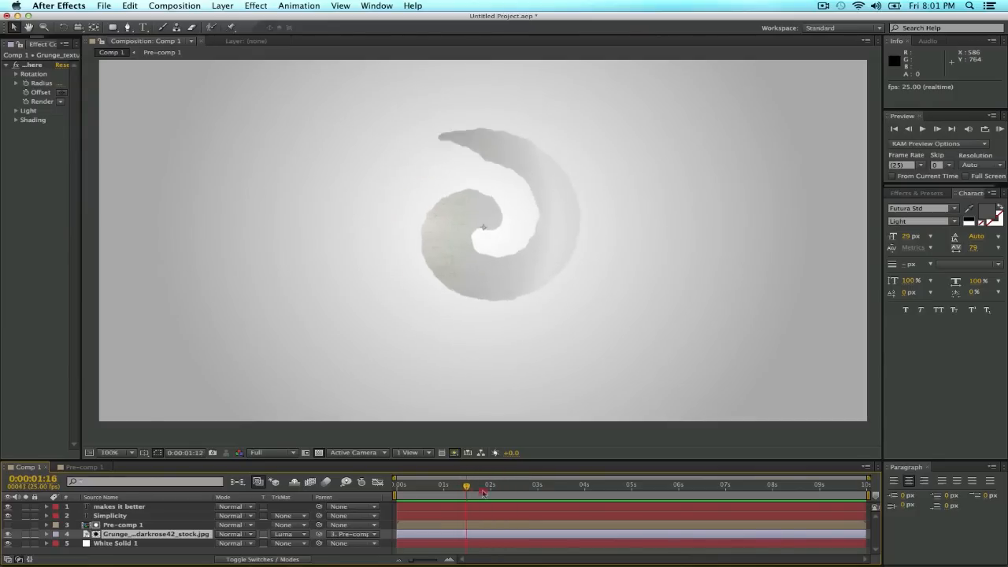
pyautogui.moveTo(482, 488); pyautogui.dragTo(557, 488)
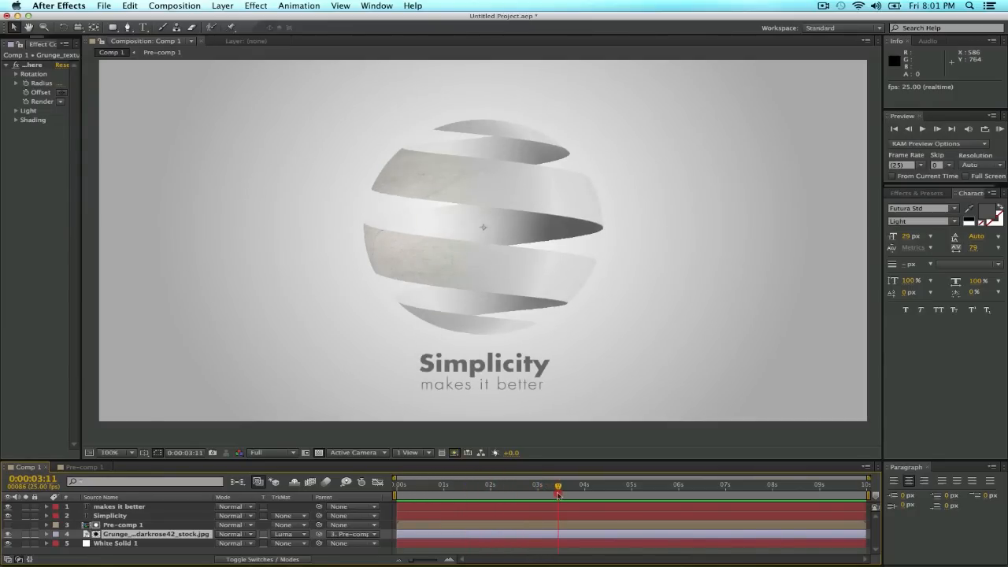
pyautogui.moveTo(558, 488); pyautogui.dragTo(571, 488)
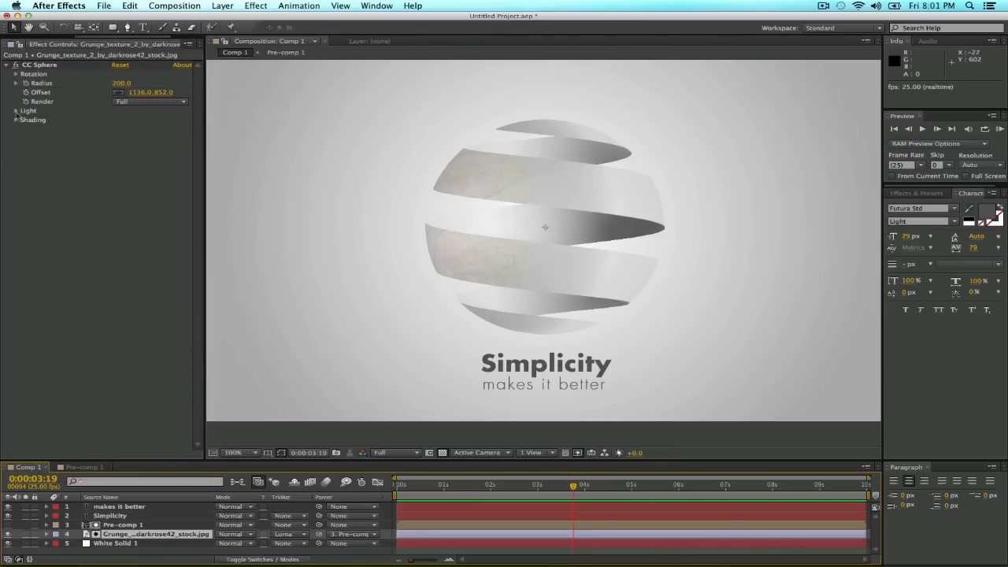
# - Reveal Pre-comp 1's CC Sphere Light and Shading settings in Effect Controls
pyautogui.click(15, 110)
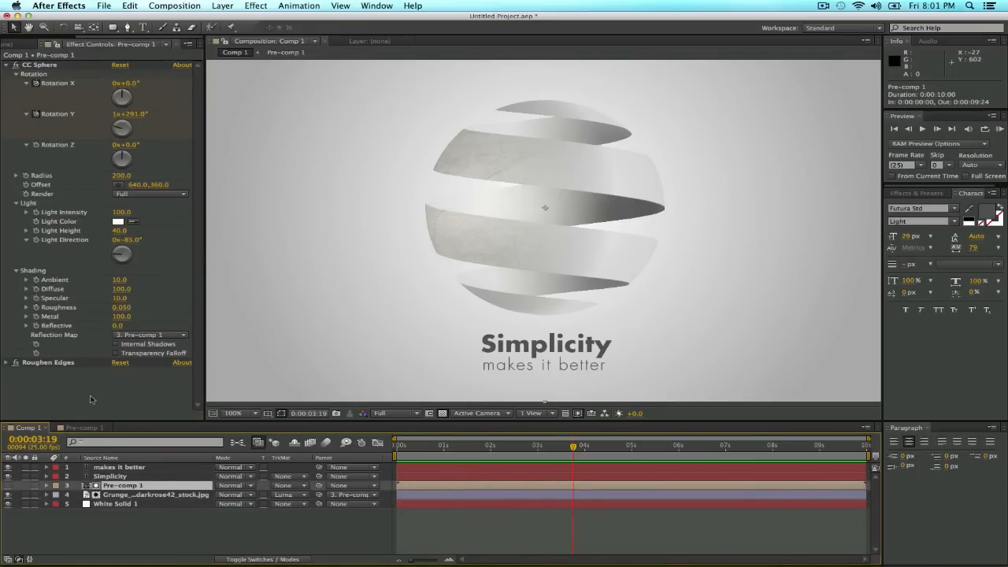
pyautogui.moveTo(473, 192)
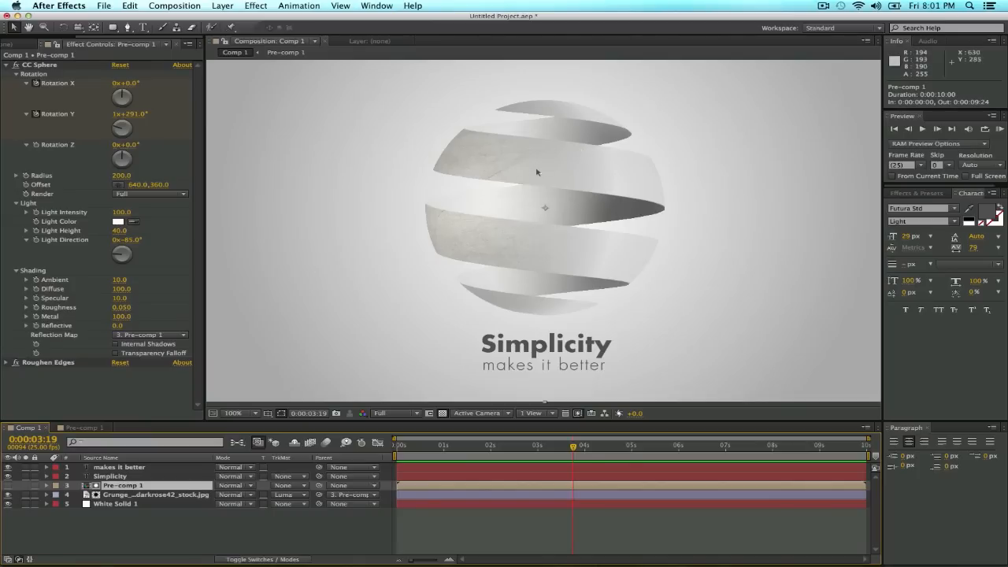
pyautogui.moveTo(544, 265)
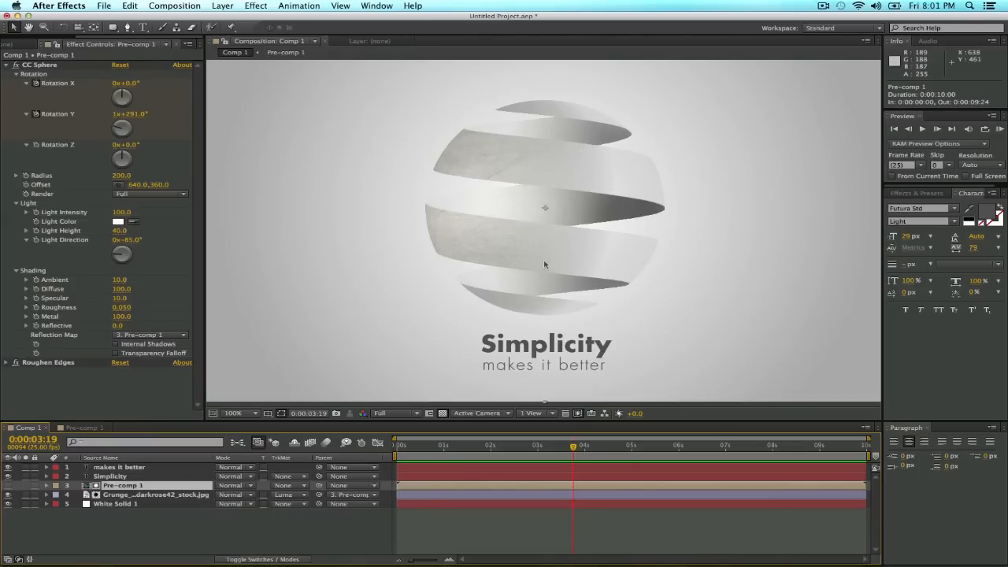
pyautogui.moveTo(638, 137)
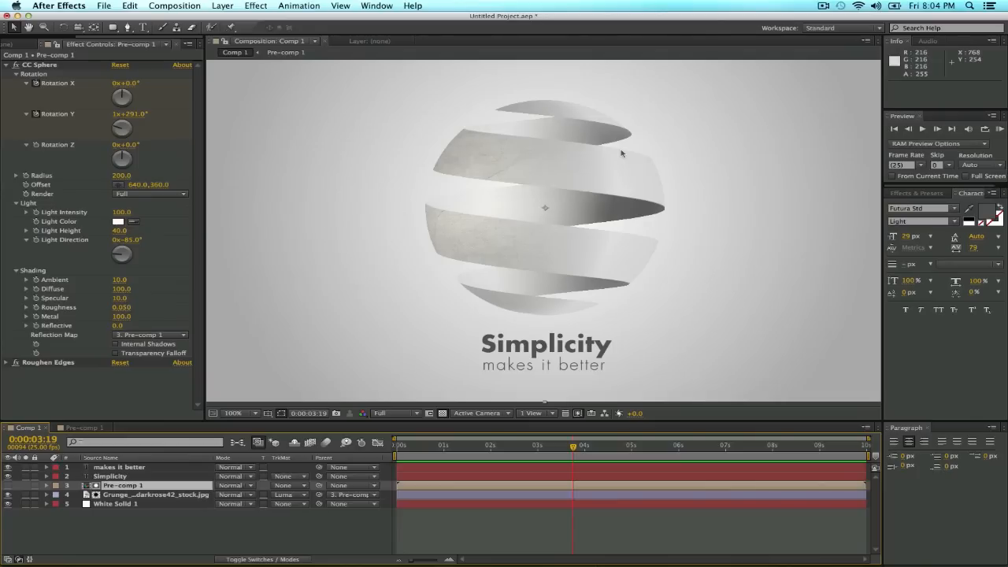
pyautogui.moveTo(561, 378)
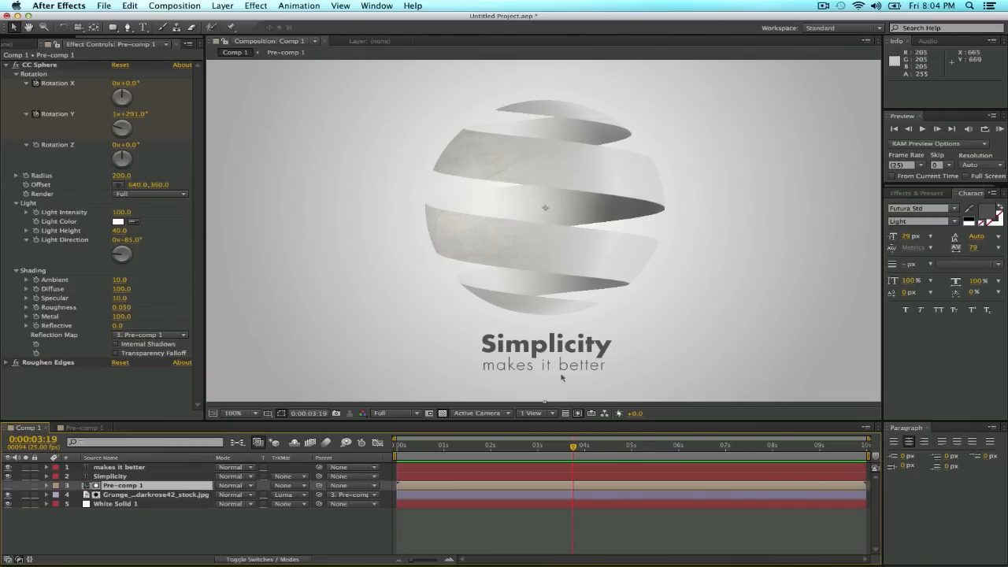
pyautogui.moveTo(654, 372)
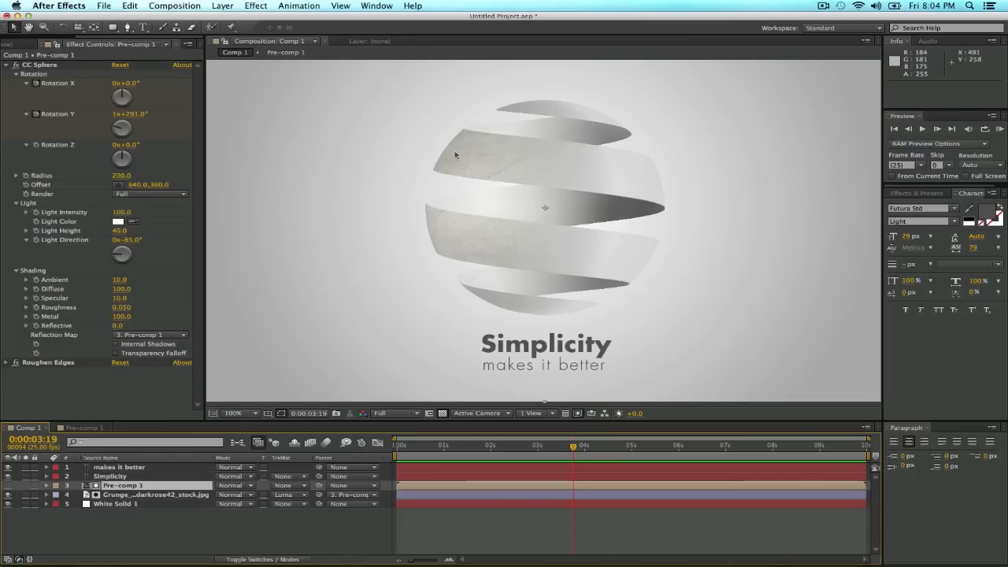
pyautogui.moveTo(605, 137)
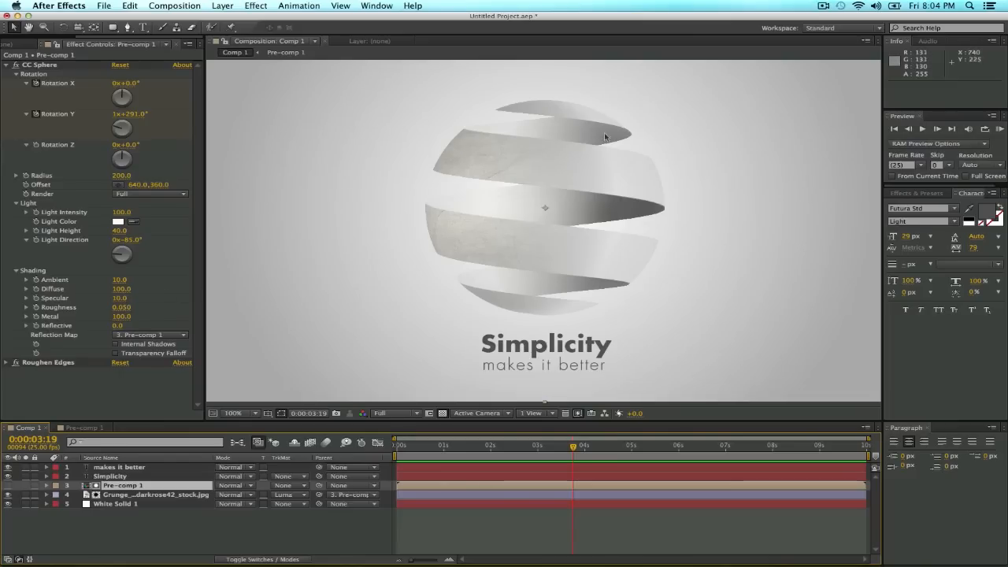
pyautogui.moveTo(592, 312)
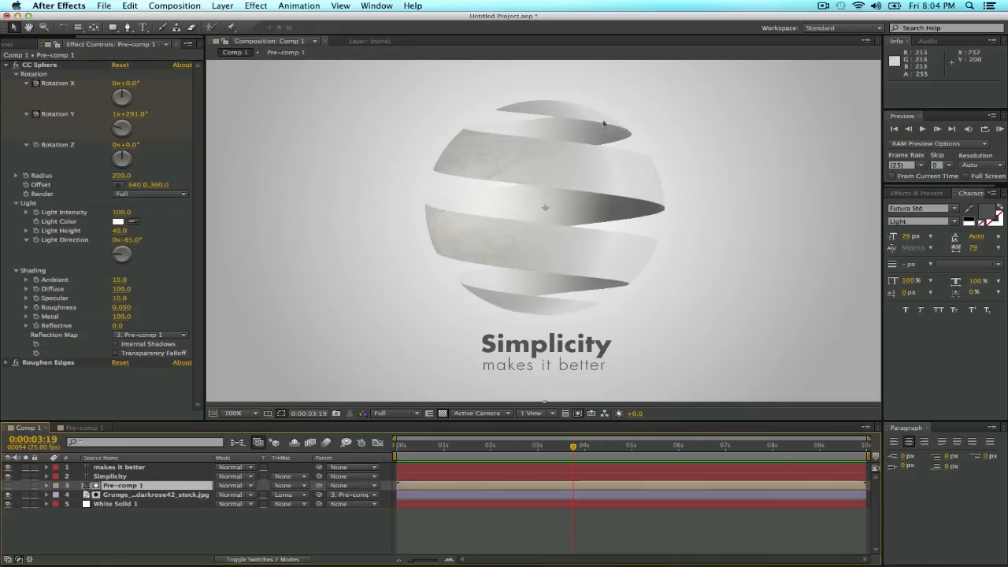
pyautogui.moveTo(512, 226)
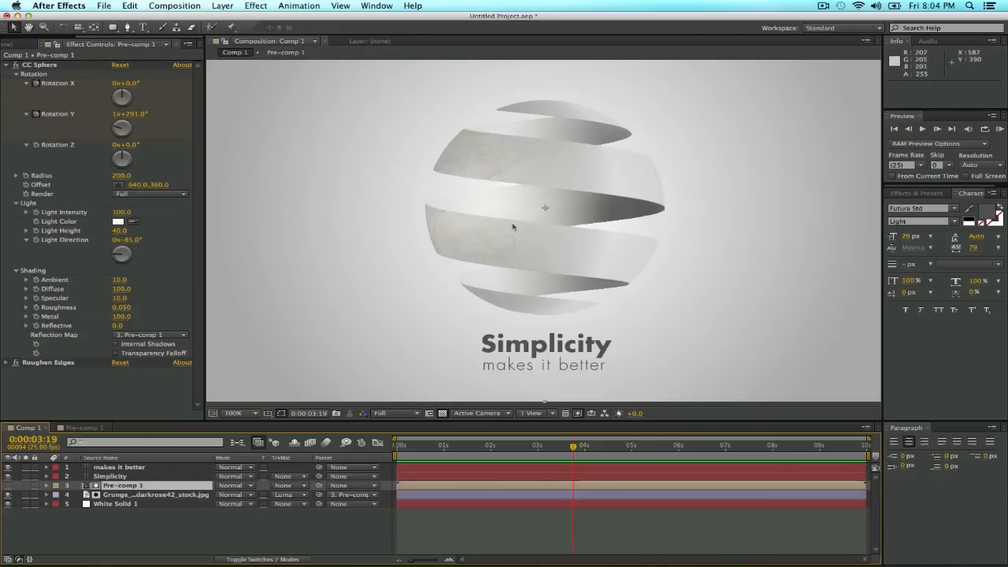
pyautogui.moveTo(592, 163)
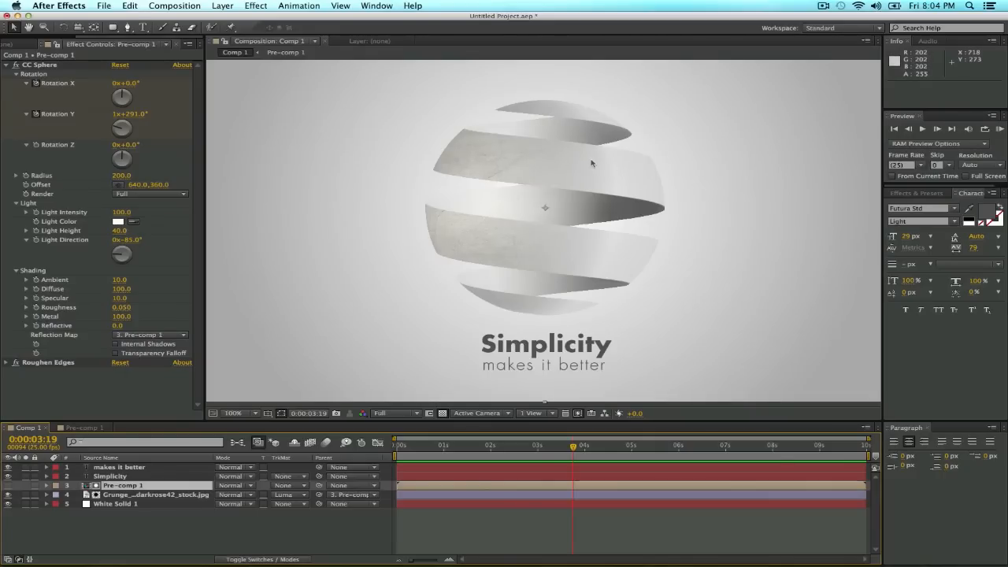